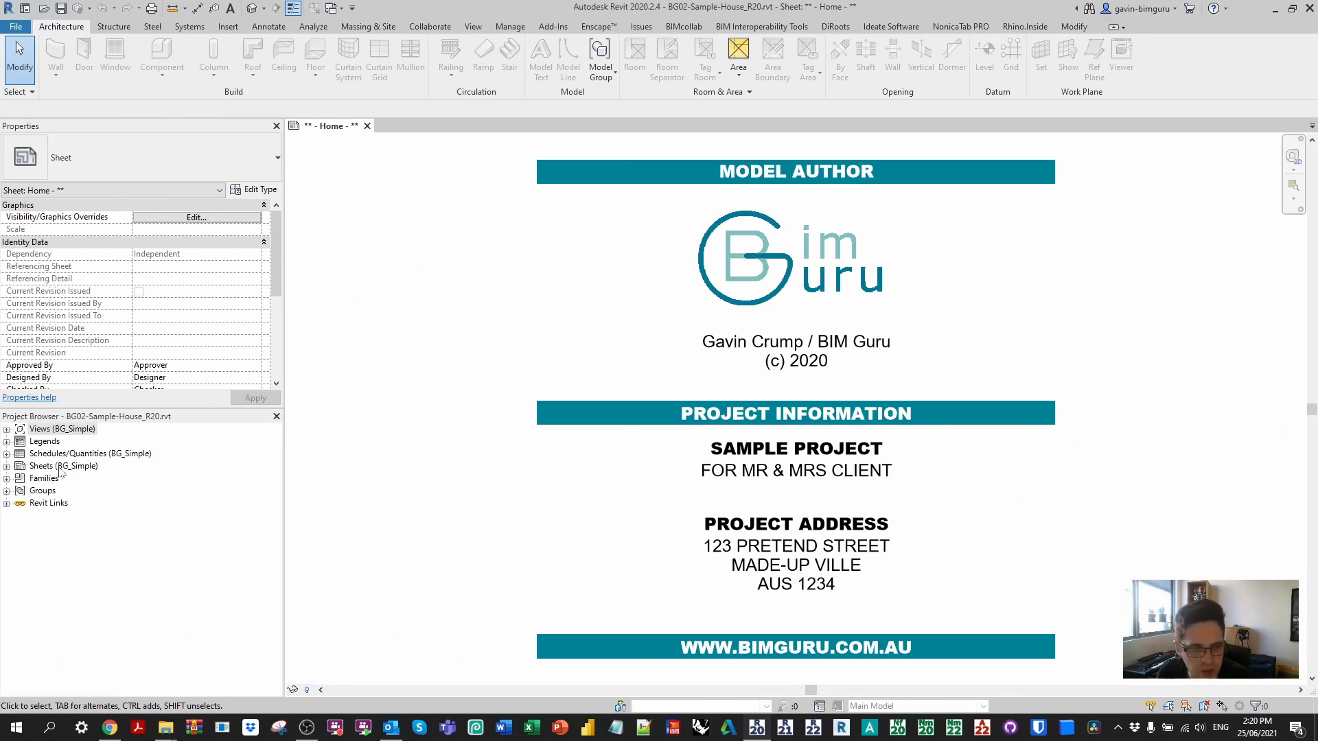
- Expand Sheets in the Project Browser and open the 10 - GROUND FLOOR PLAN sheet
click(7, 466)
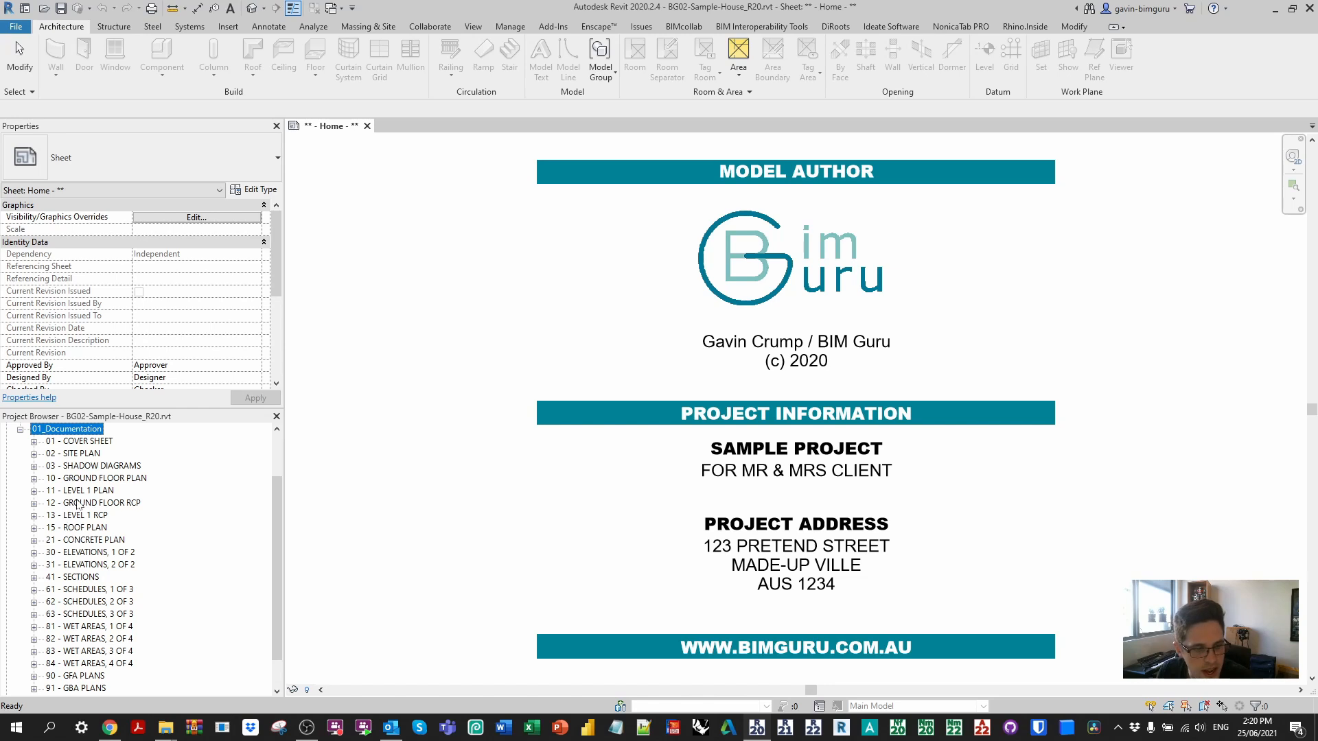
double_click(98, 479)
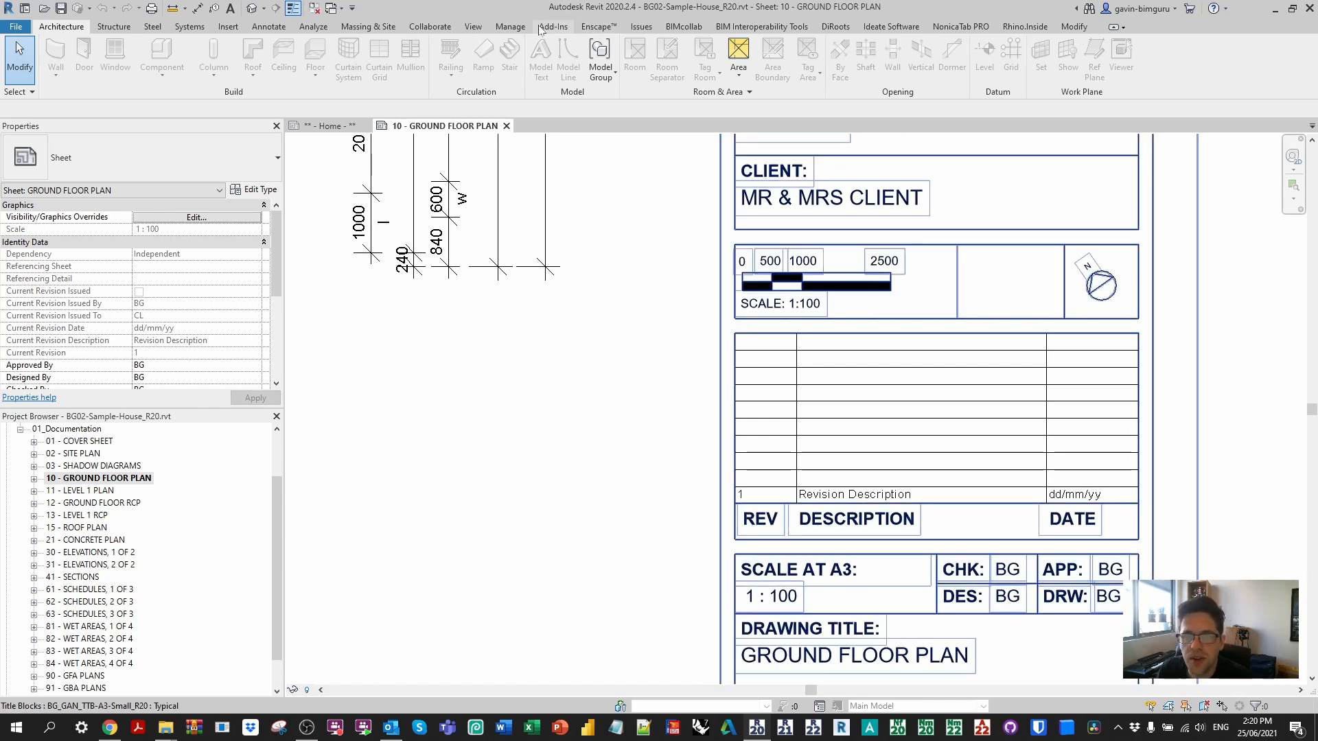
click(472, 26)
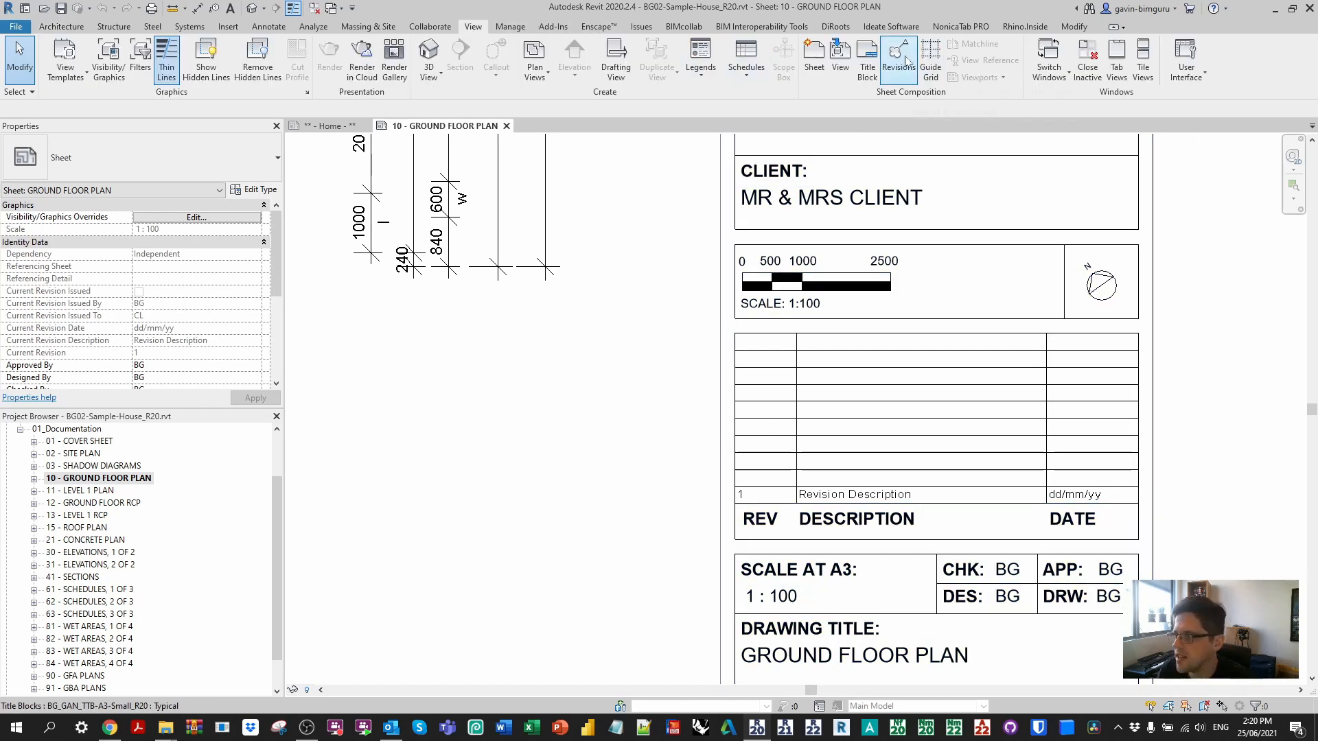
click(898, 60)
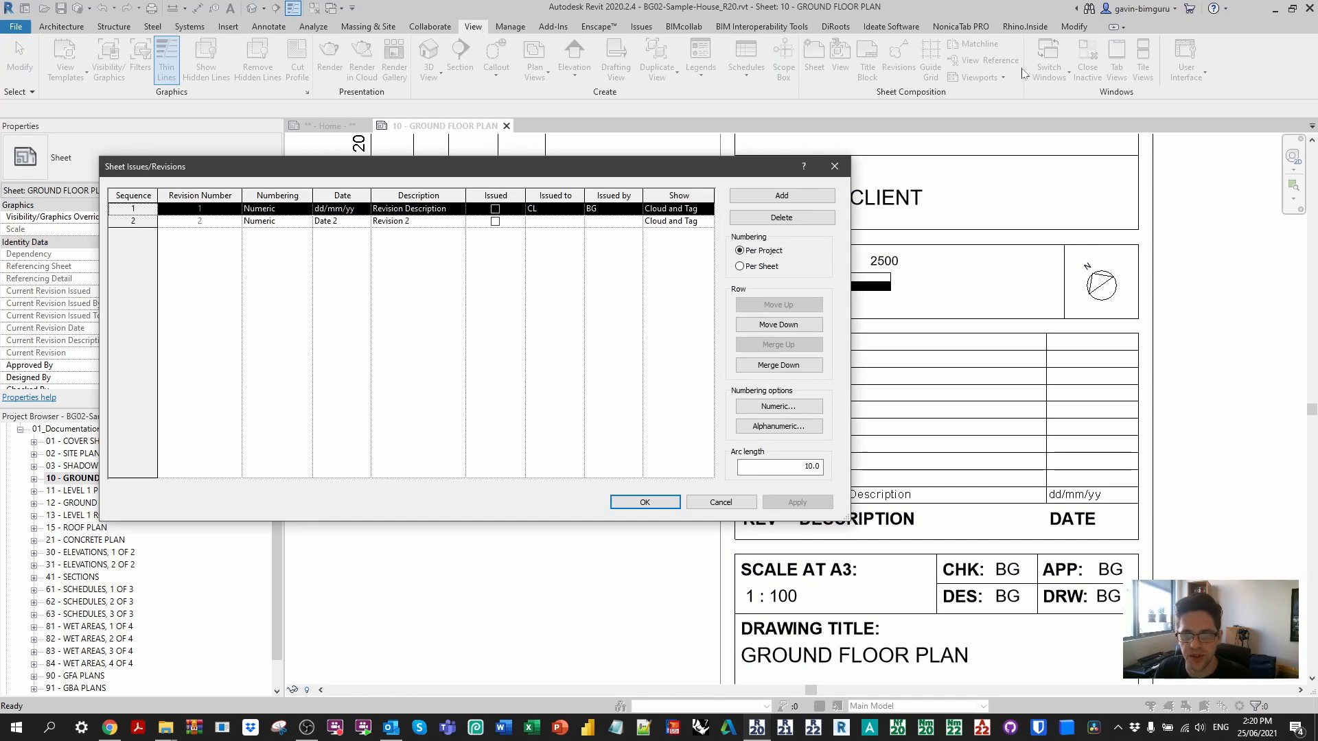
click(779, 195)
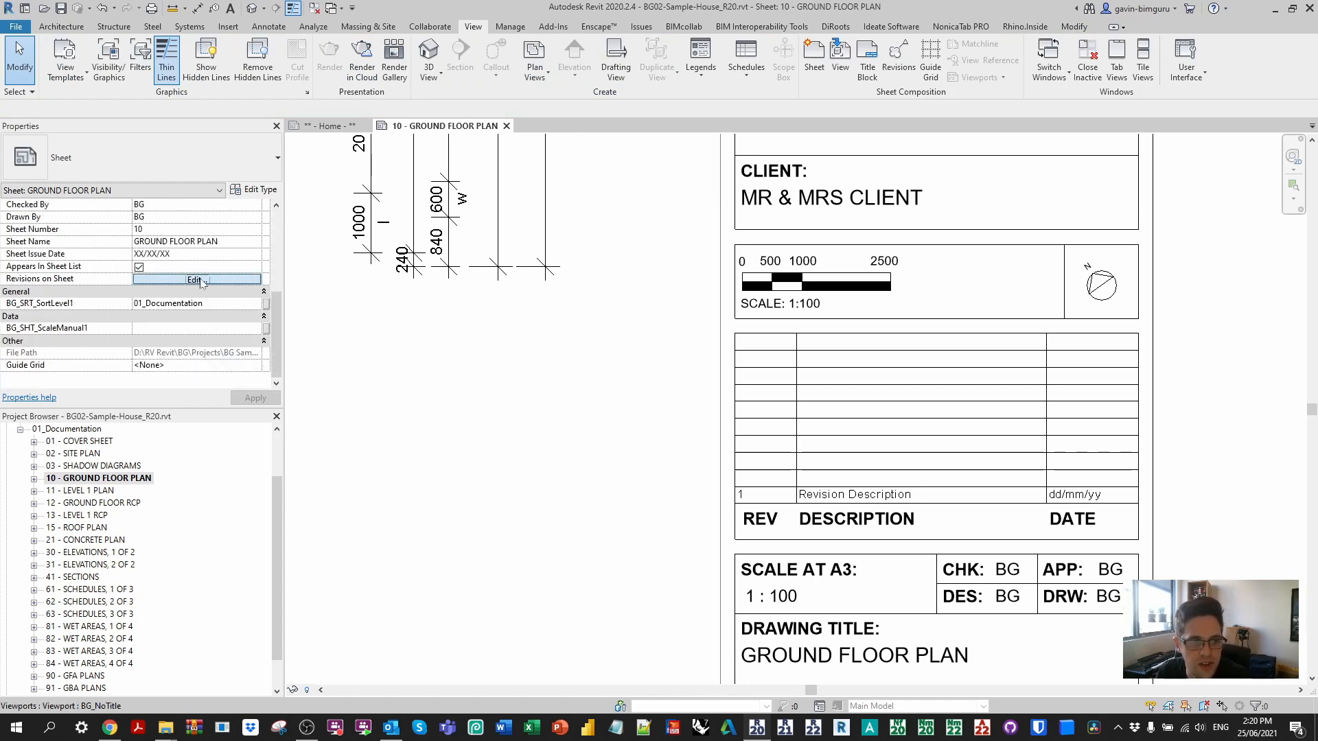
- Tick Revision 2 under Revisions on Sheet so it appears on the ground floor plan
click(194, 279)
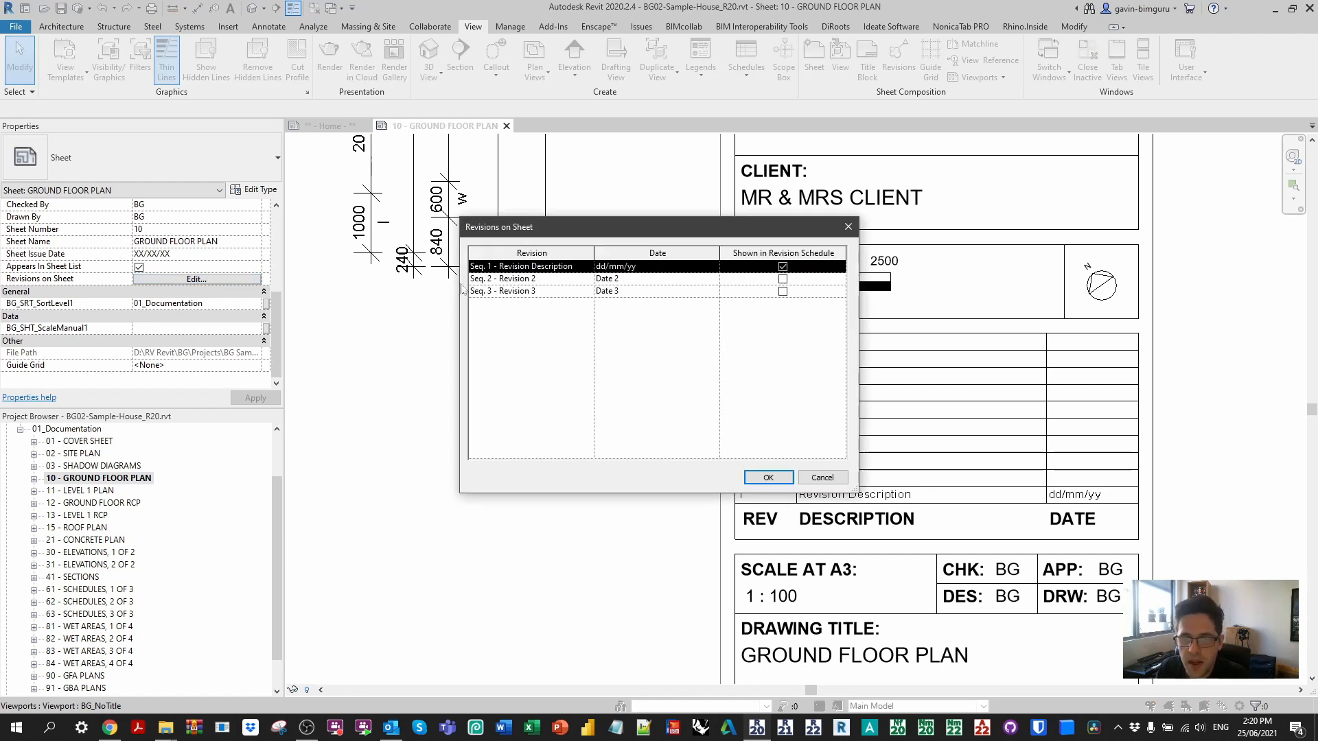
click(766, 476)
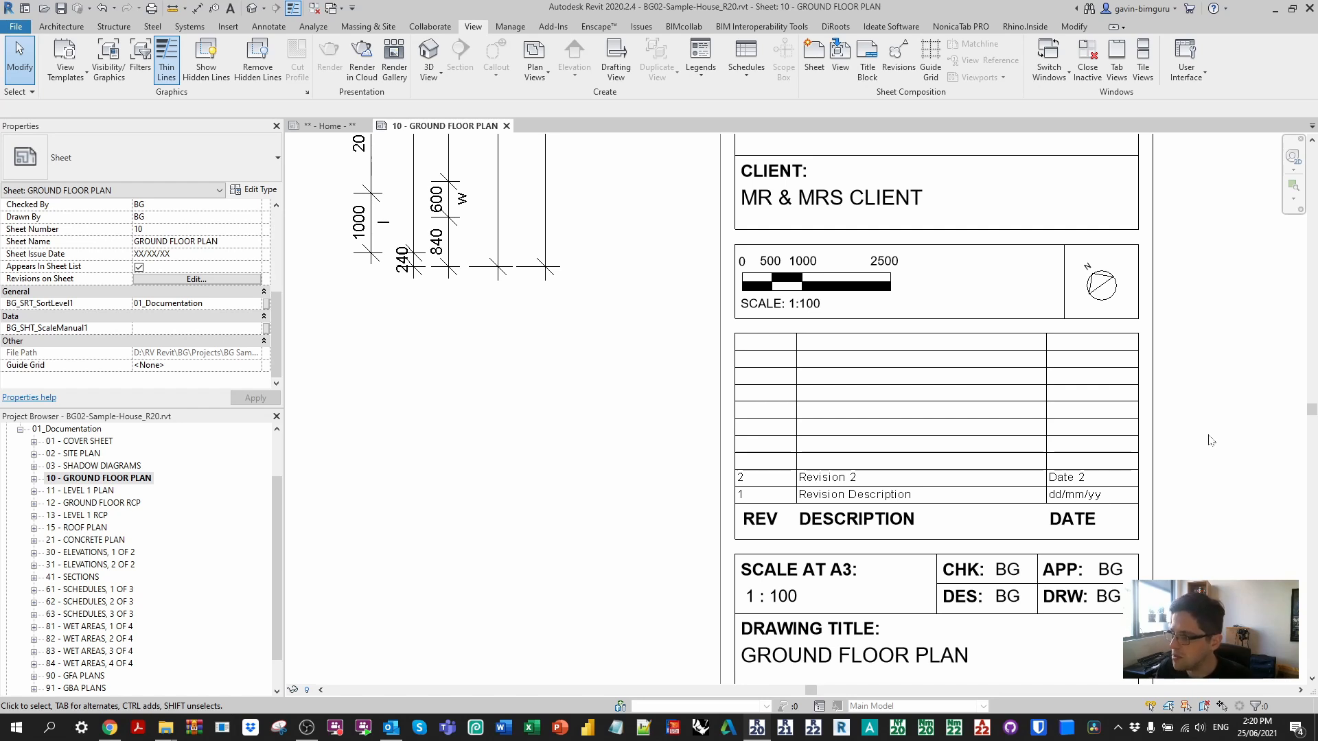
scroll(down, 3)
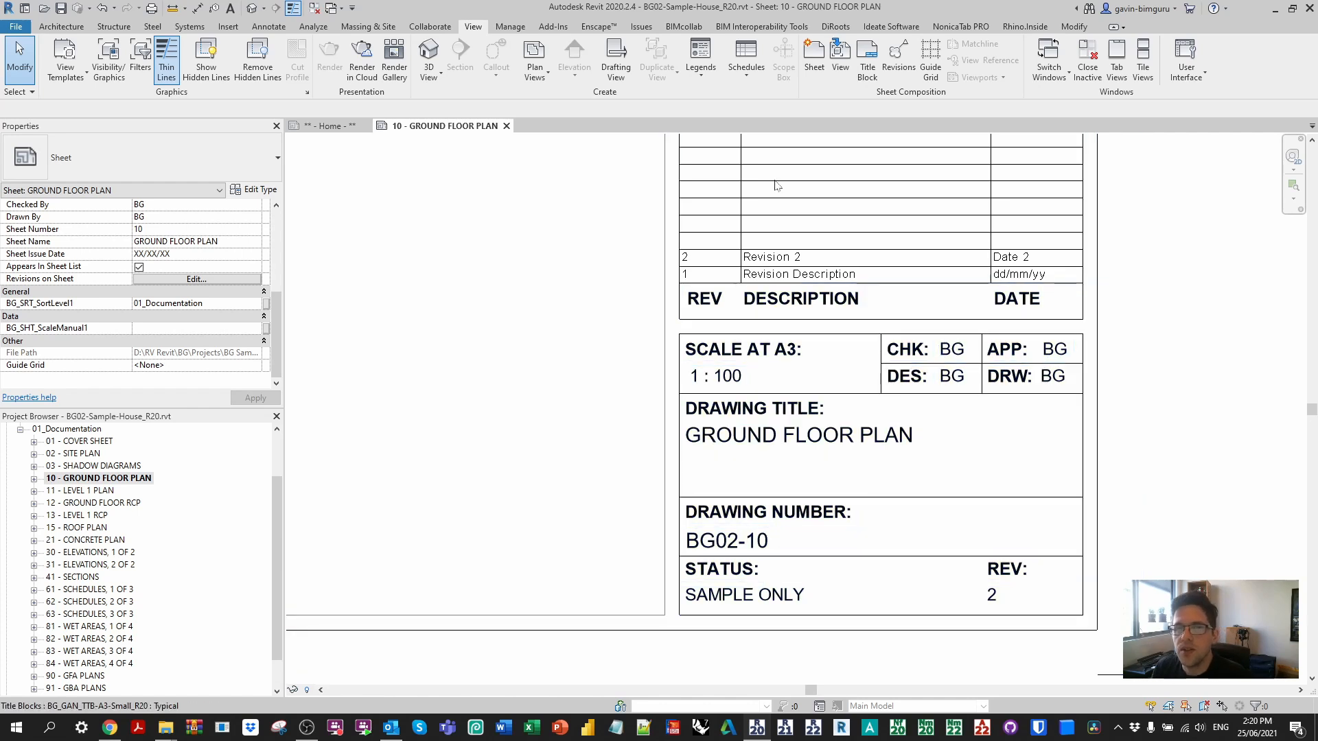
click(510, 26)
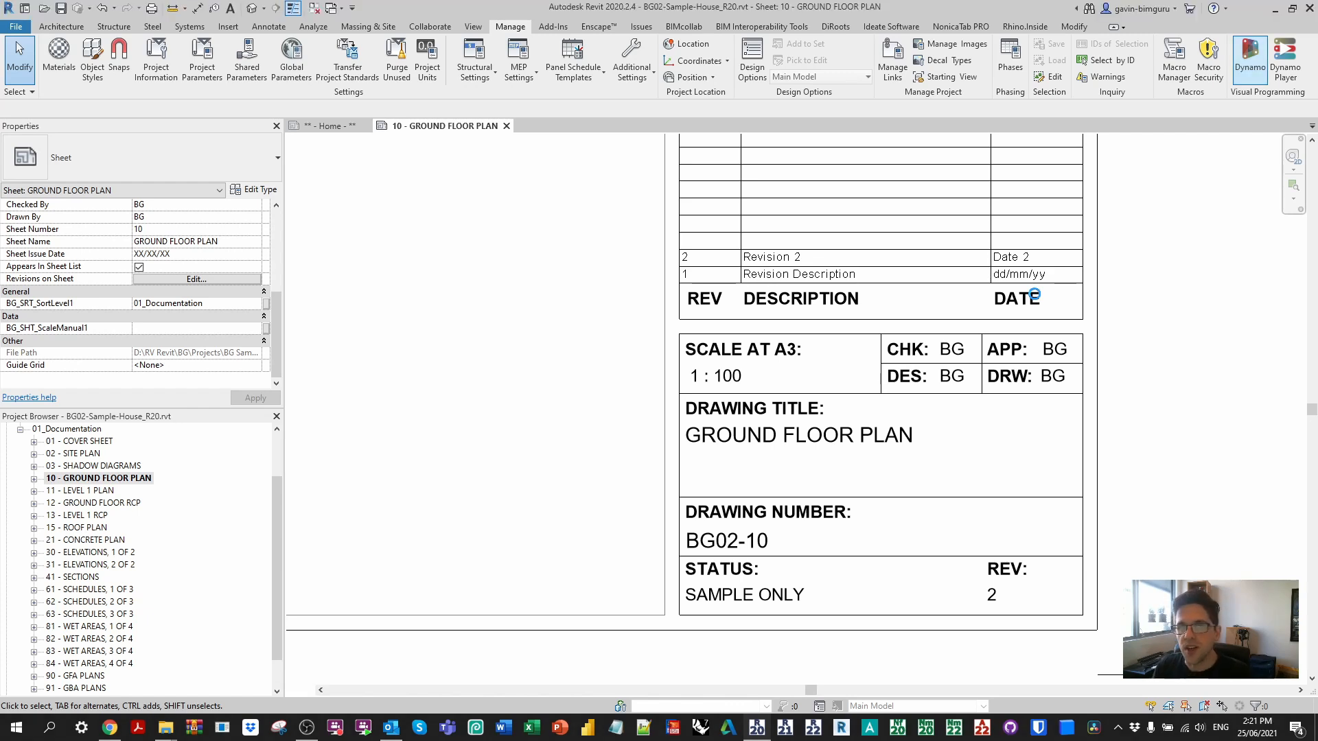
- Launch Dynamo, search '++' and place a MultipleInputForm ++ node toward the right
click(1250, 61)
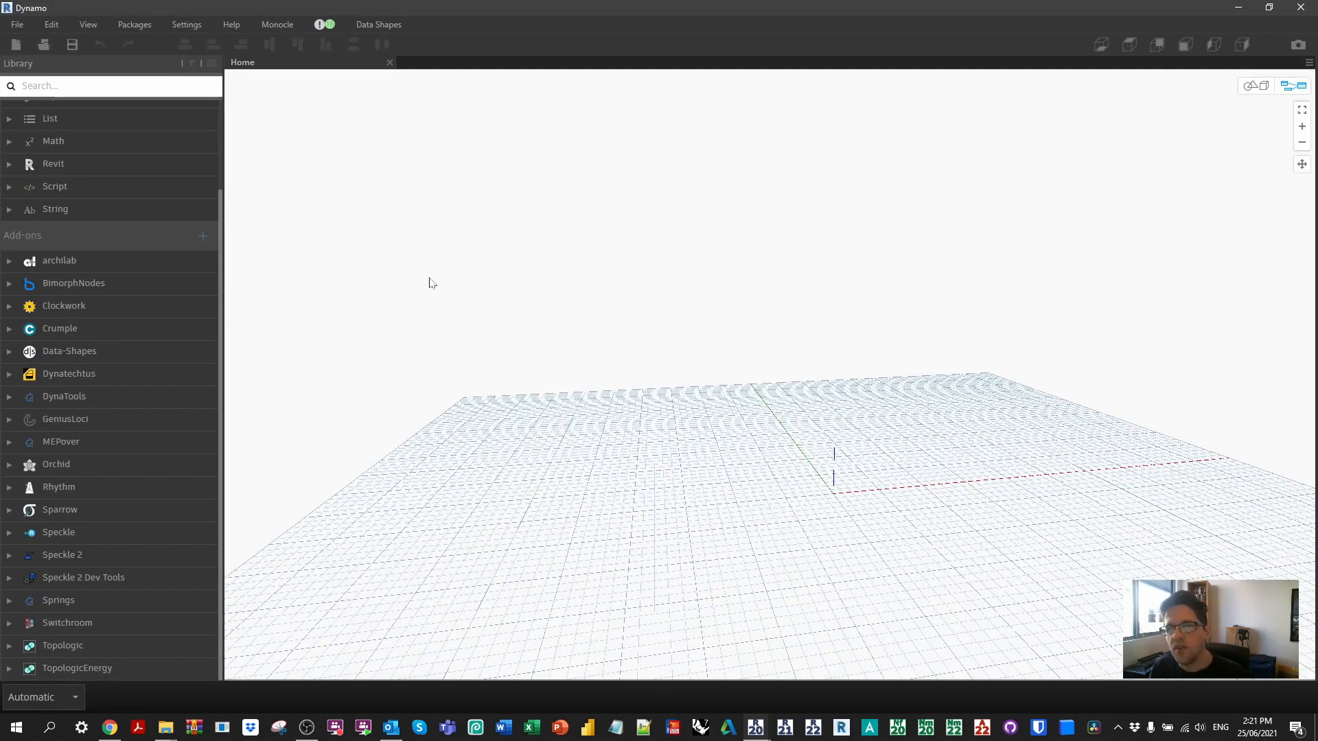
right_click(431, 283)
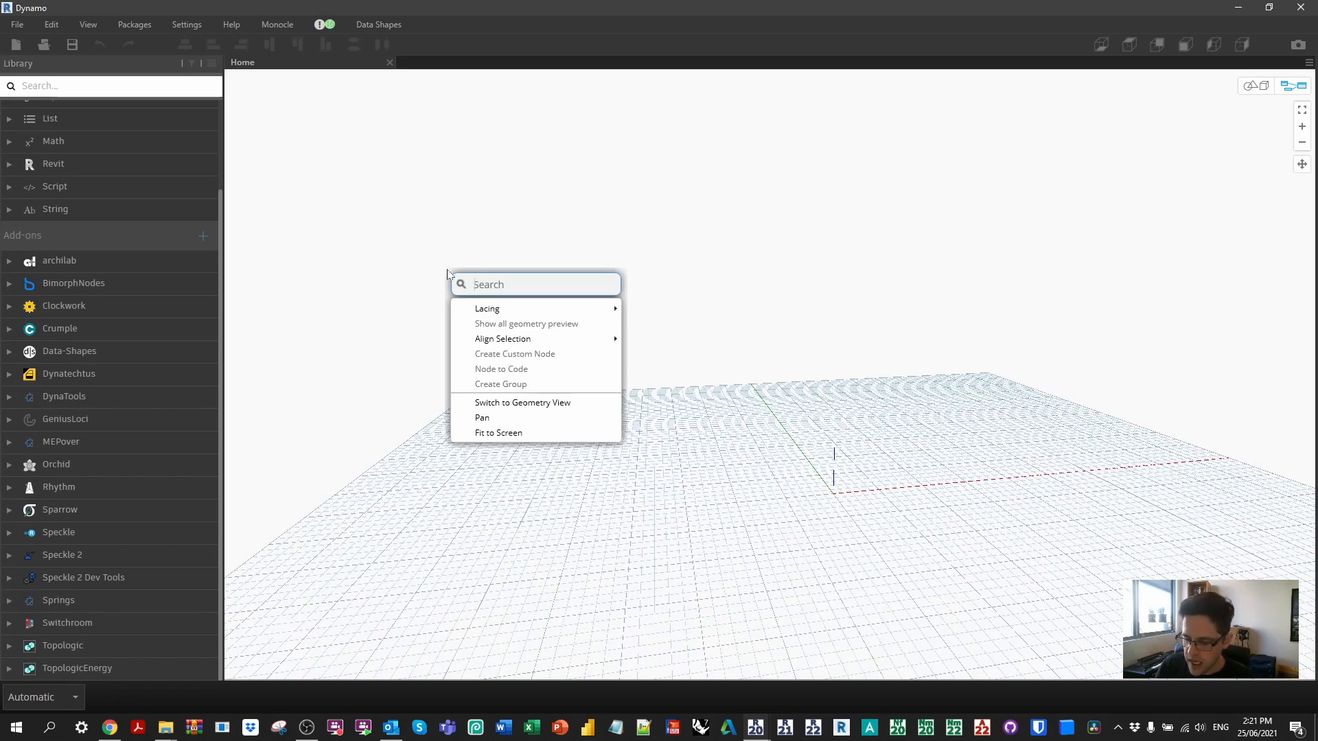
text(++)
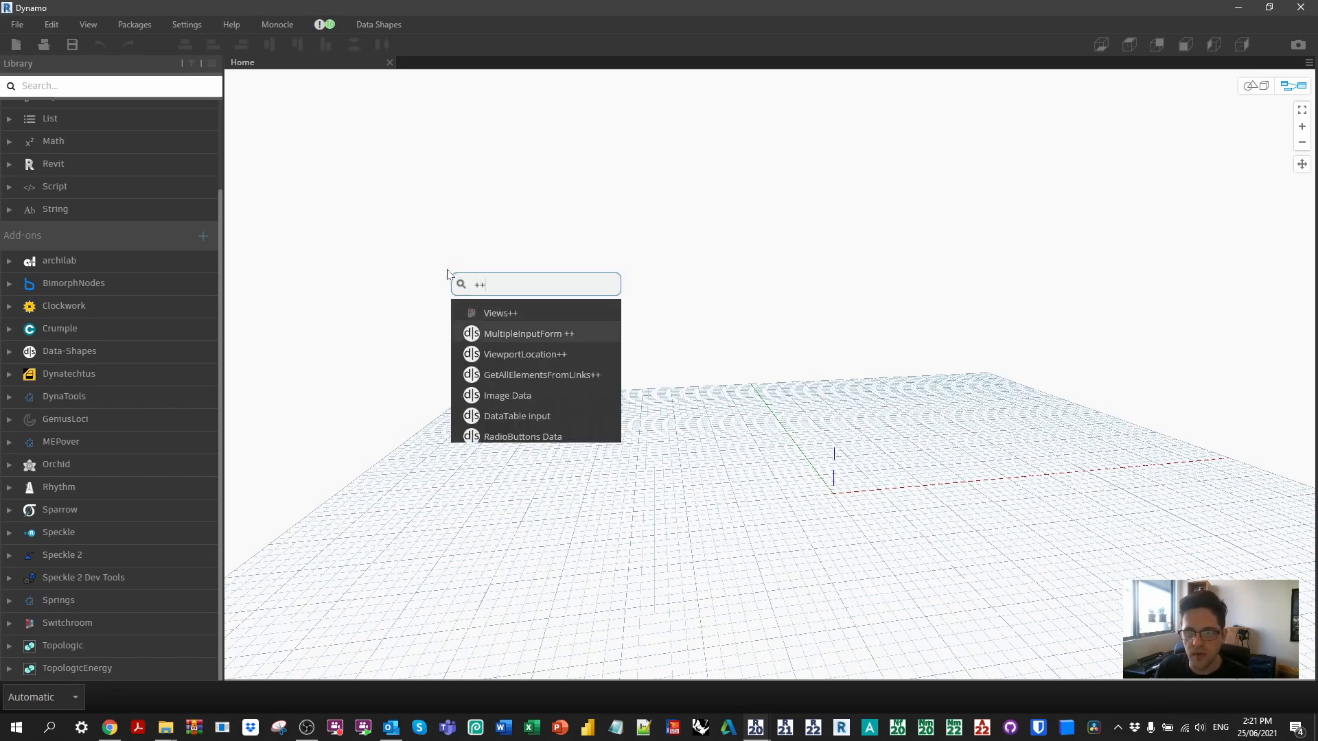
click(531, 333)
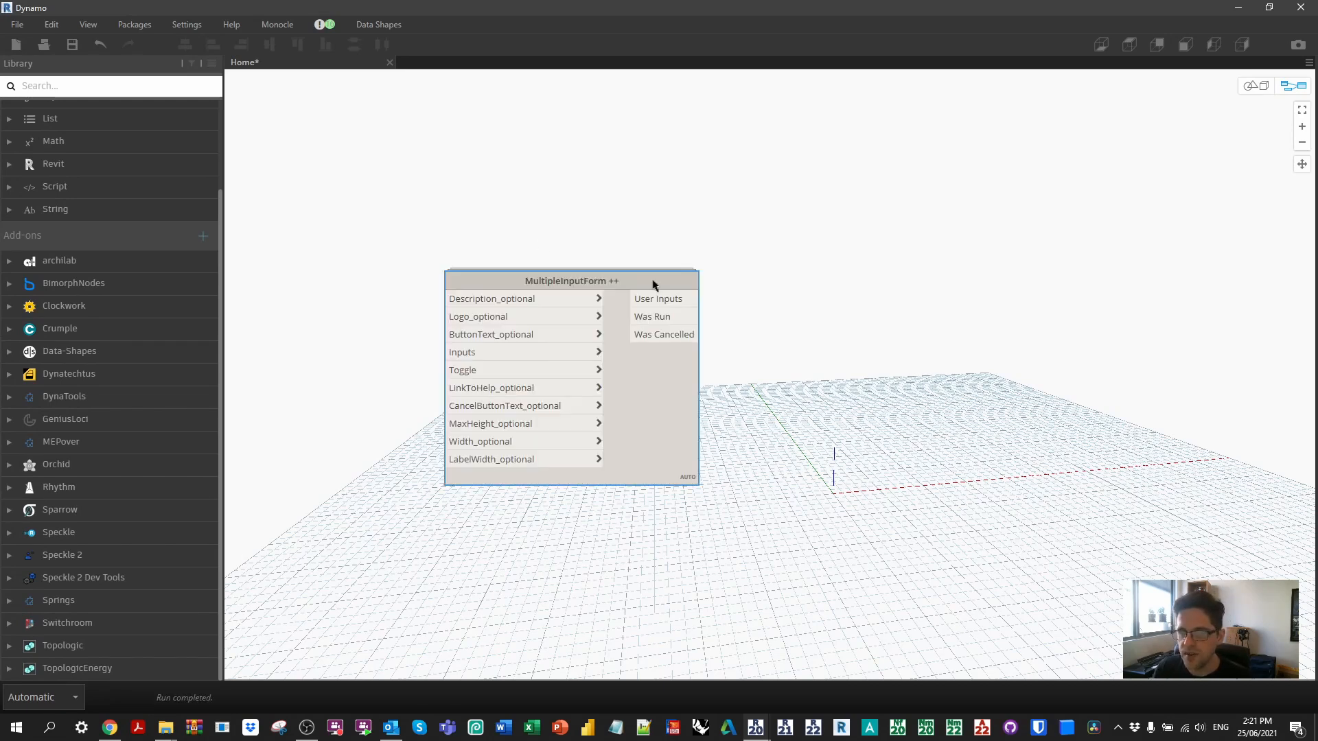
drag(572, 280, 948, 280)
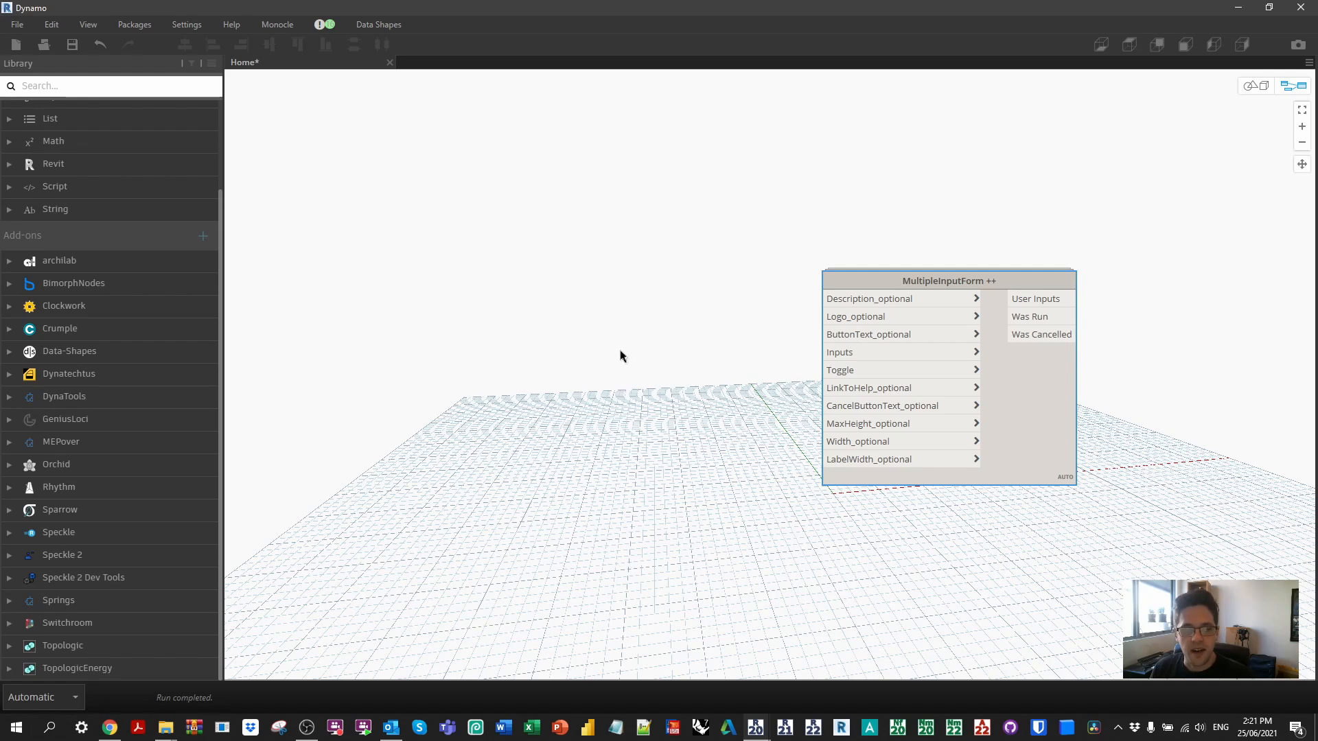
- Add Boolean Input, Listview Data and DropDown Data nodes from Data-Shapes UI Input
click(69, 351)
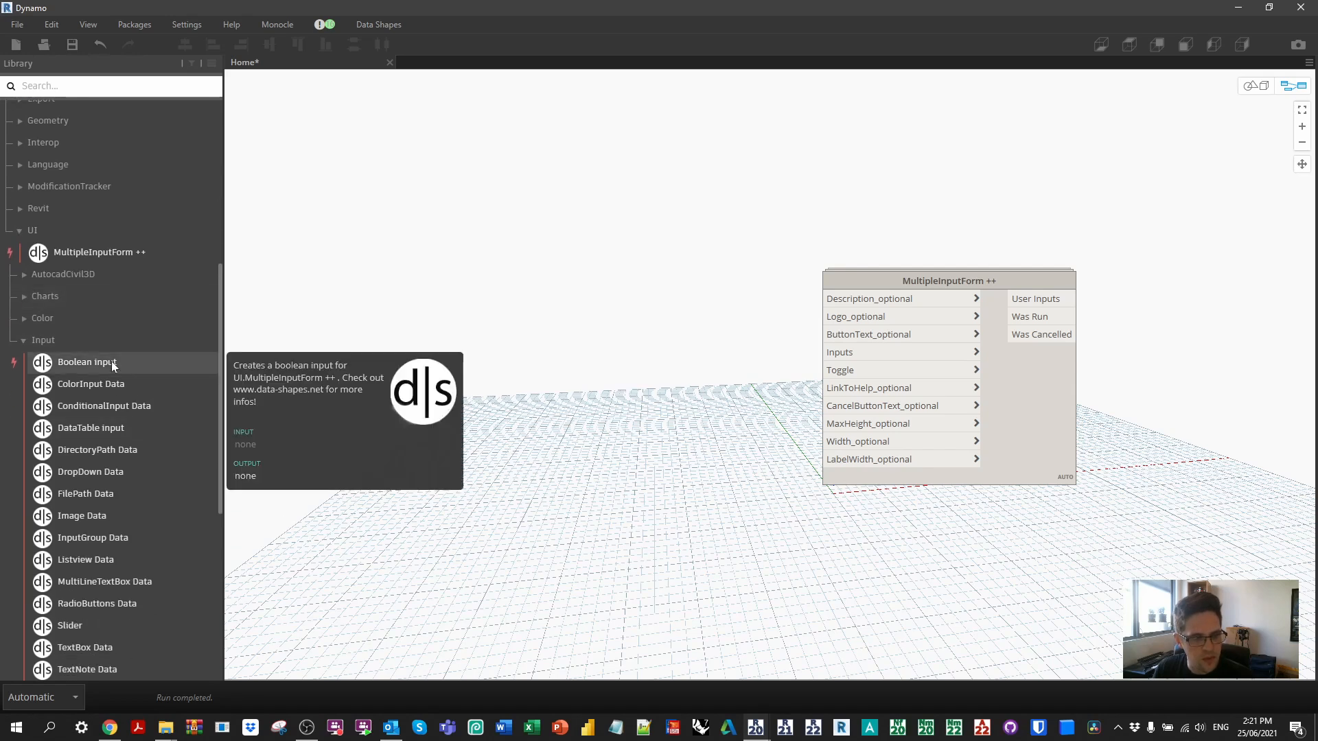
click(86, 361)
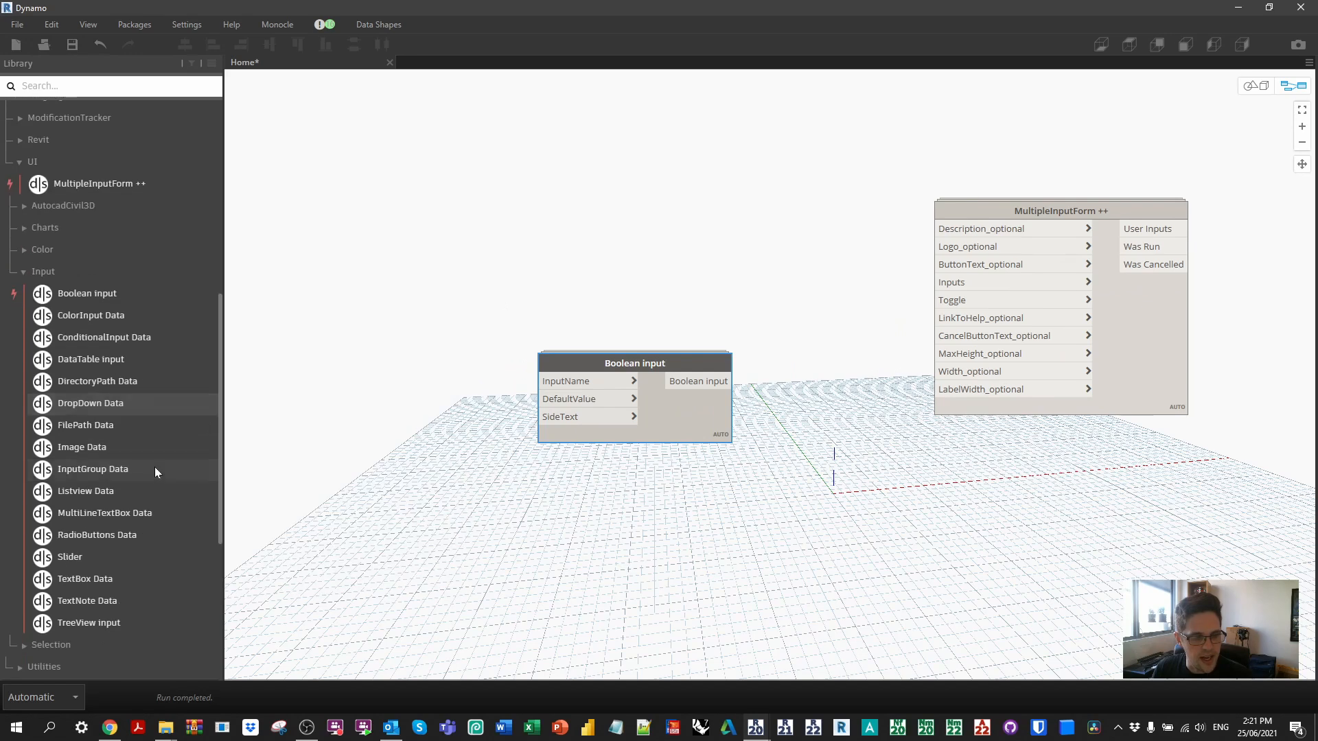
double_click(85, 491)
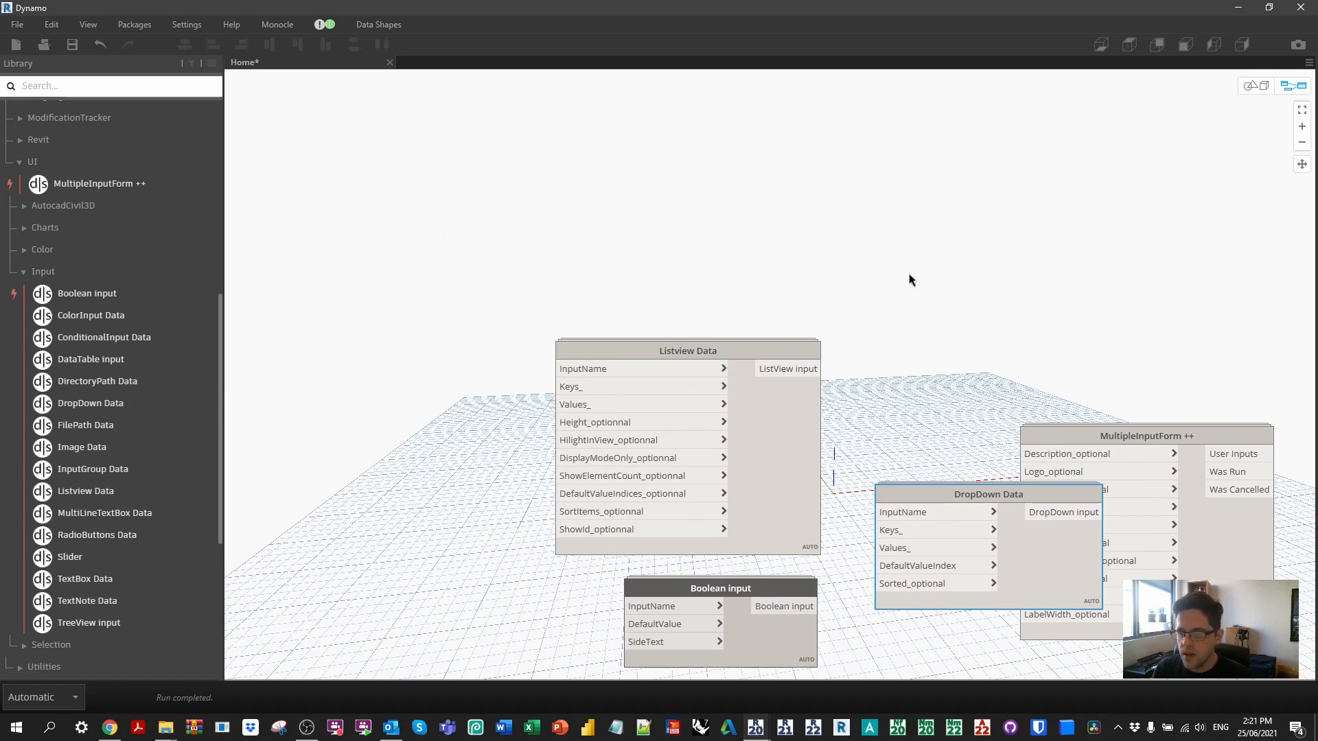
drag(988, 494, 703, 180)
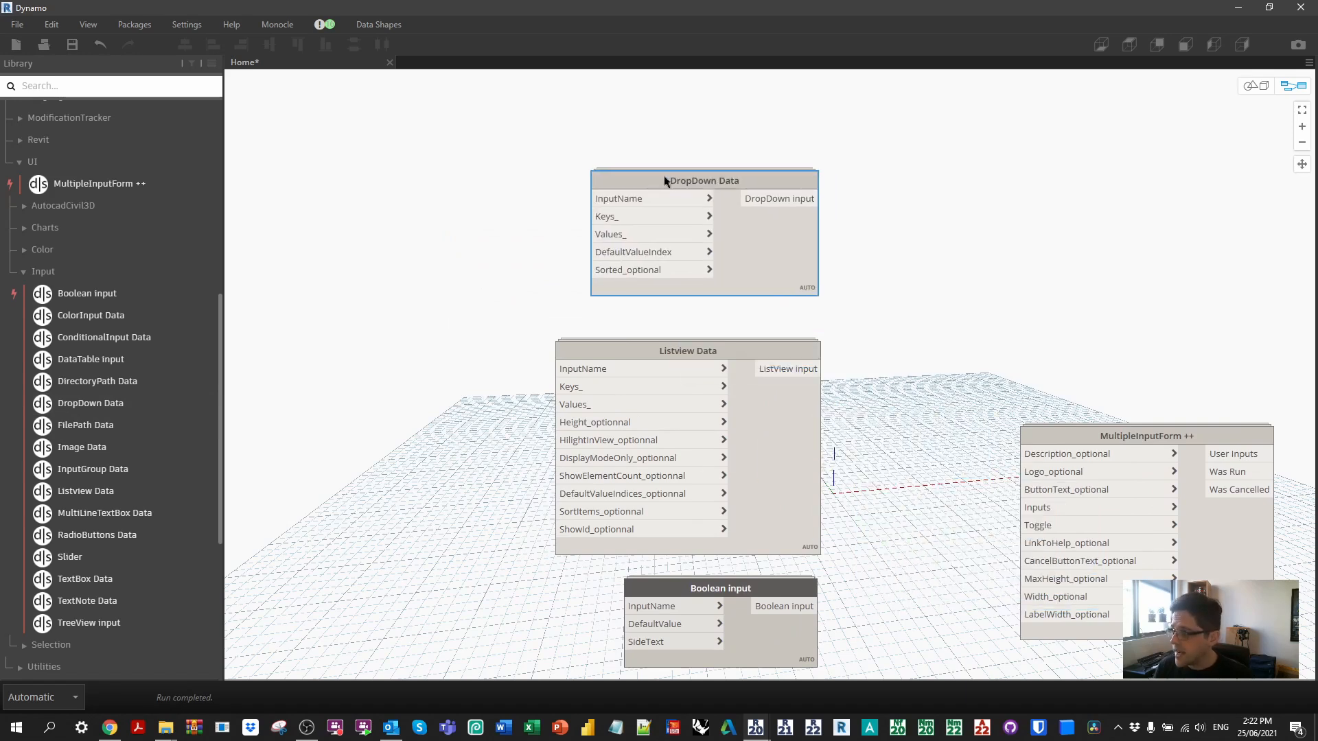
mouse_move(175, 229)
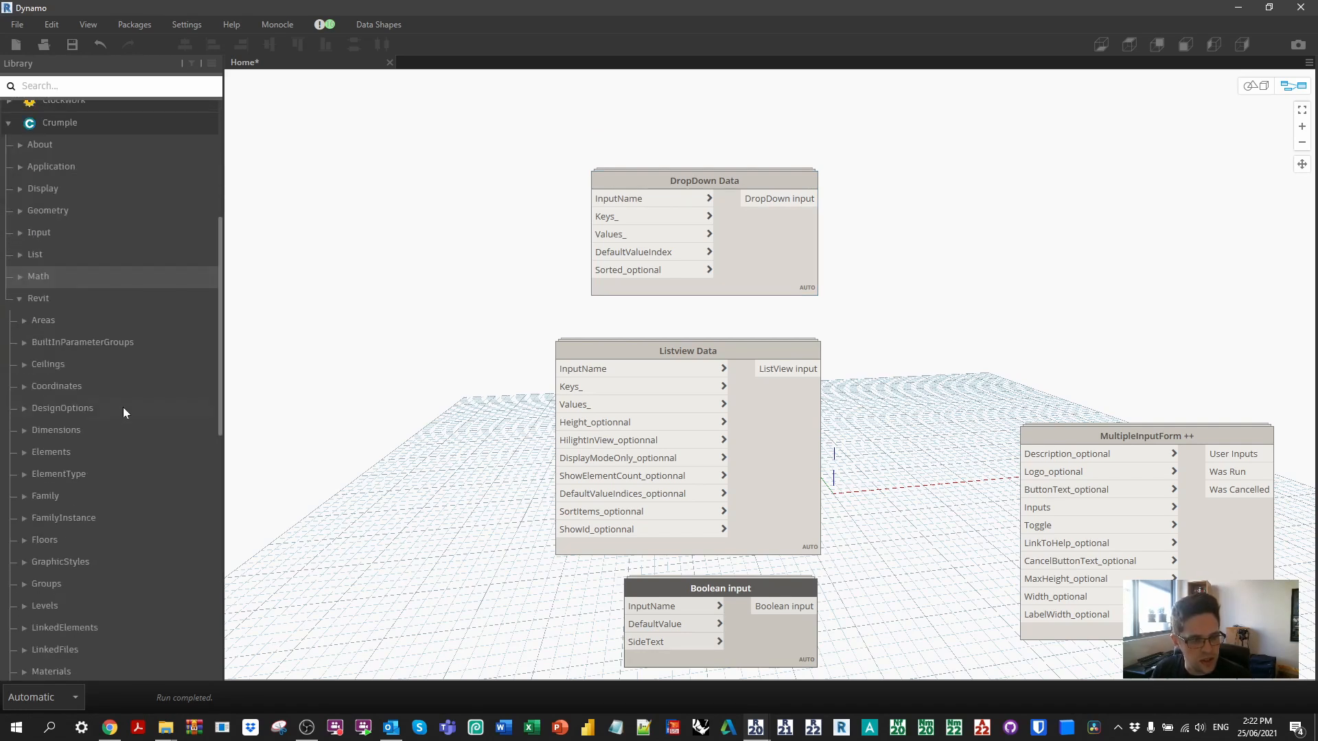
scroll(down, 3)
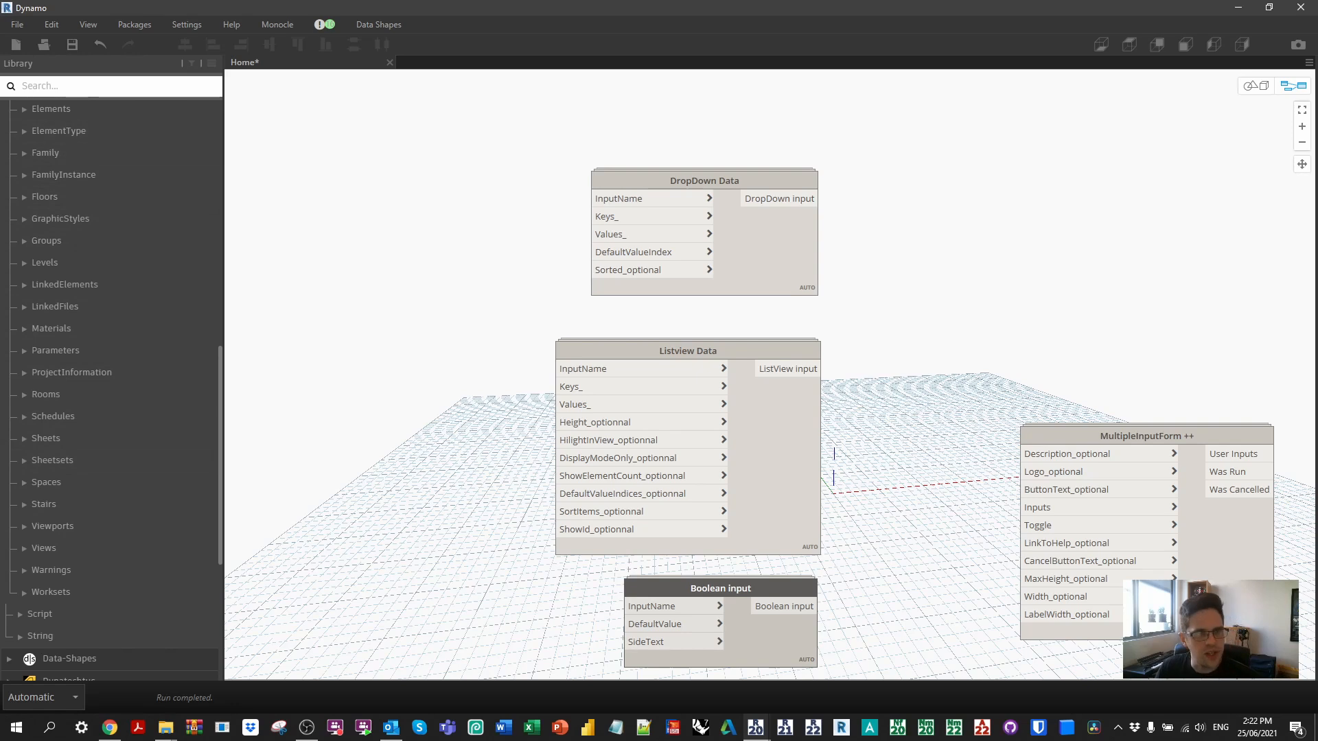
- Add Revision Element Types, All Elements of Type and Element.Name nodes, and wire them together
text(revisions)
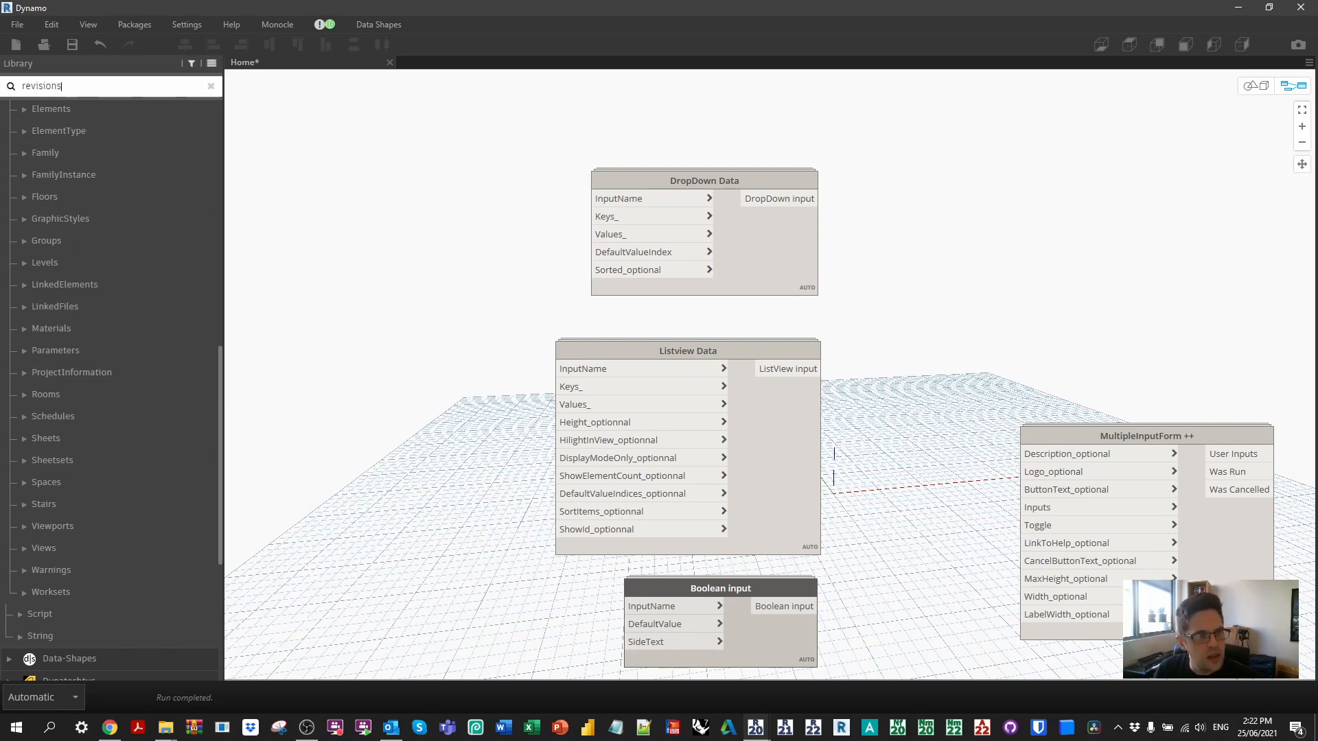
text(revisions)
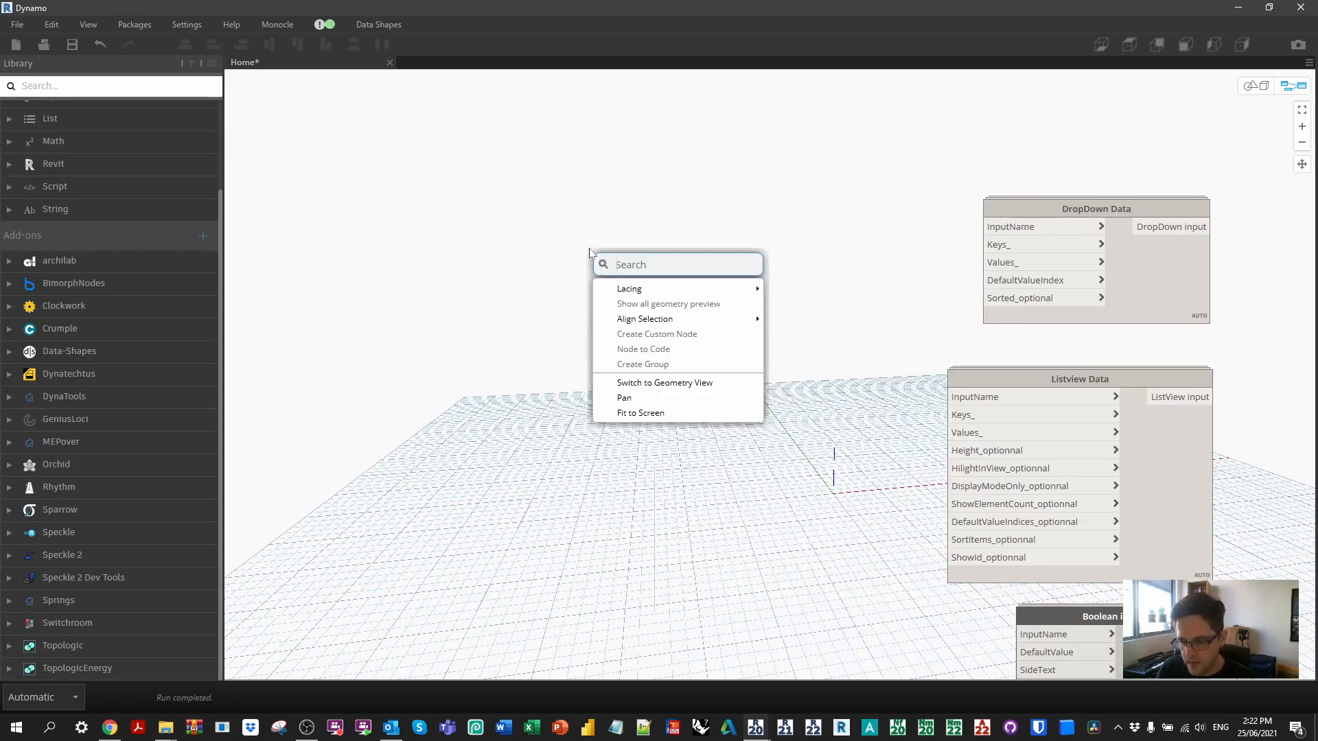
text(eleme)
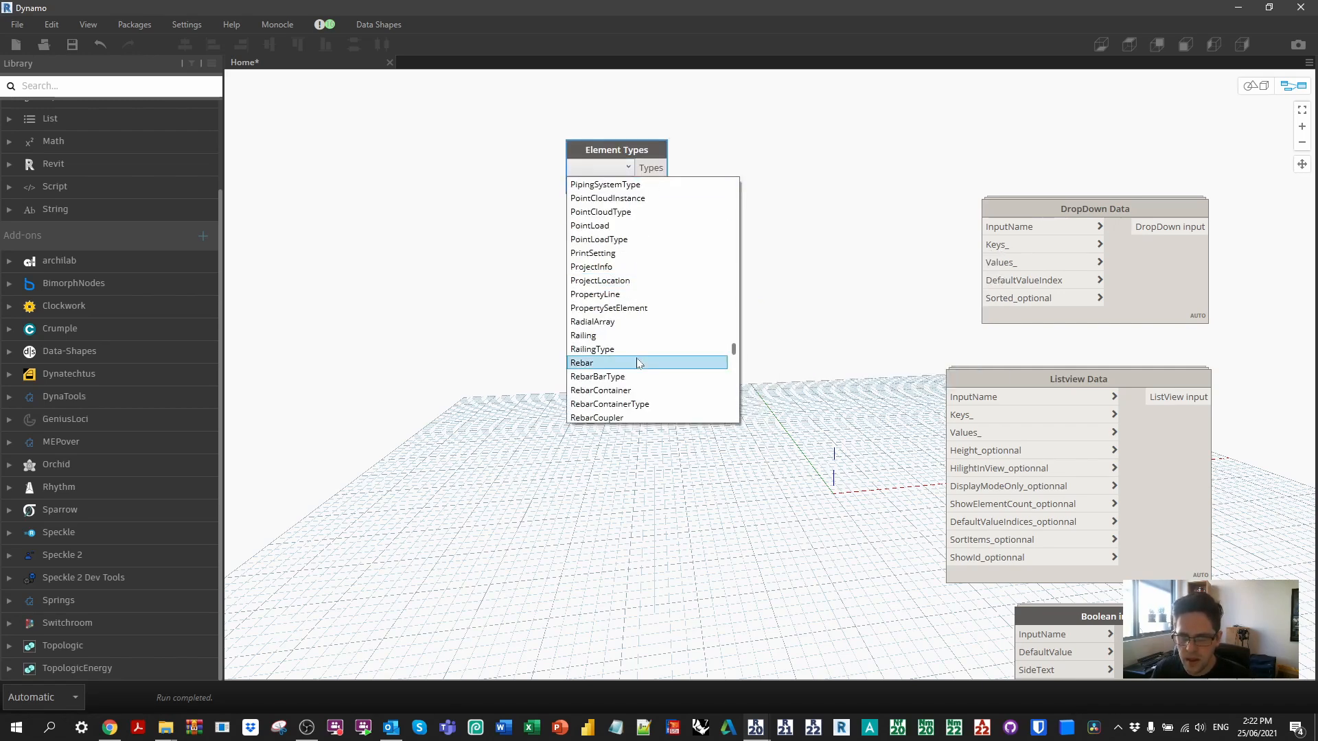
scroll(down, 3)
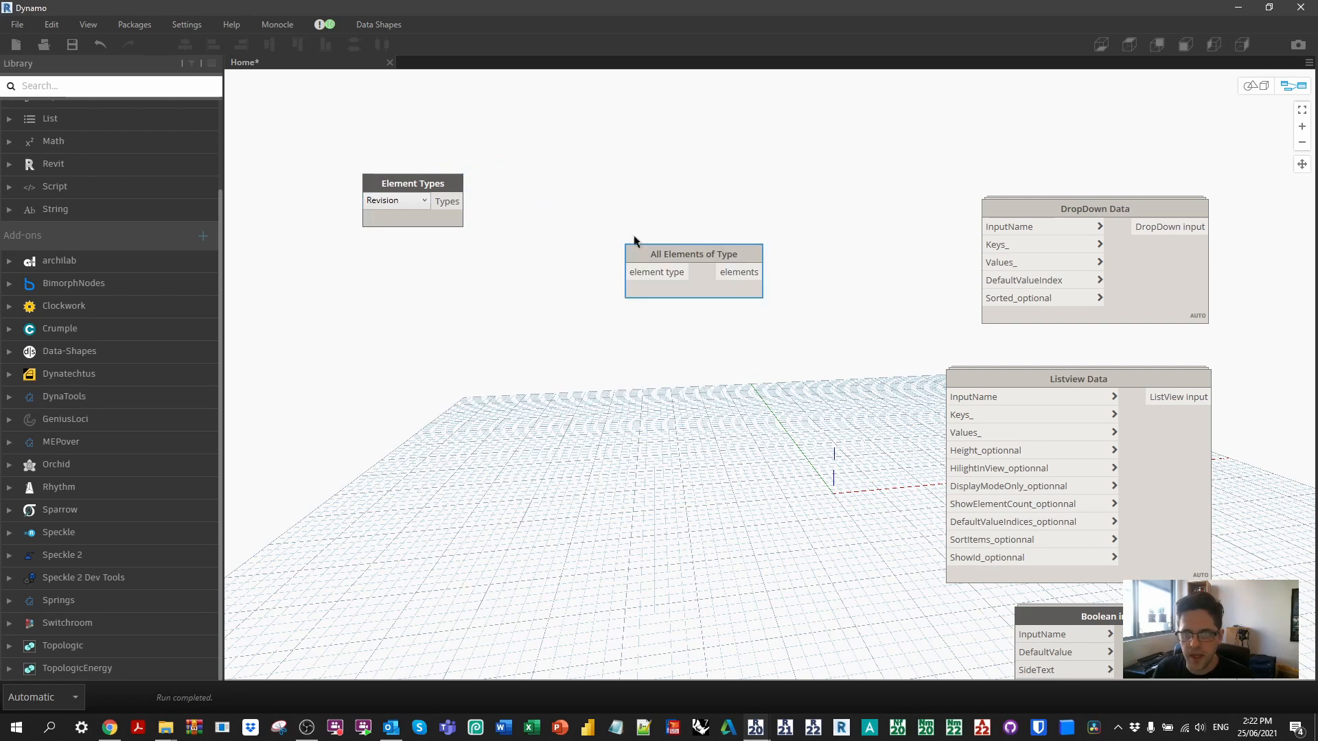
drag(693, 254, 569, 182)
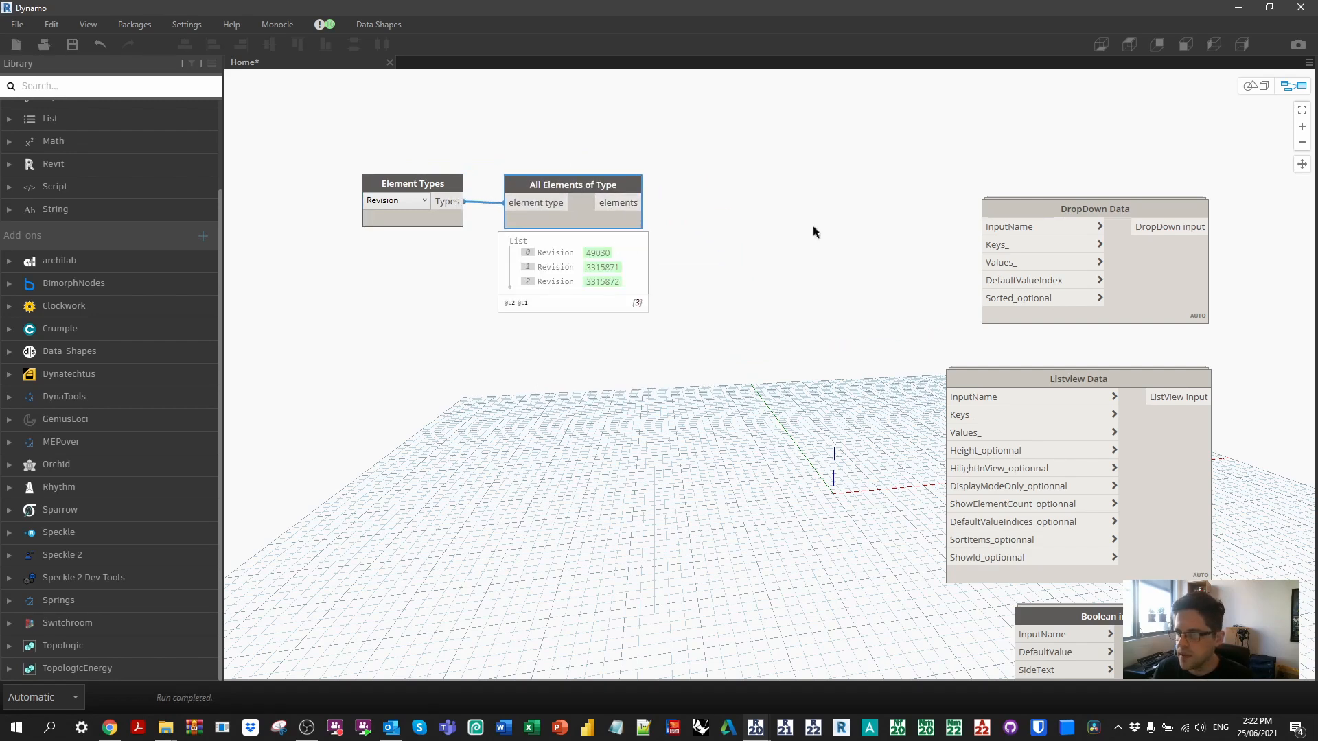
mouse_move(928, 183)
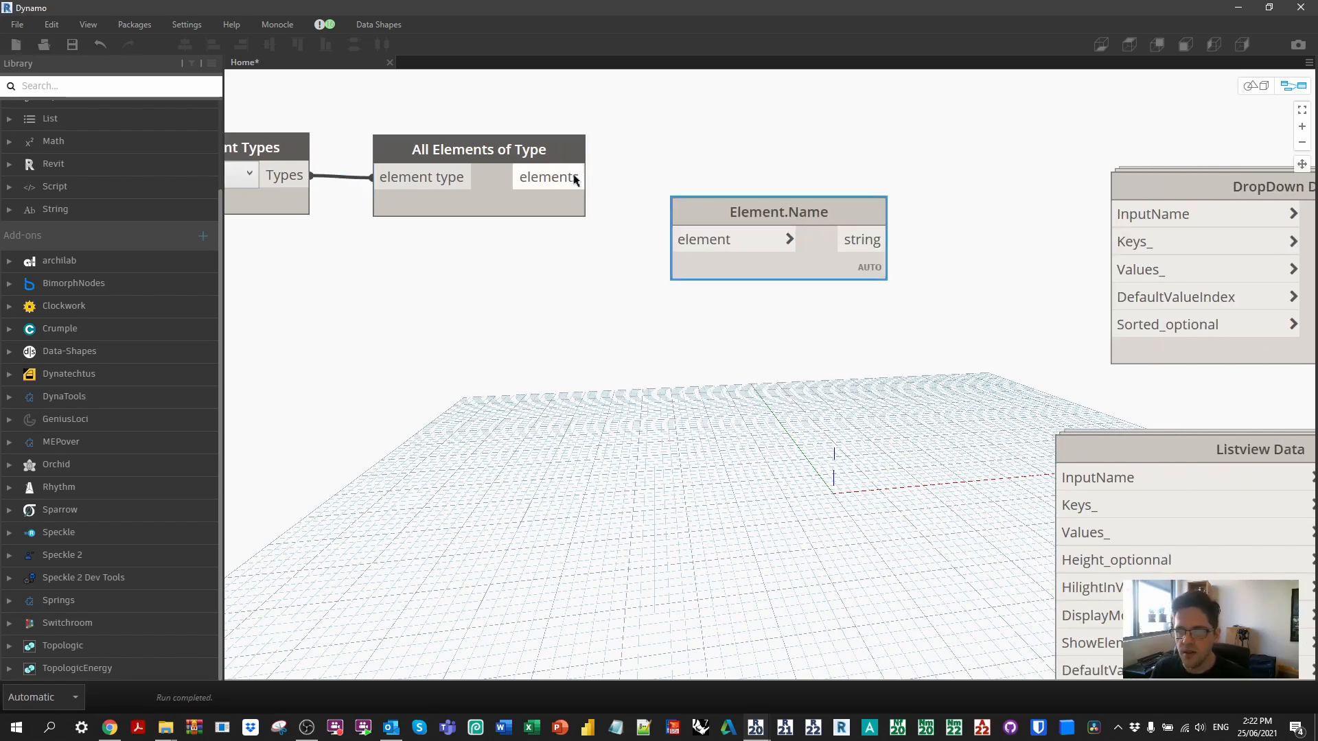
drag(577, 176, 680, 240)
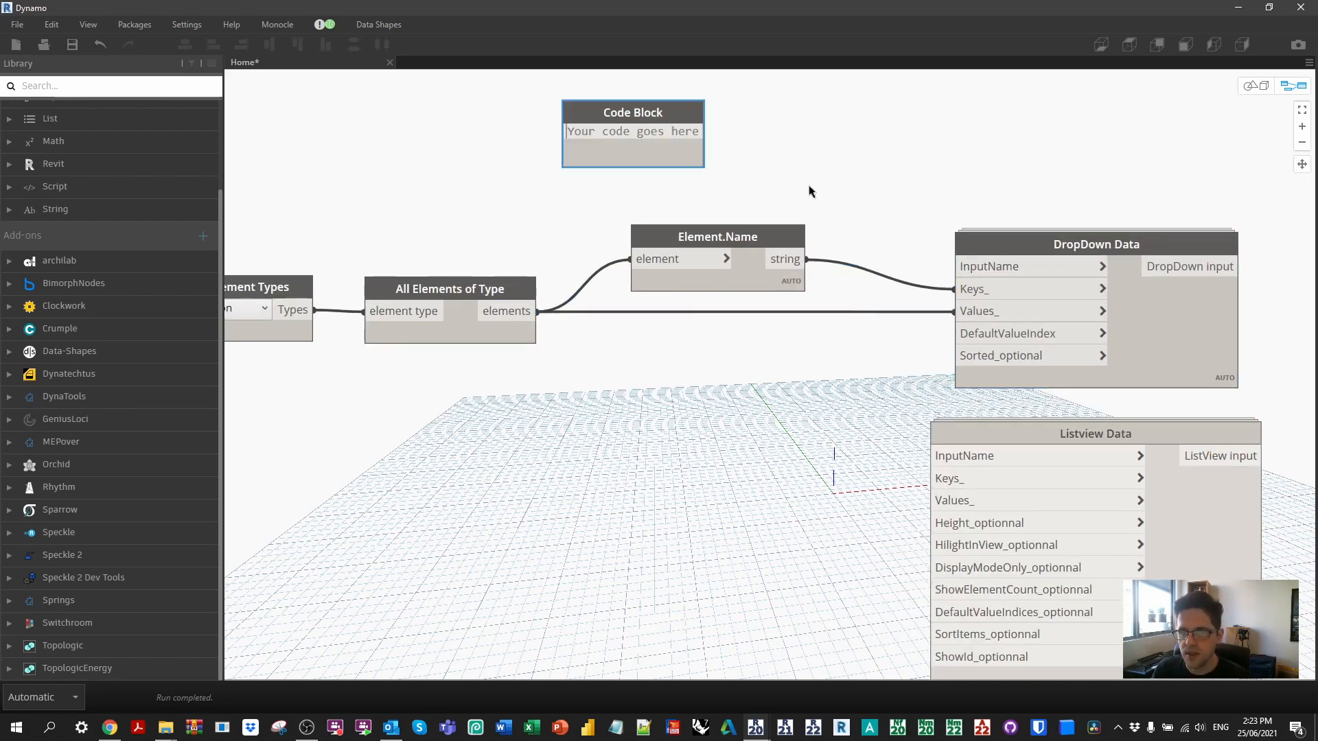
- Feed "SELECT A REVISION", 0, true to DropDown Data; title group 'Select a revision...' in teal
text("SELECT A REVISION";)
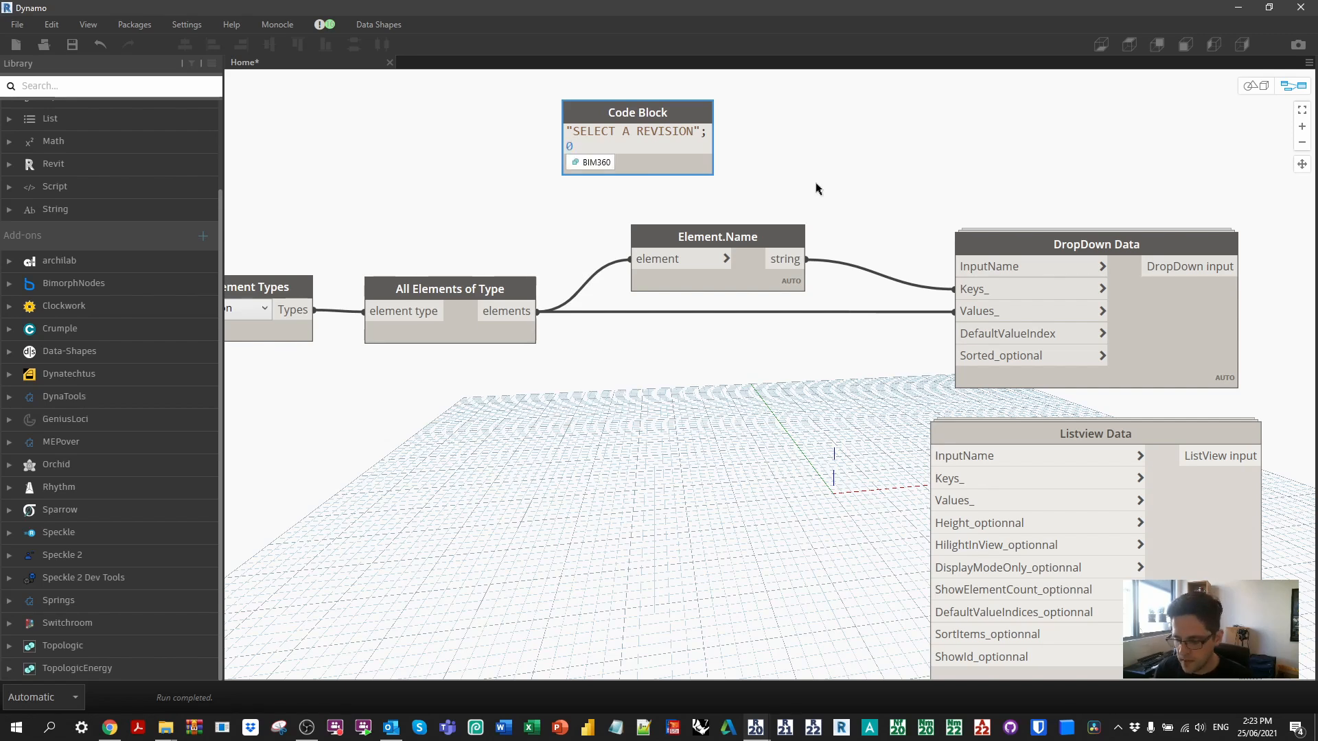
text(true;)
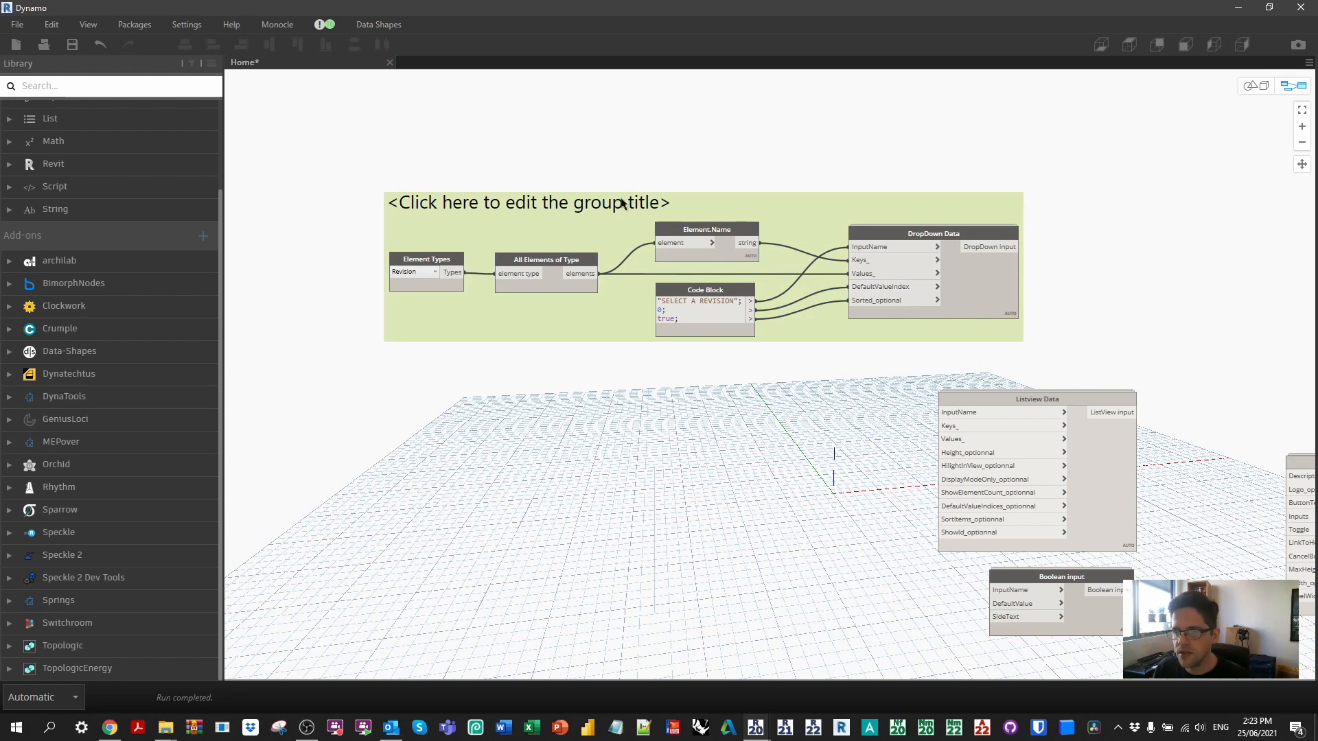
text(S)
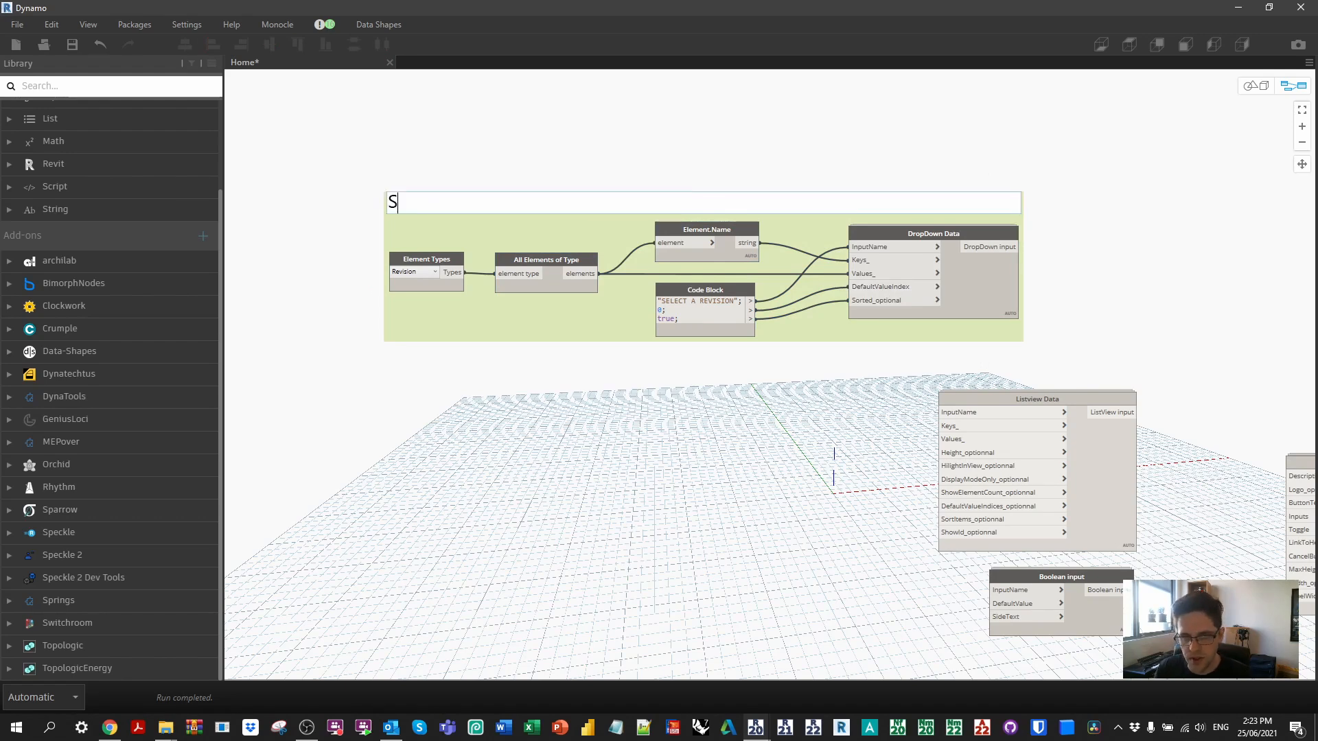
text(elect a r)
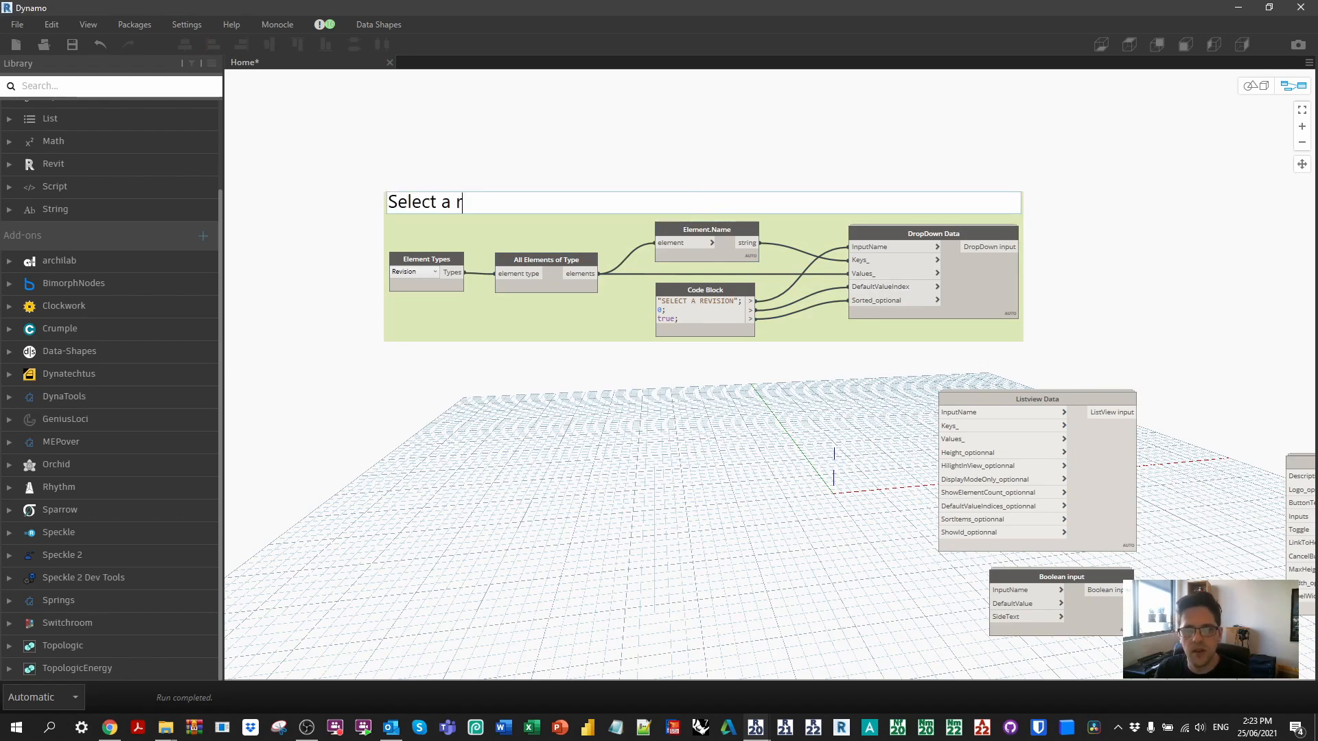
text(evision...)
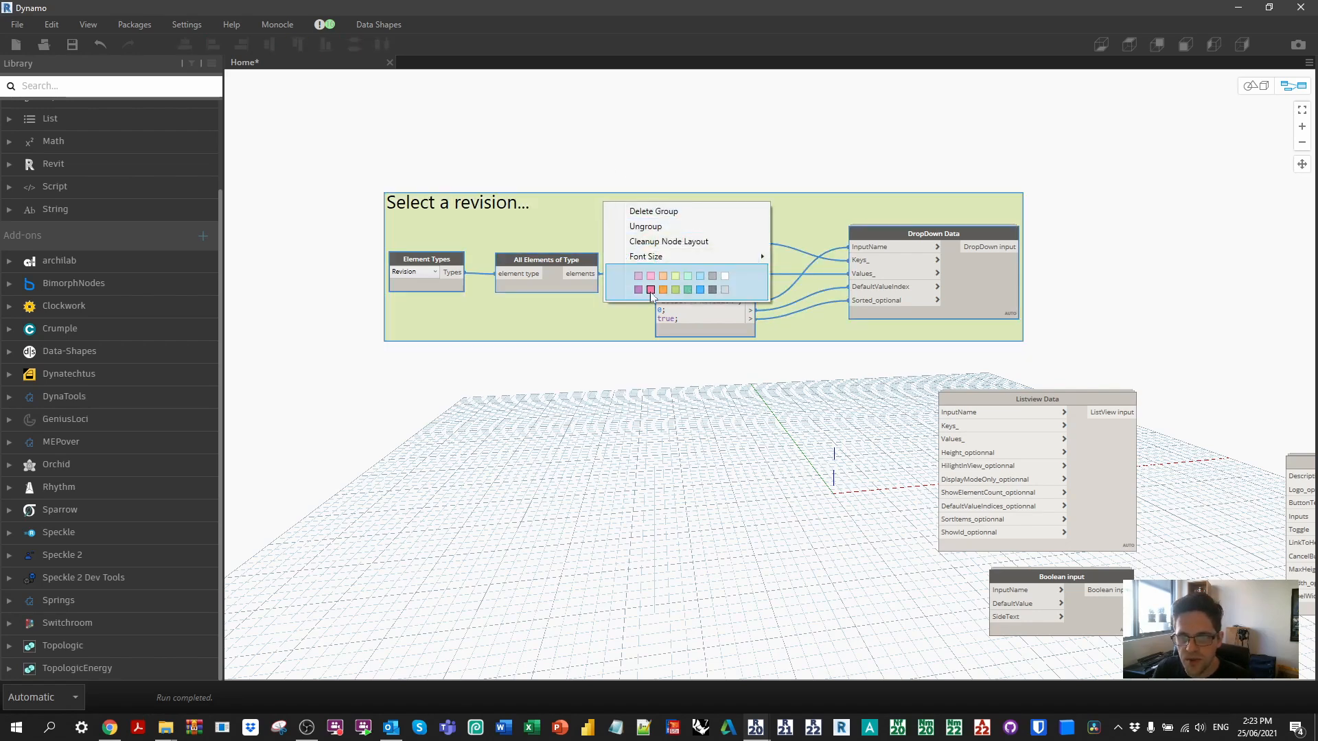
click(636, 287)
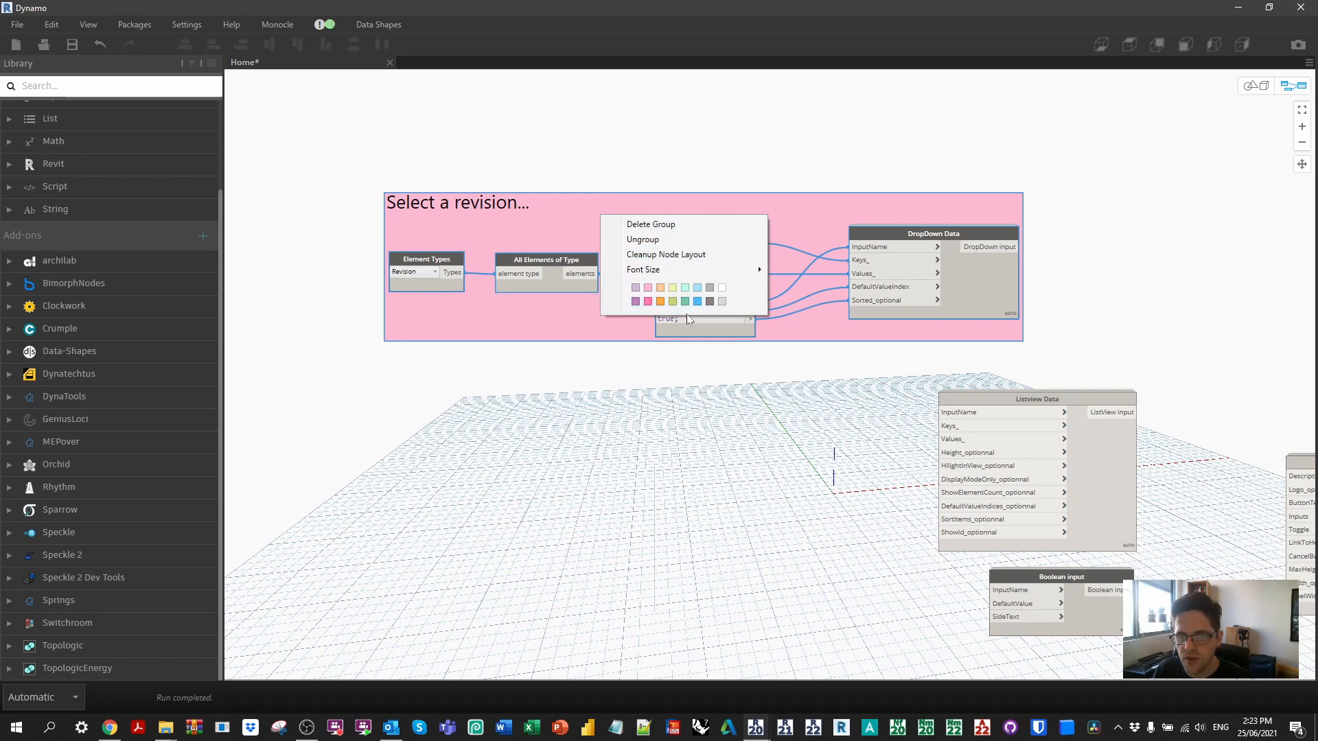
click(684, 301)
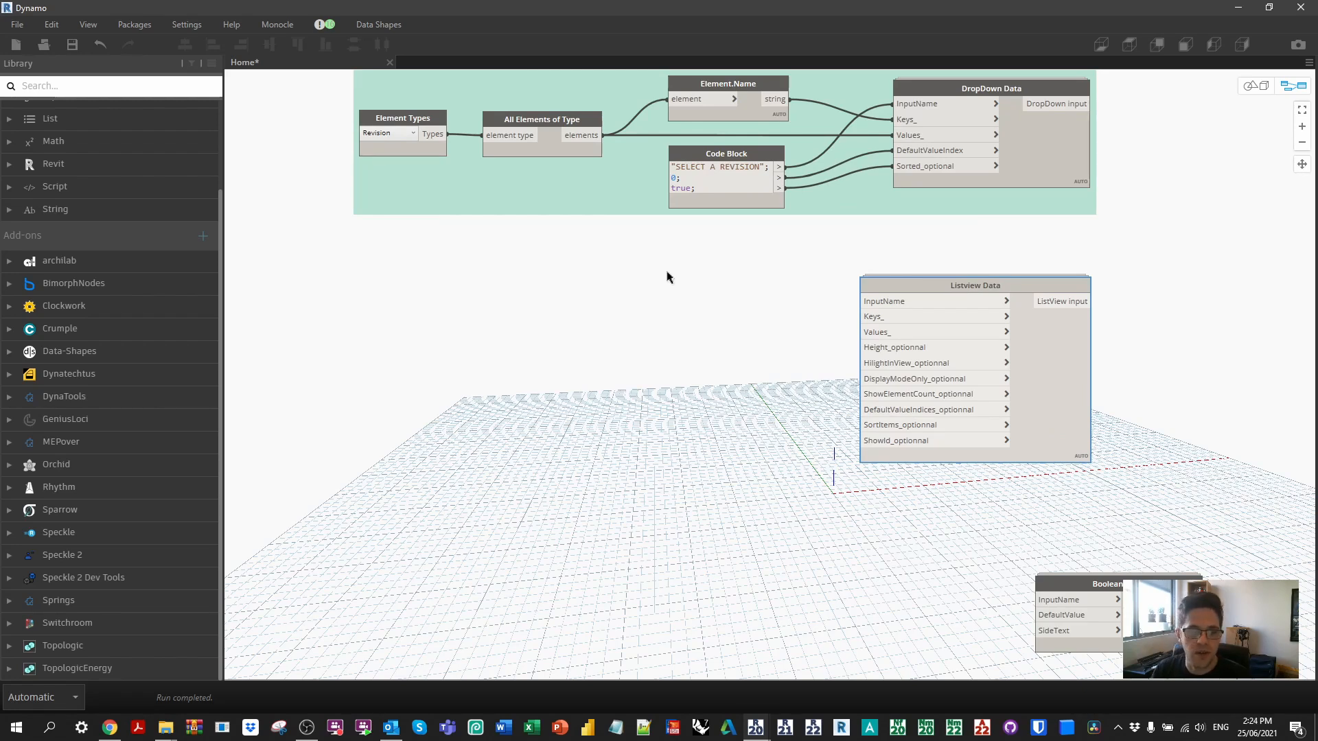
- Expand the Crumple package's Revit Sheets nodes in the Library
click(60, 328)
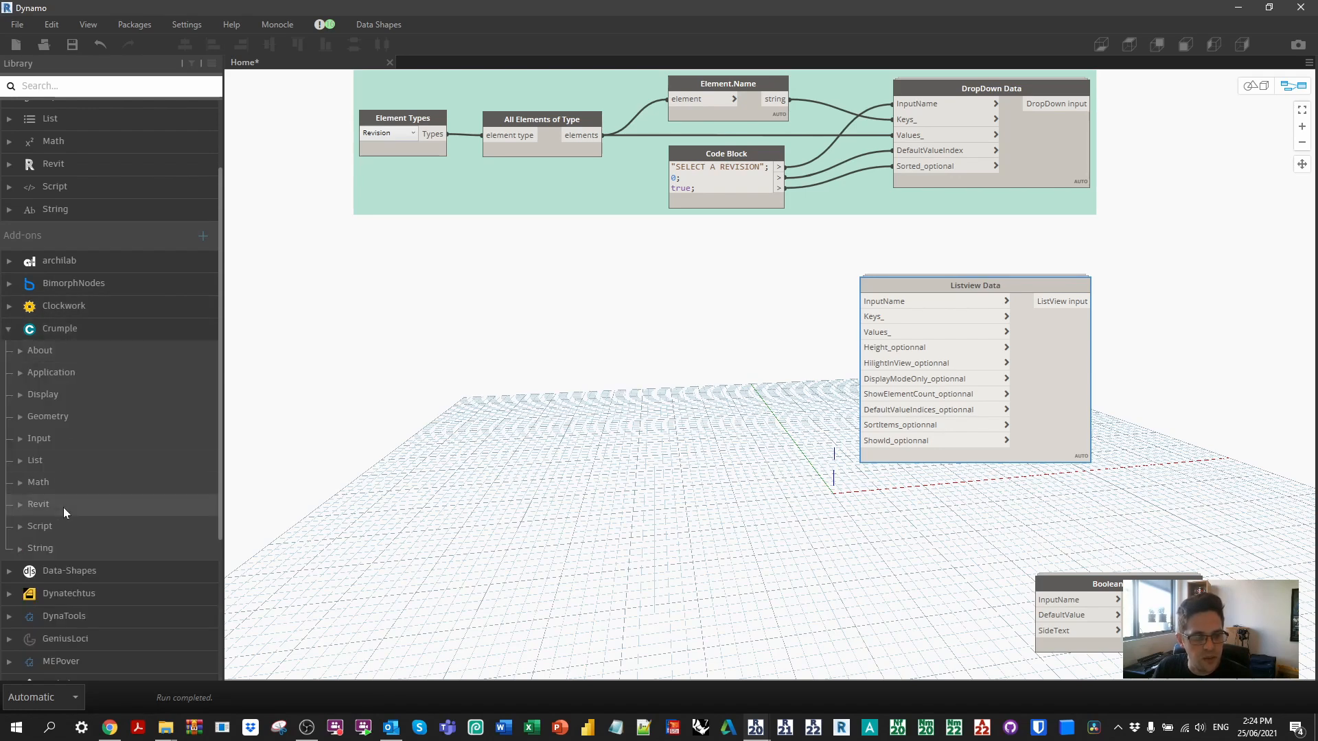
scroll(down, 3)
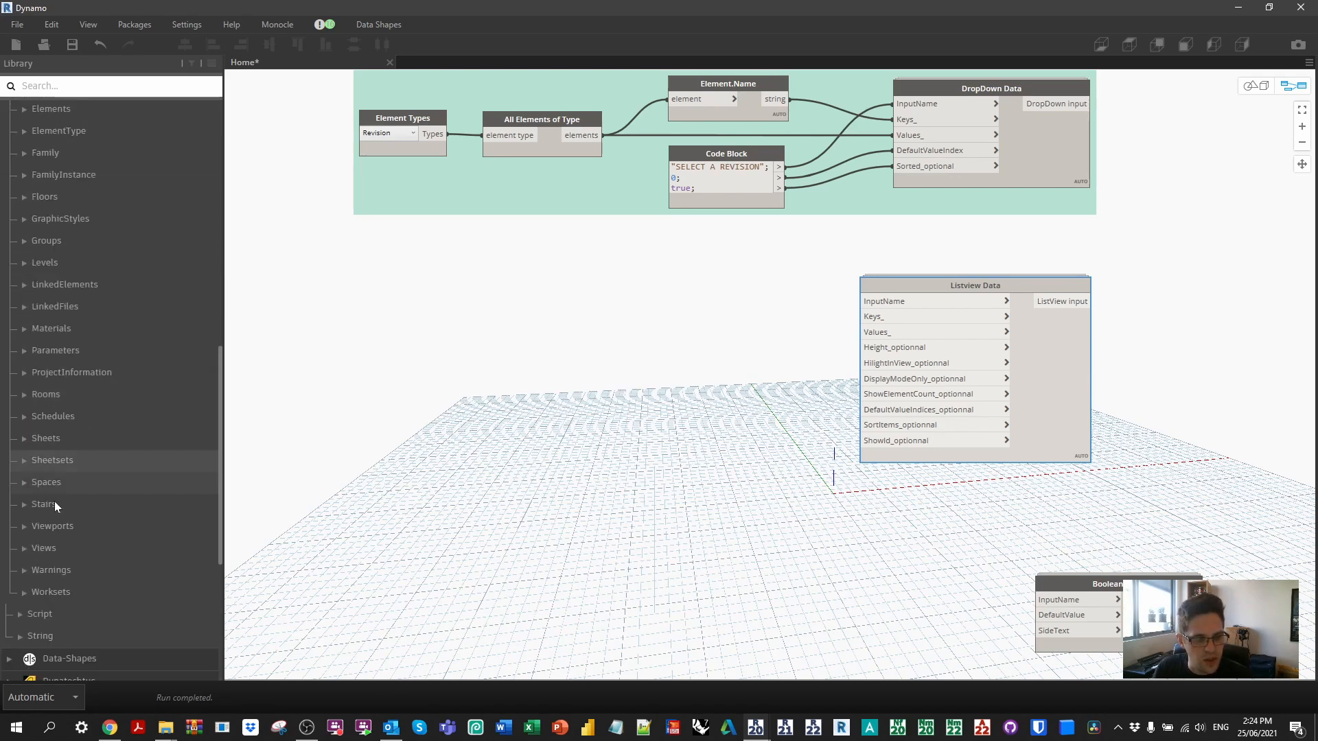
click(45, 437)
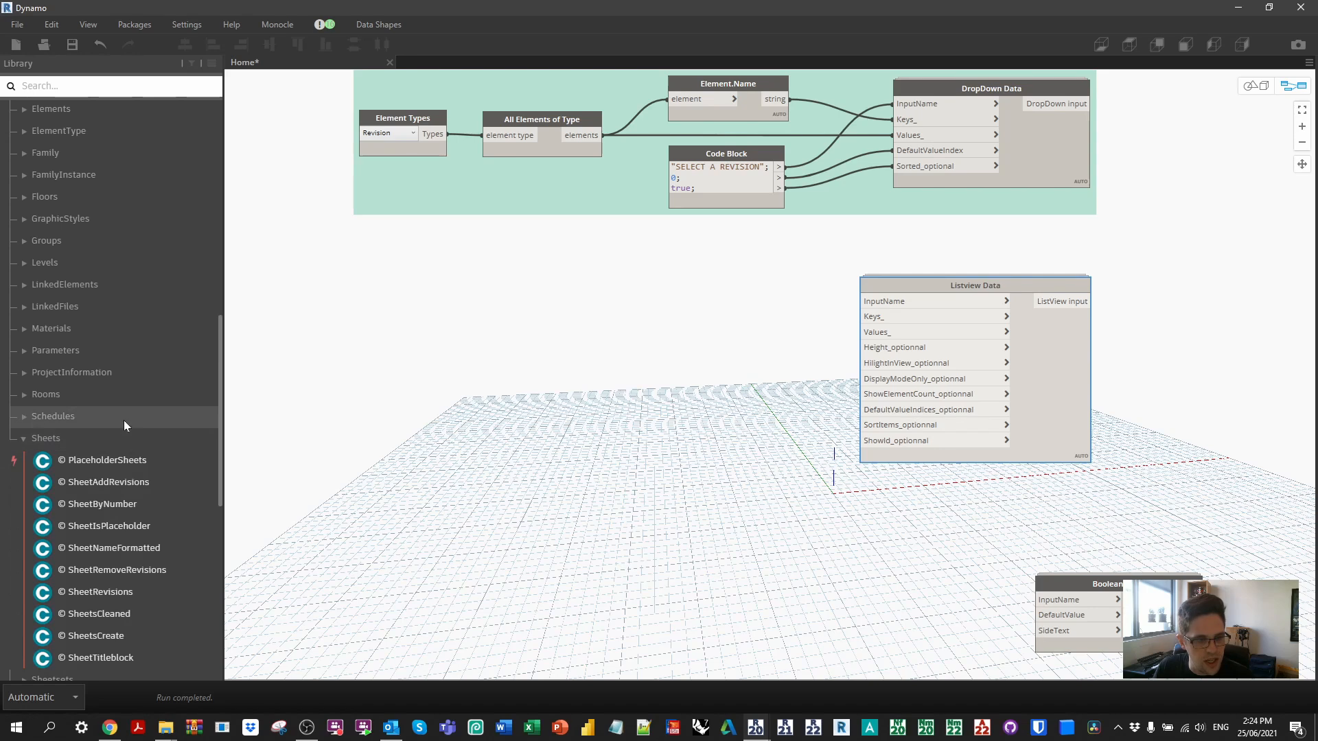
mouse_move(97, 613)
text(false;)
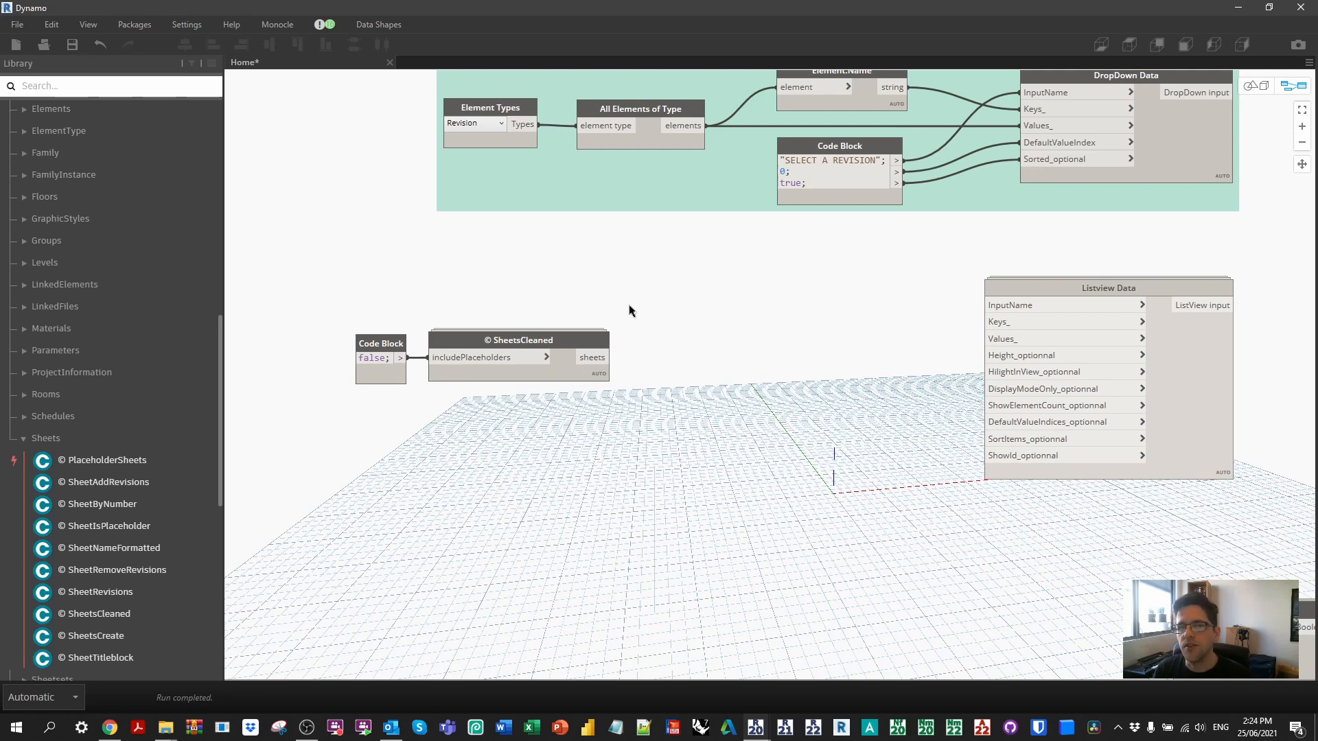
mouse_move(658, 337)
text(sheet numb)
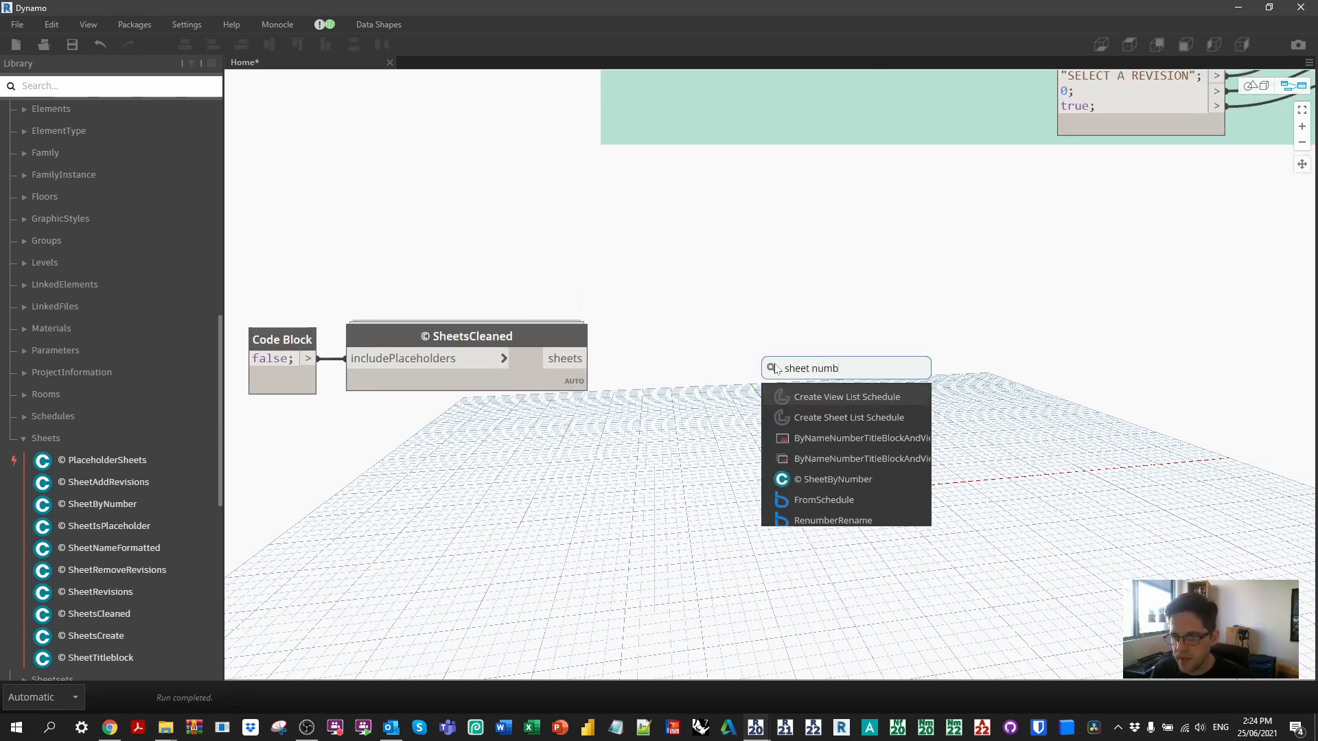
- Add Sheet.SheetNumber and Sheet.SheetName nodes and expand the sheet names preview
right_click(828, 318)
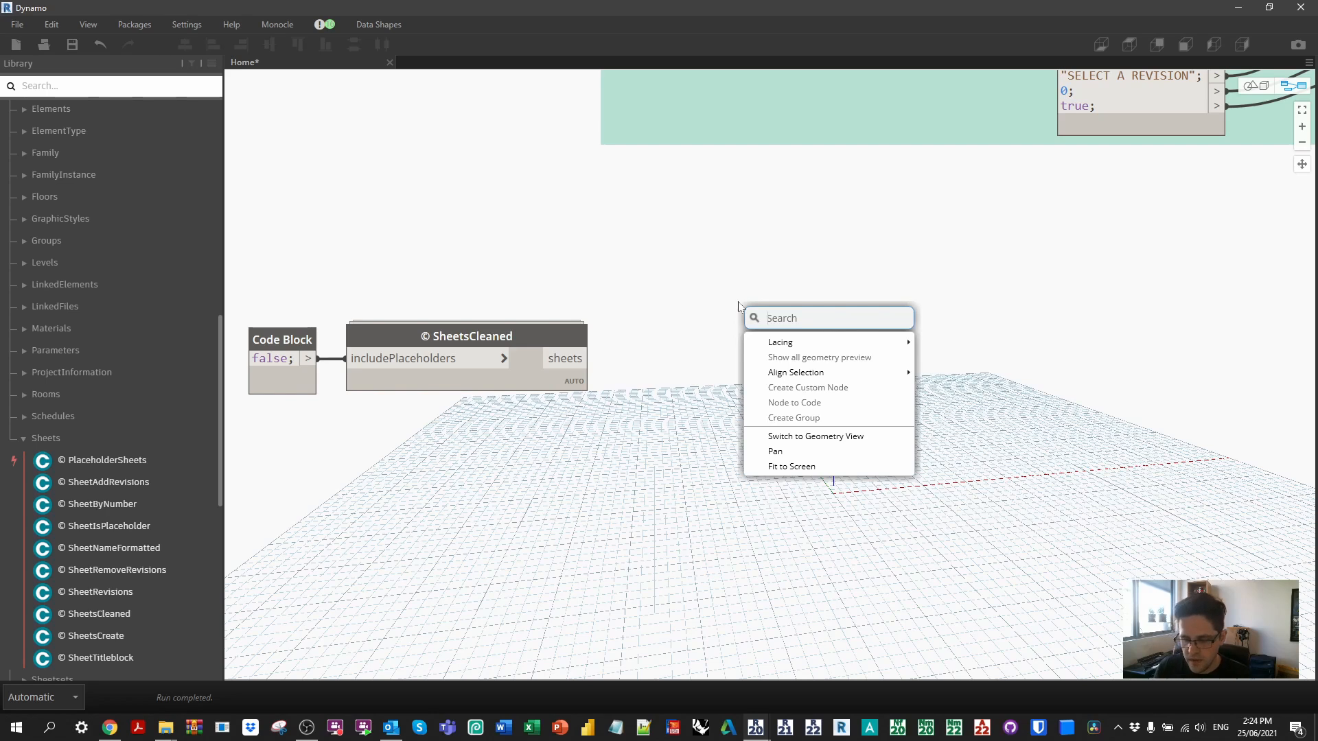
text(number)
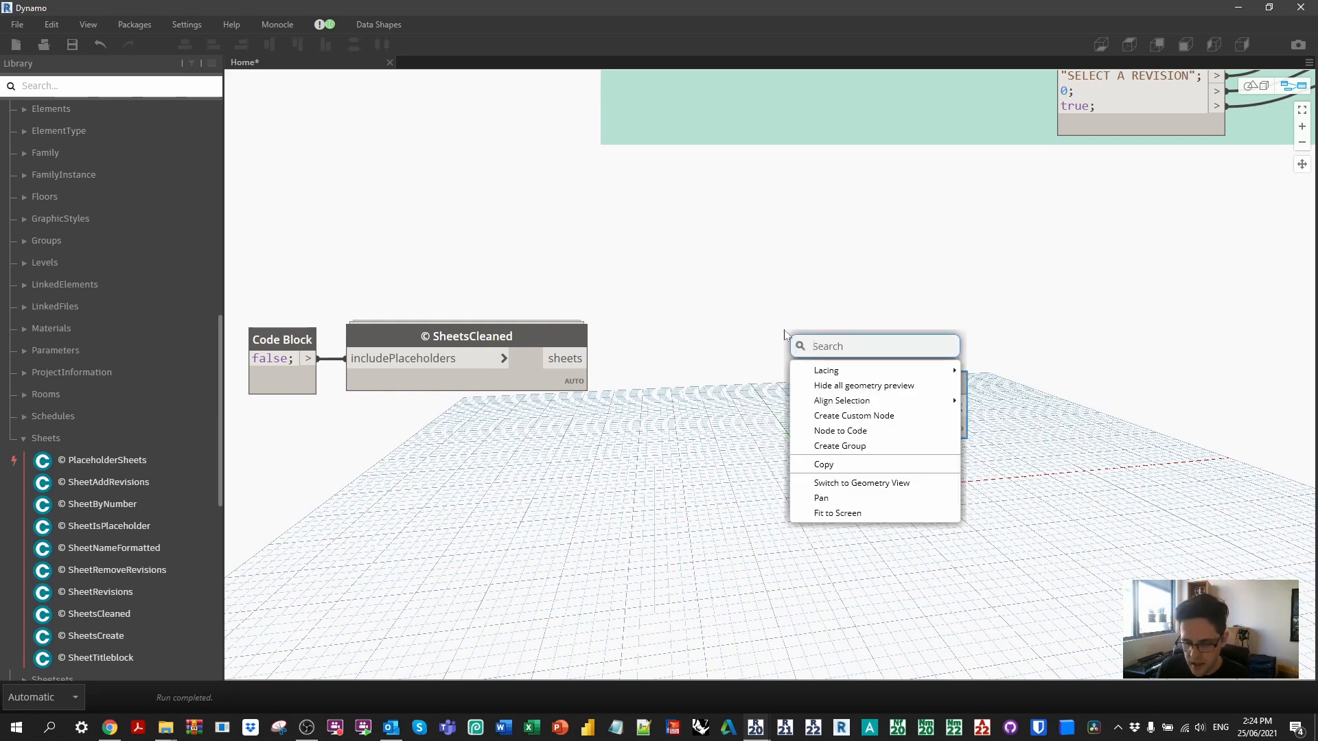
text(sheet.sh)
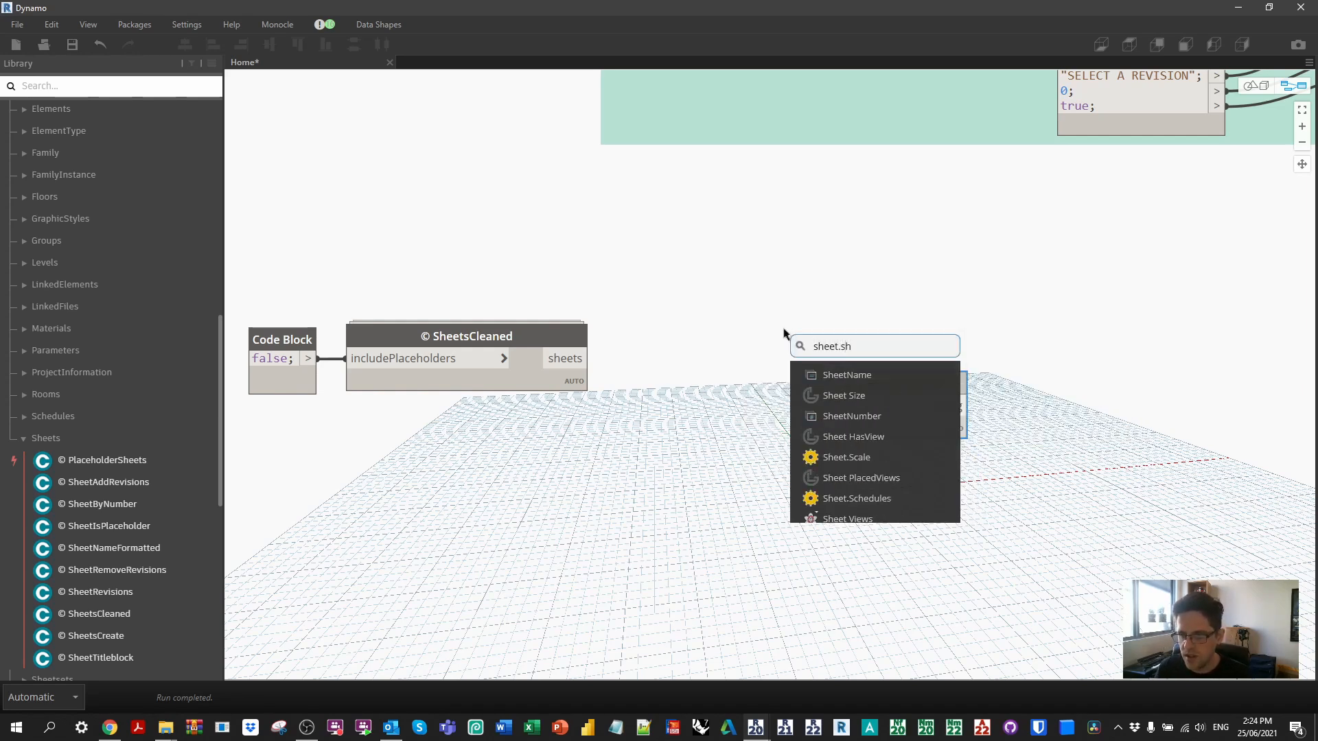
click(847, 375)
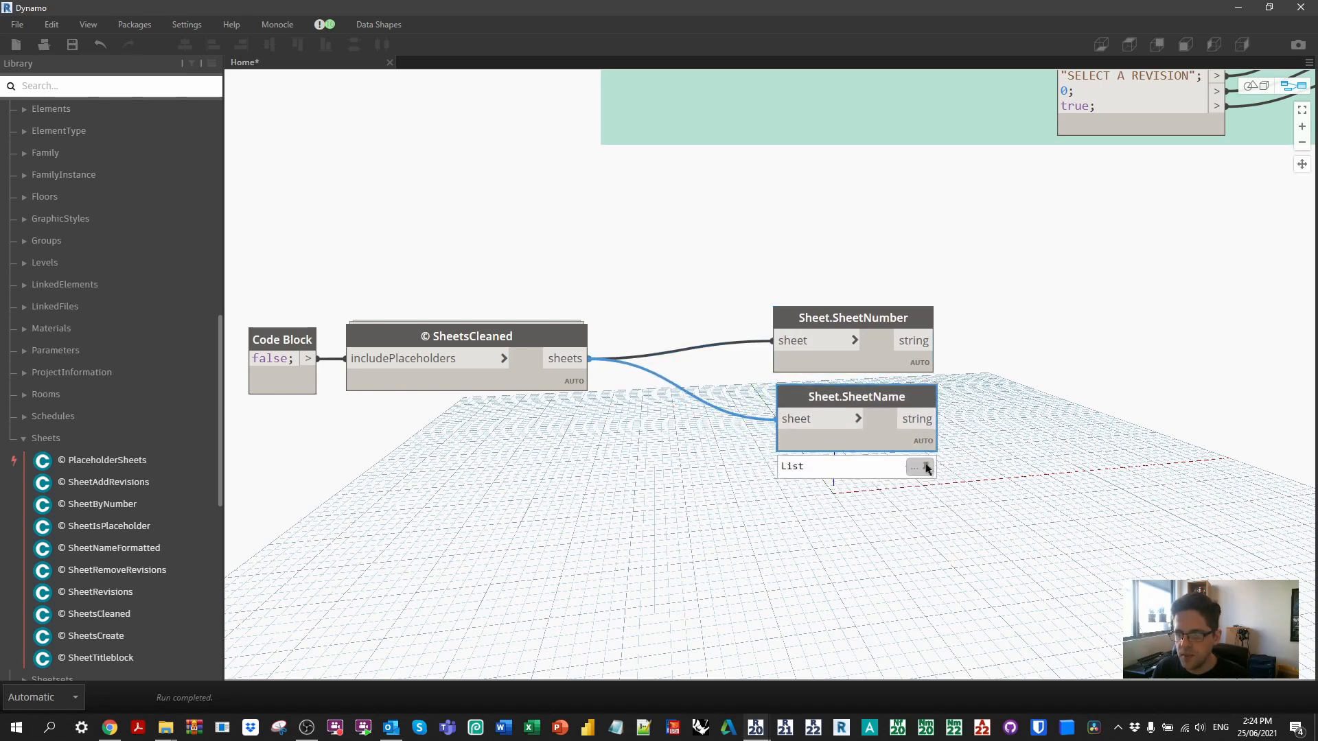
click(915, 468)
text(nu + ": " + na;)
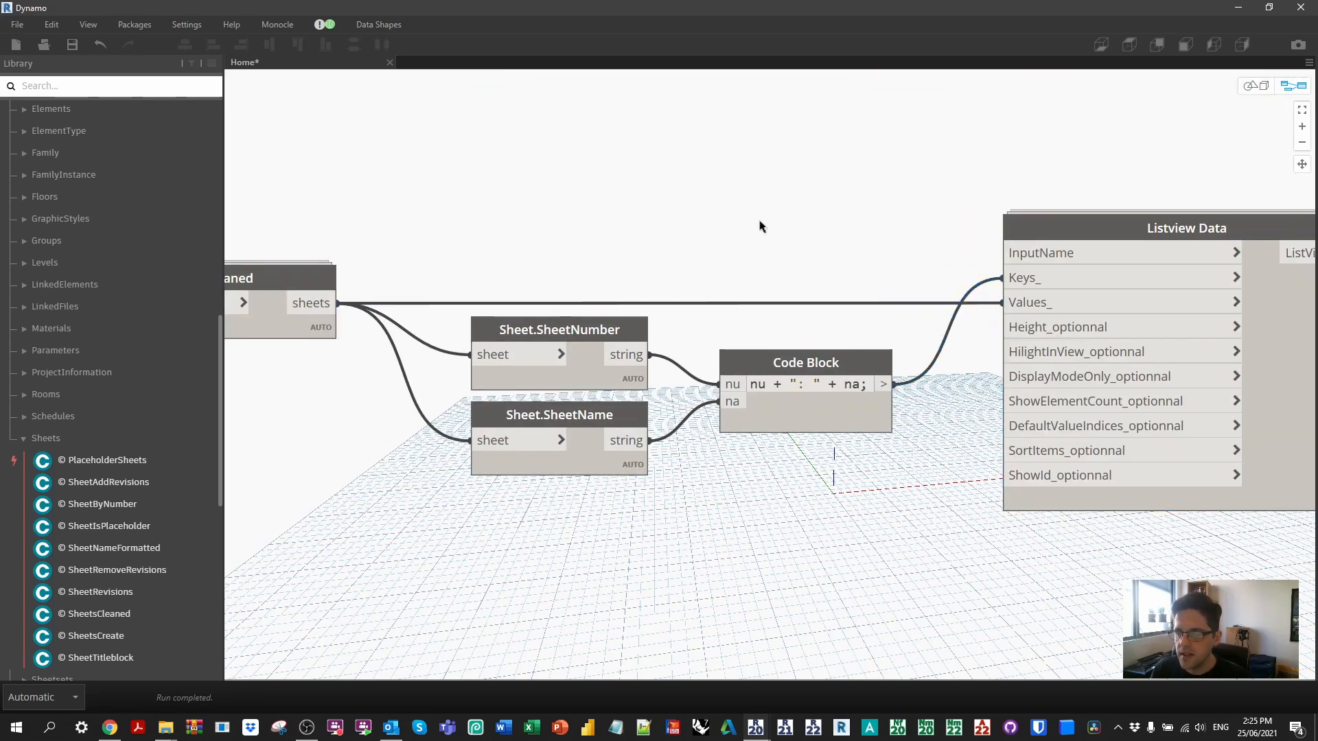
- Feed "SELECT SHEETS", 300, true and false into the Listview Data options
text("SELECT SHEETS";)
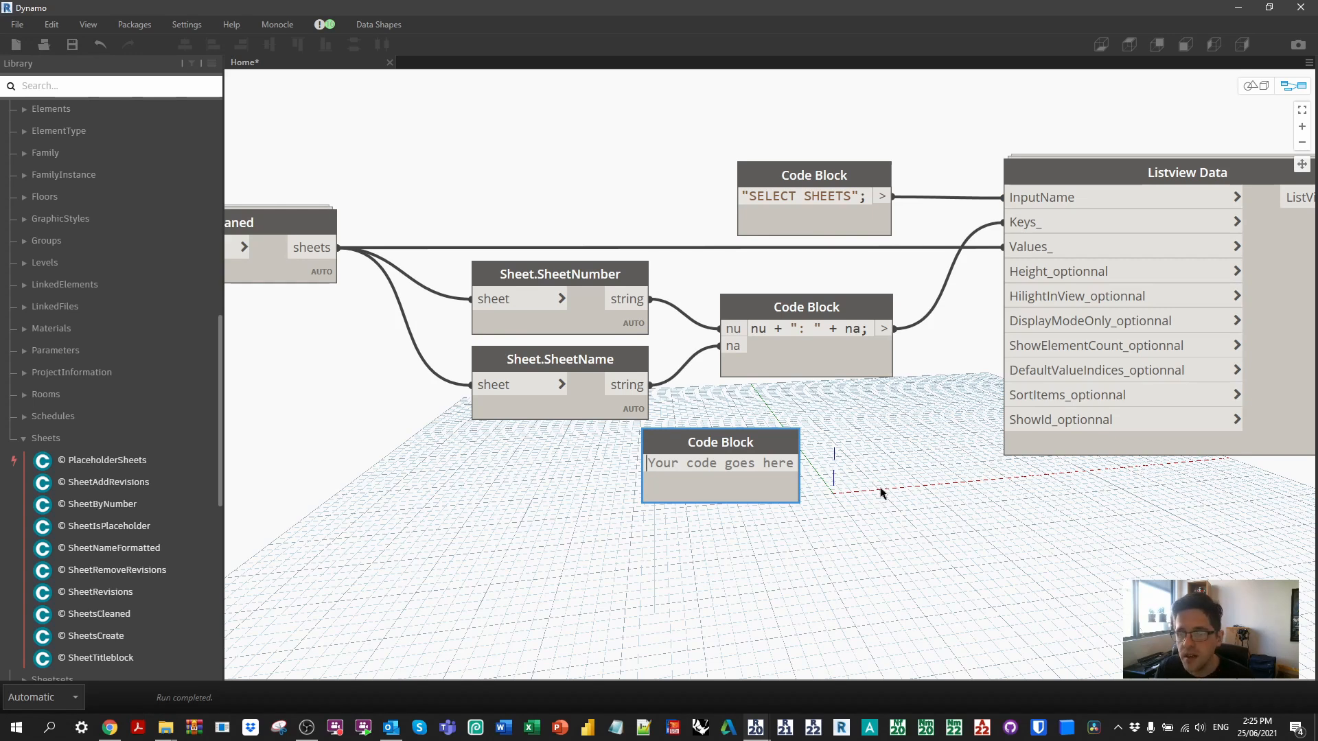
text(300;)
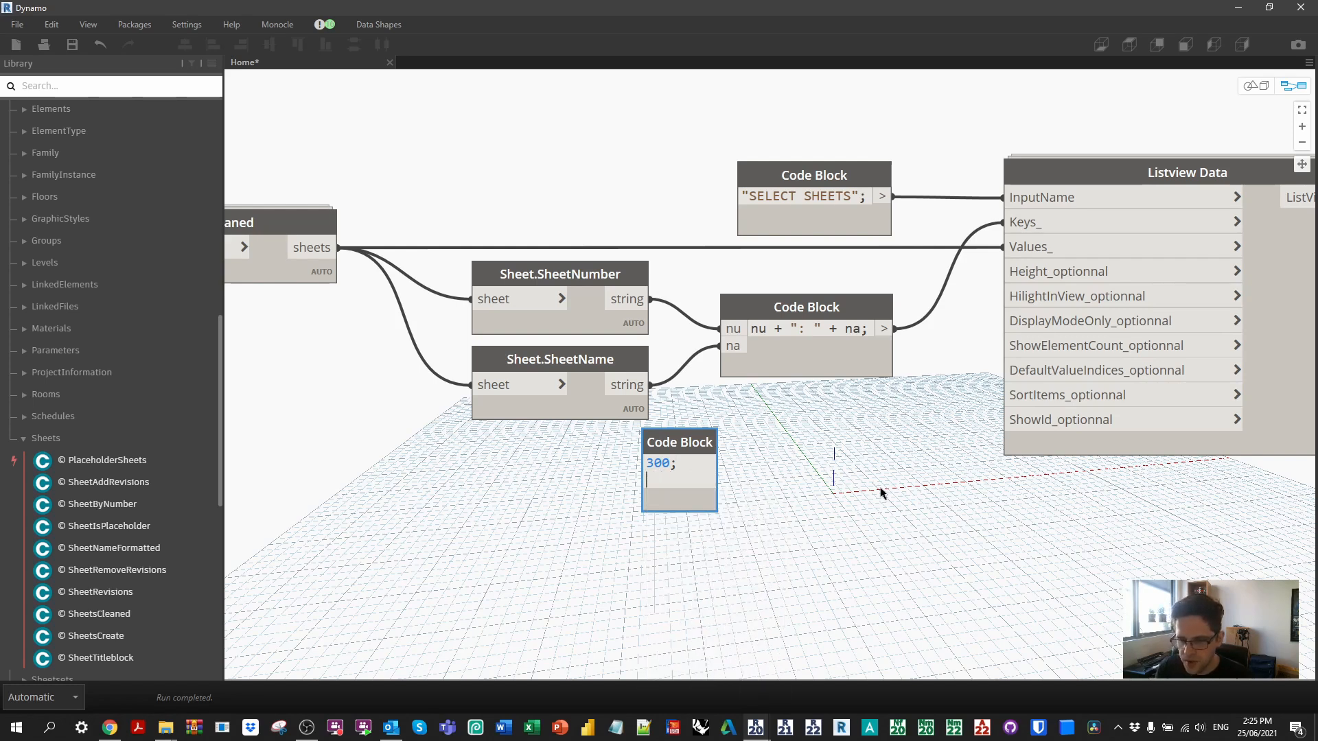
text(true;fals)
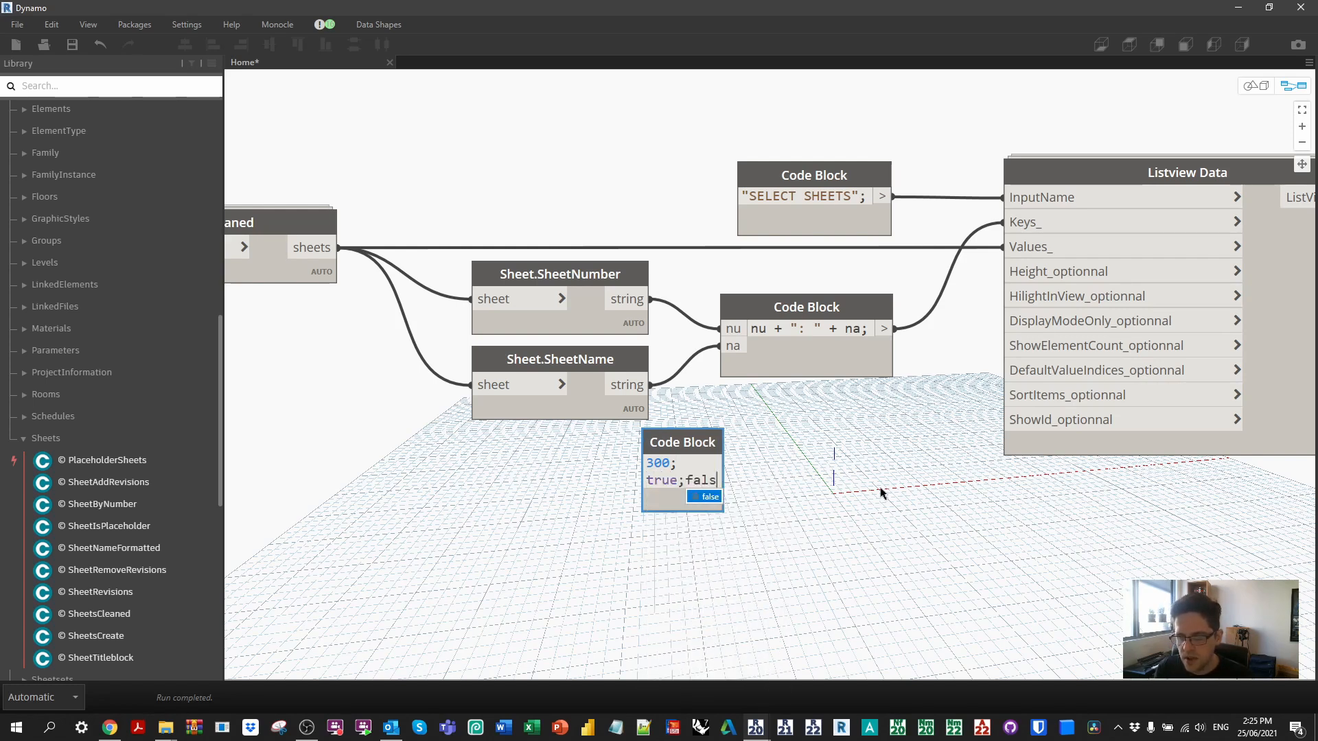
drag(682, 466, 842, 441)
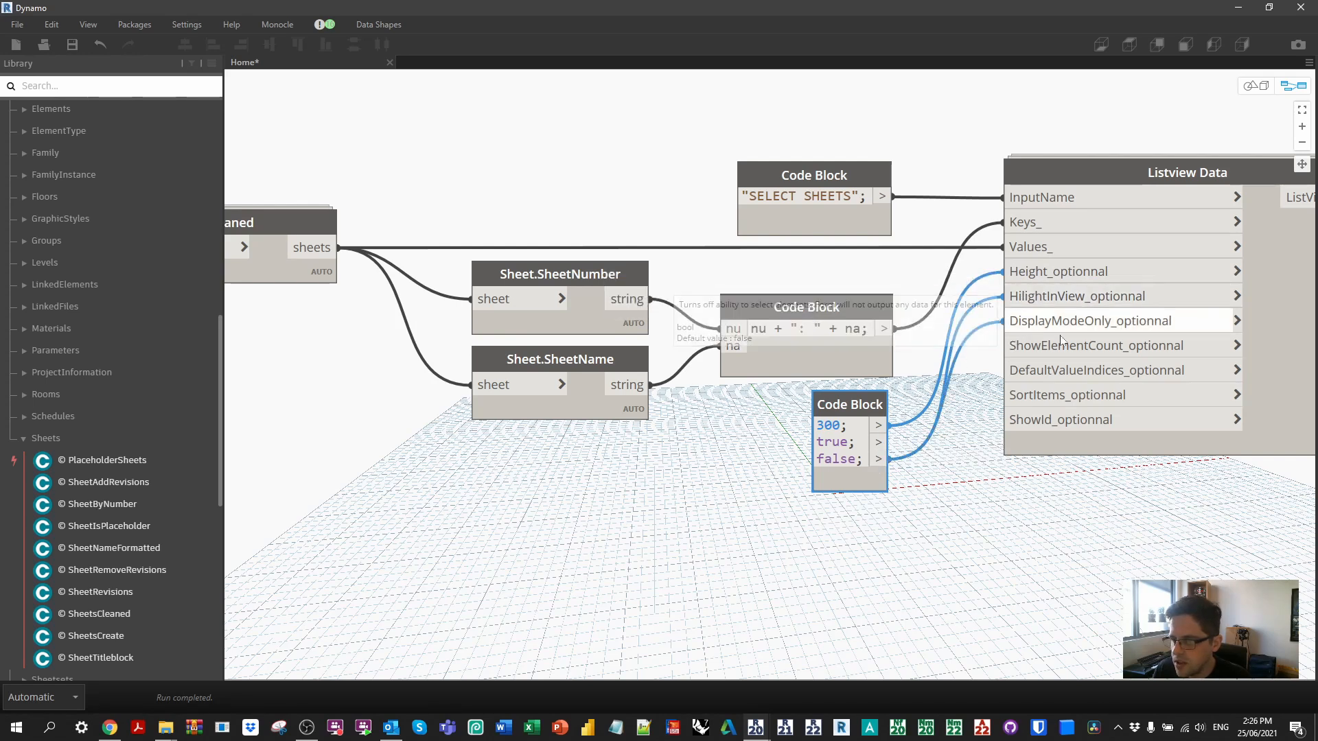
mouse_move(1063, 365)
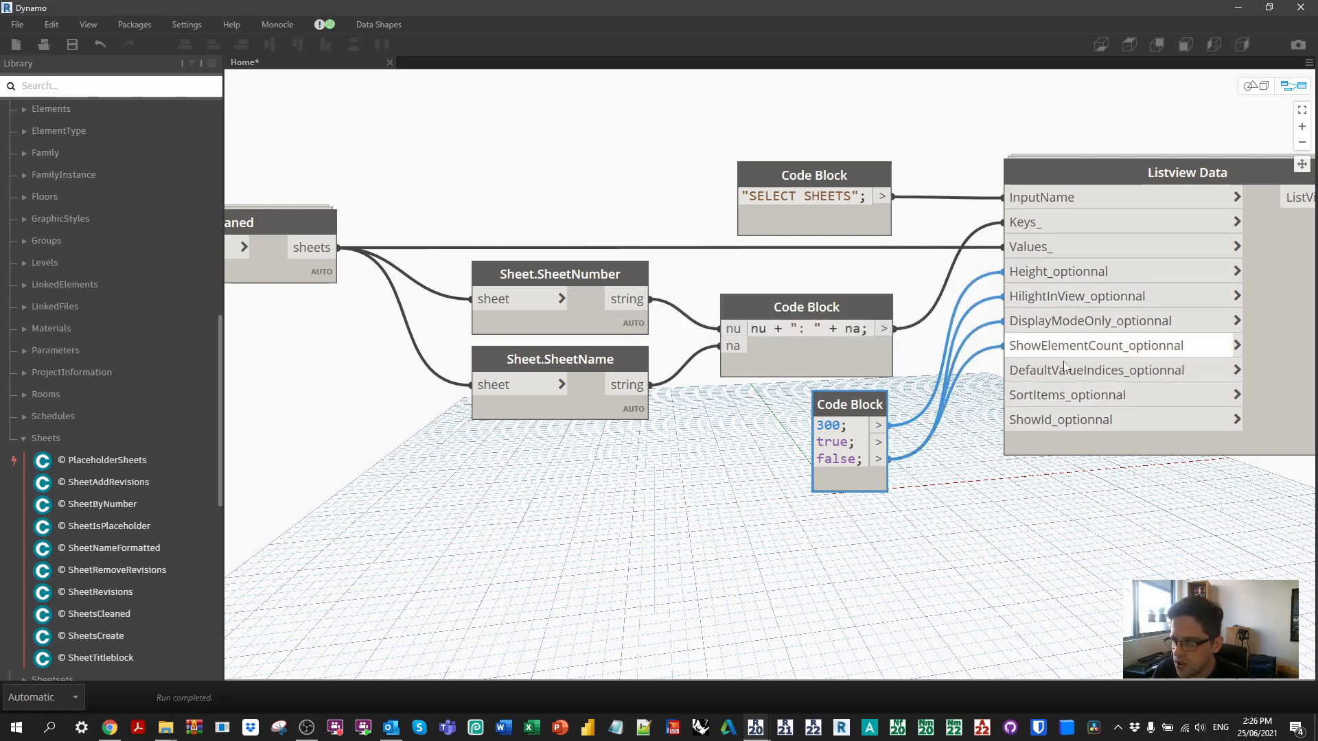
mouse_move(1092, 370)
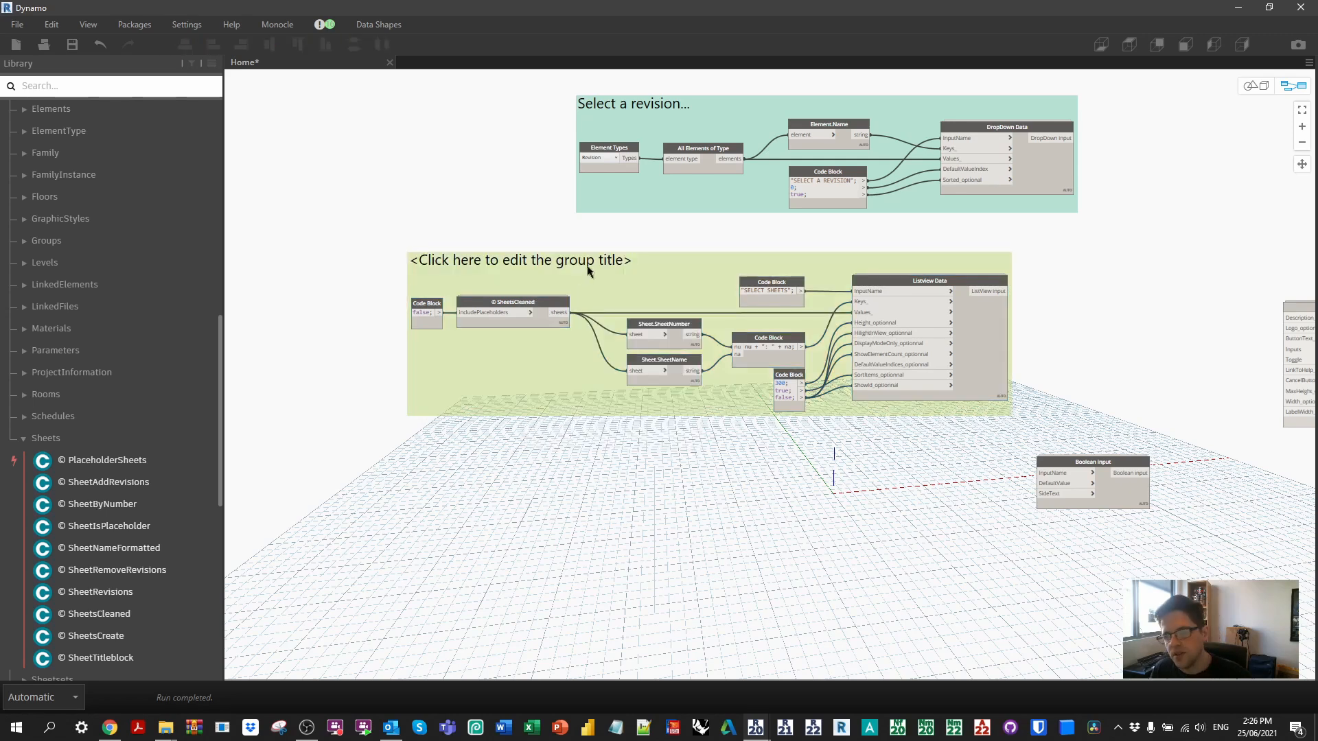
- Colour the sheets group and title it 'Select sheets'
right_click(588, 269)
text(S)
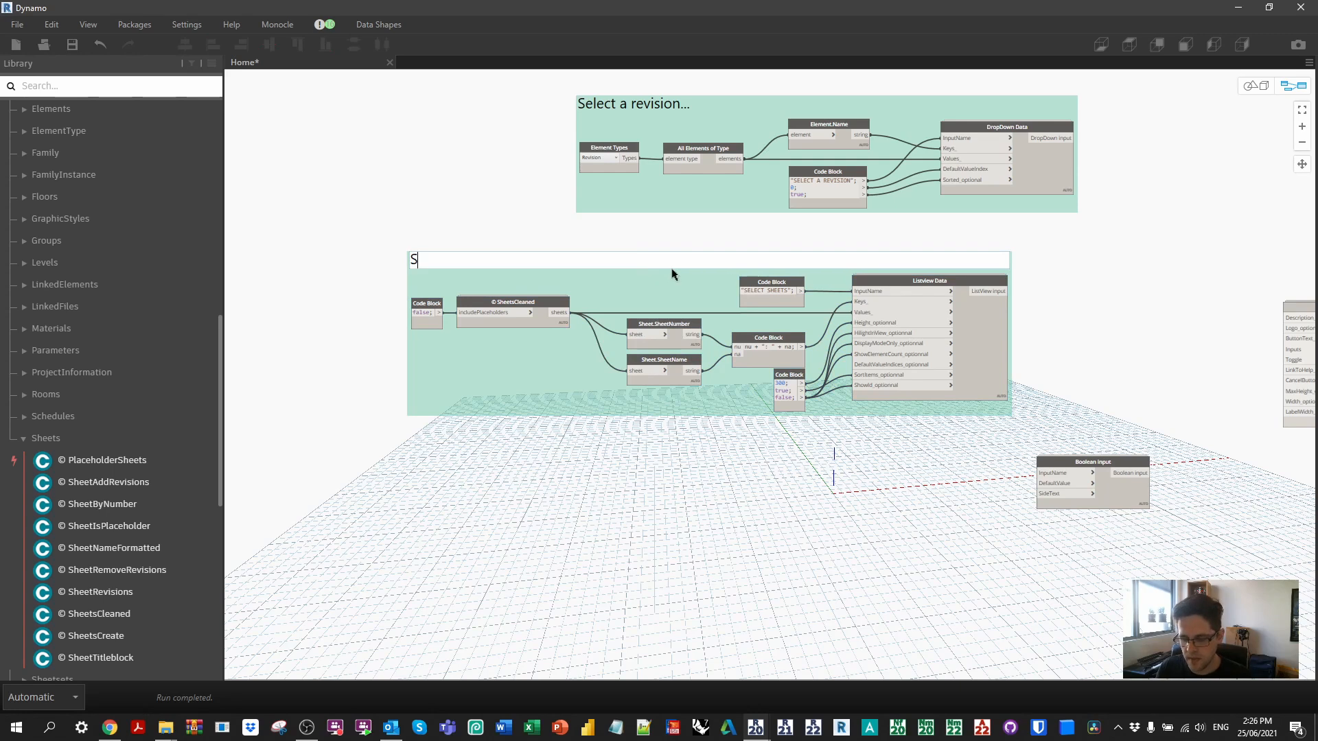
text(elect sheets)
text("ADD/REMOVE";)
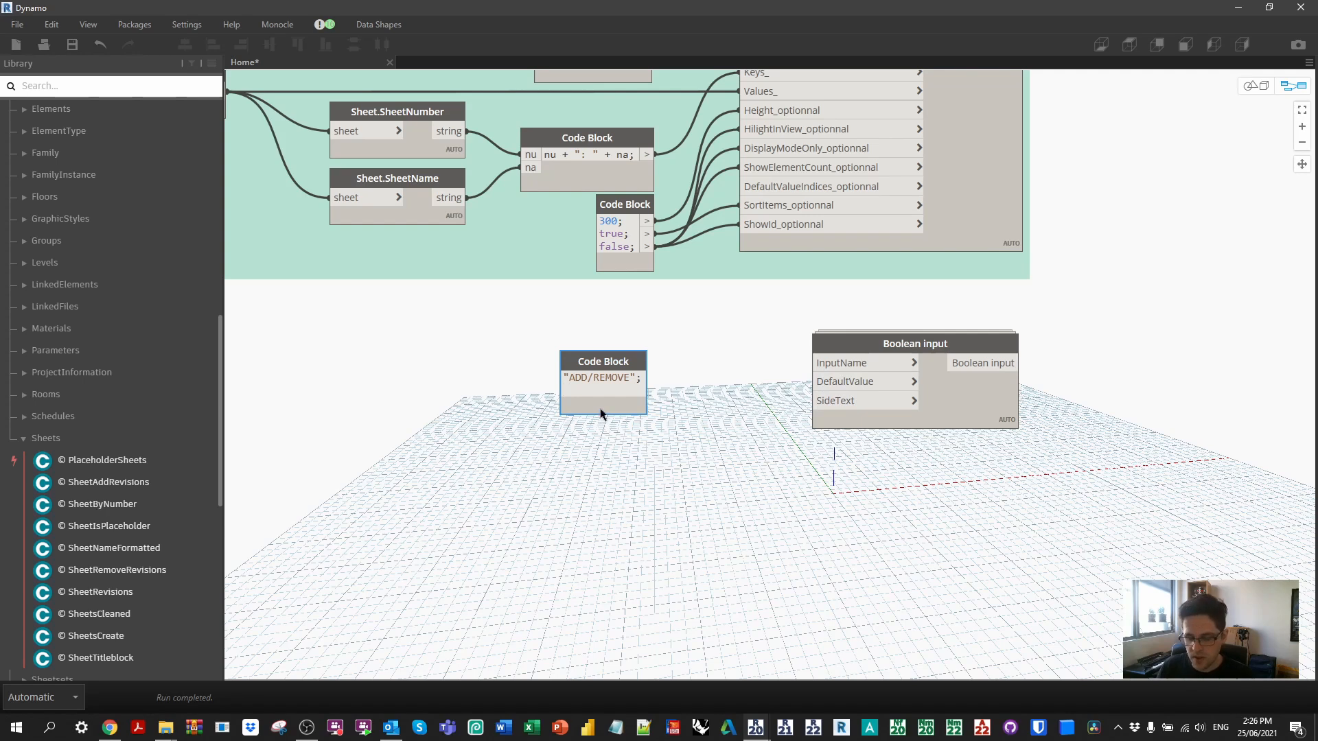
- Wire the code block's true and "ADD = TRUE" values into the Boolean input, grouped green as 'Add or remove'
text(true;)
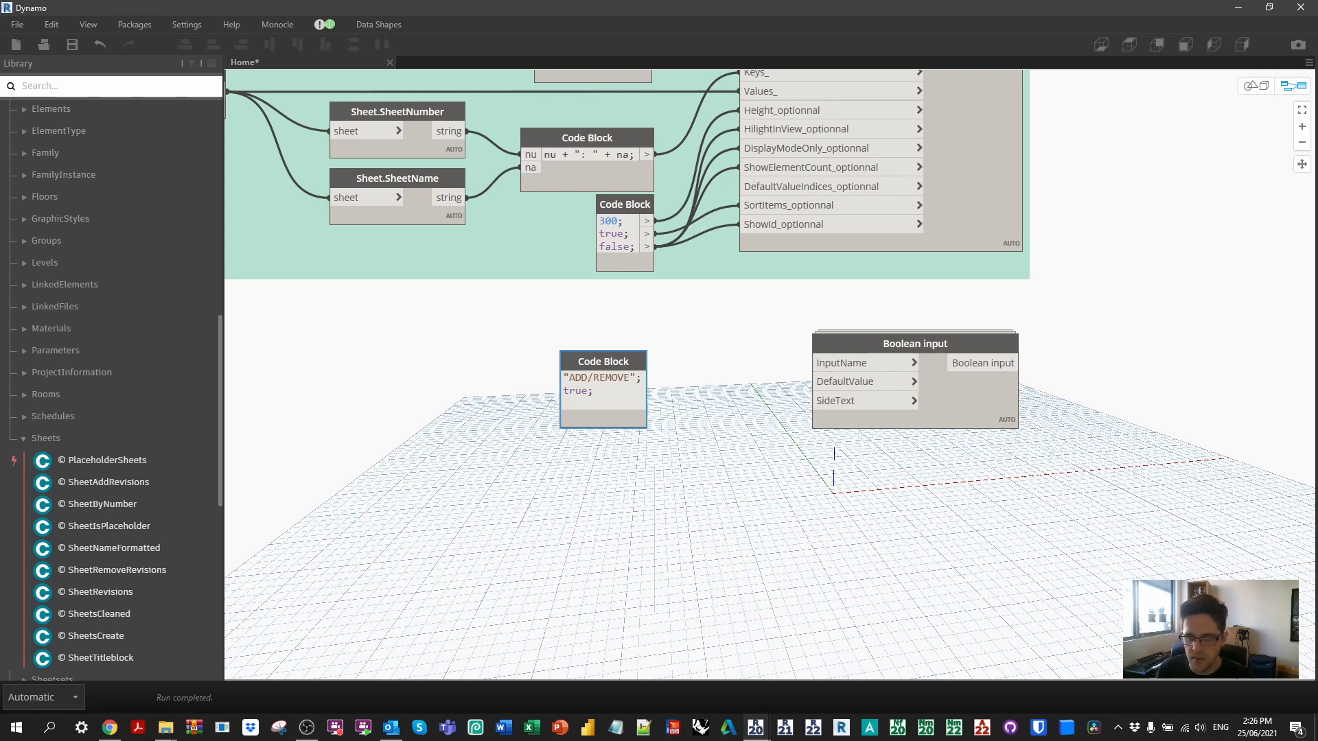
text("ad)
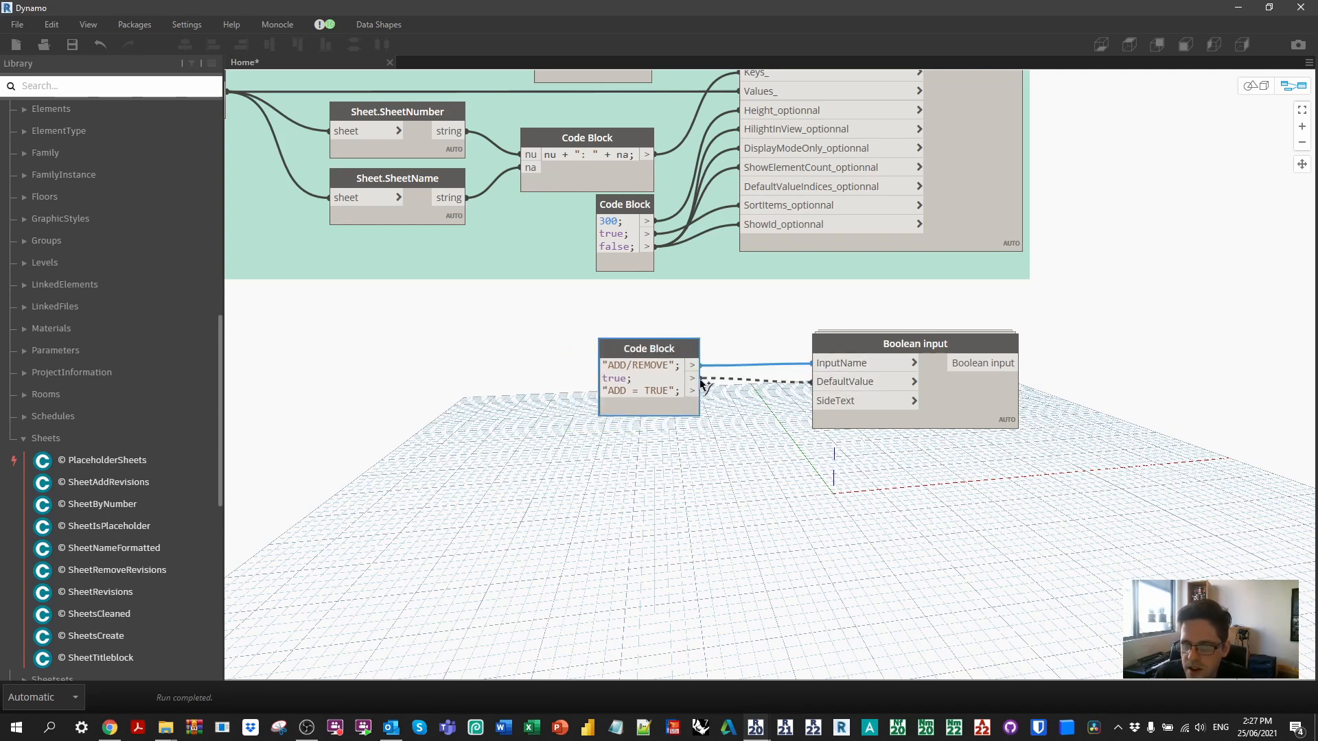
drag(649, 348, 704, 354)
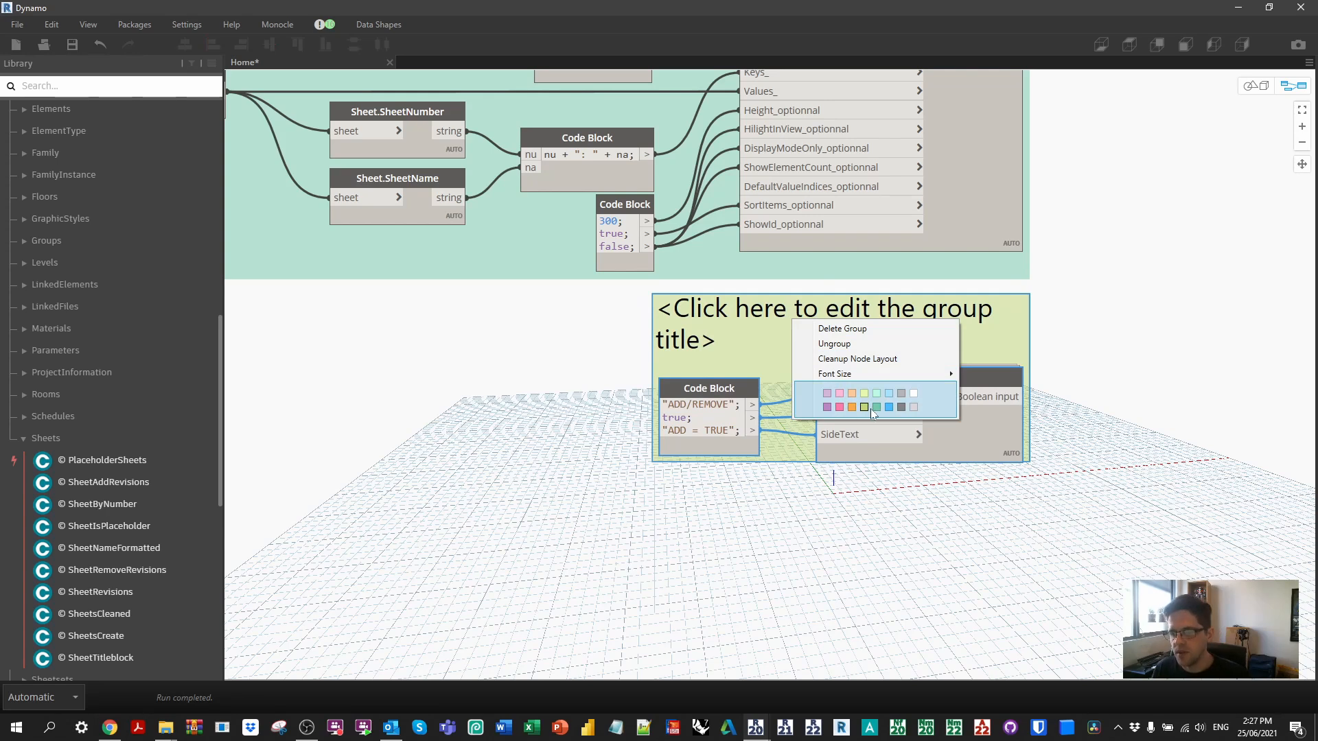
text(a)
text(list)
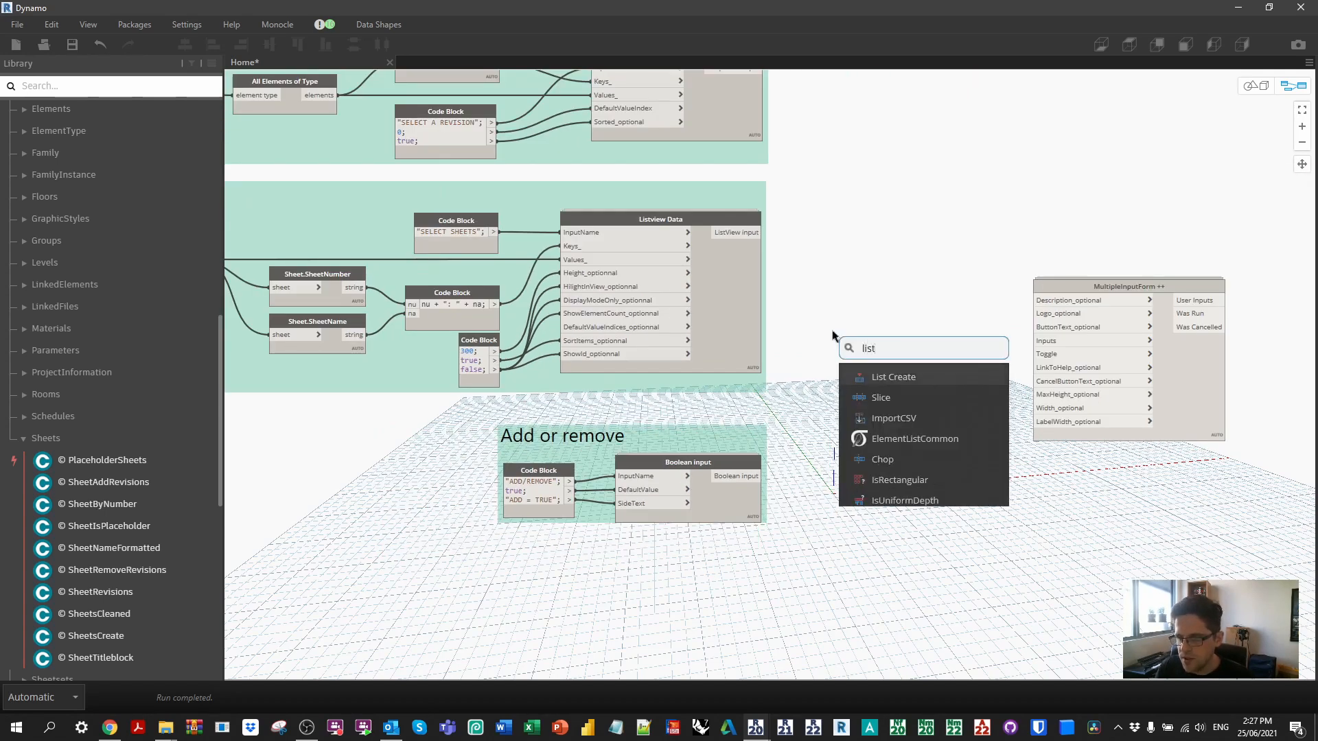
- Place a List Create node combining DropDown, ListView and Boolean inputs into the form's Inputs
click(892, 377)
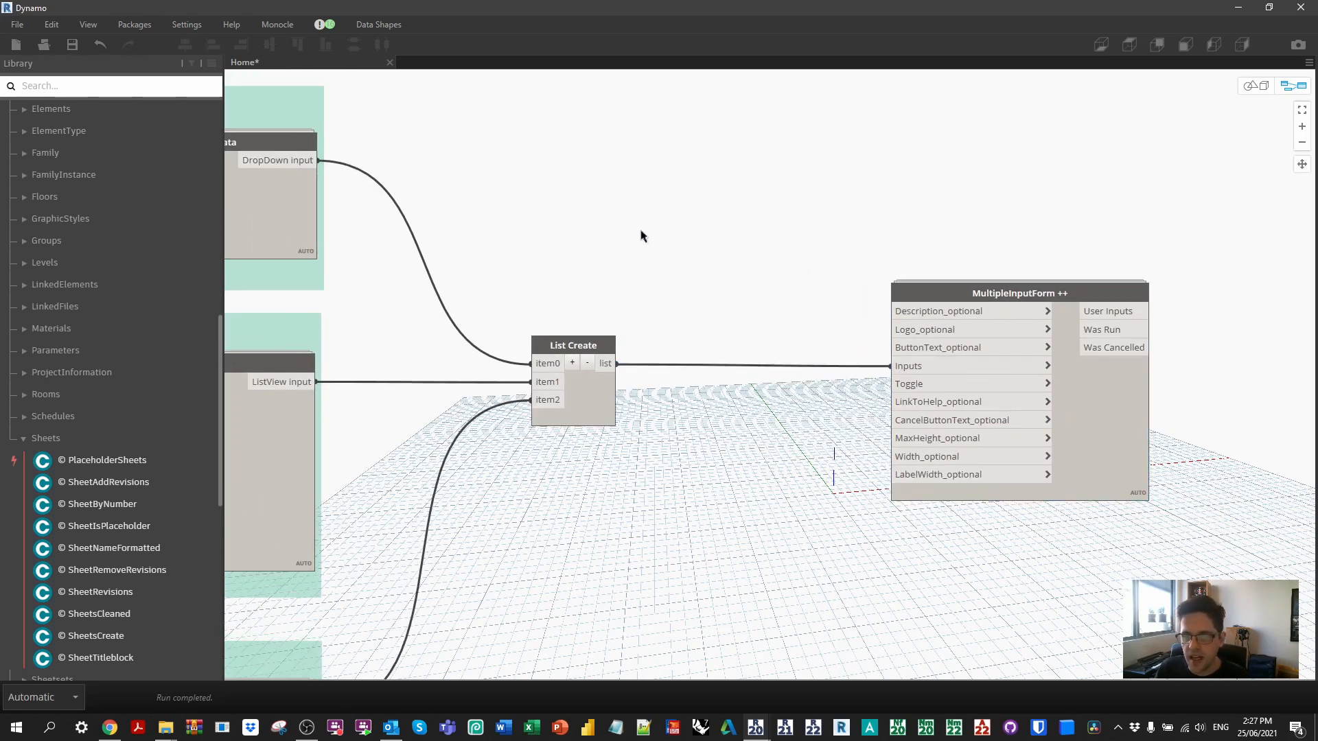
- Enter "ADD REVISIONS TO SHEETS", "RUN" and "CANCEL" into a new Code Block
text(ADD REVISIONS TO)
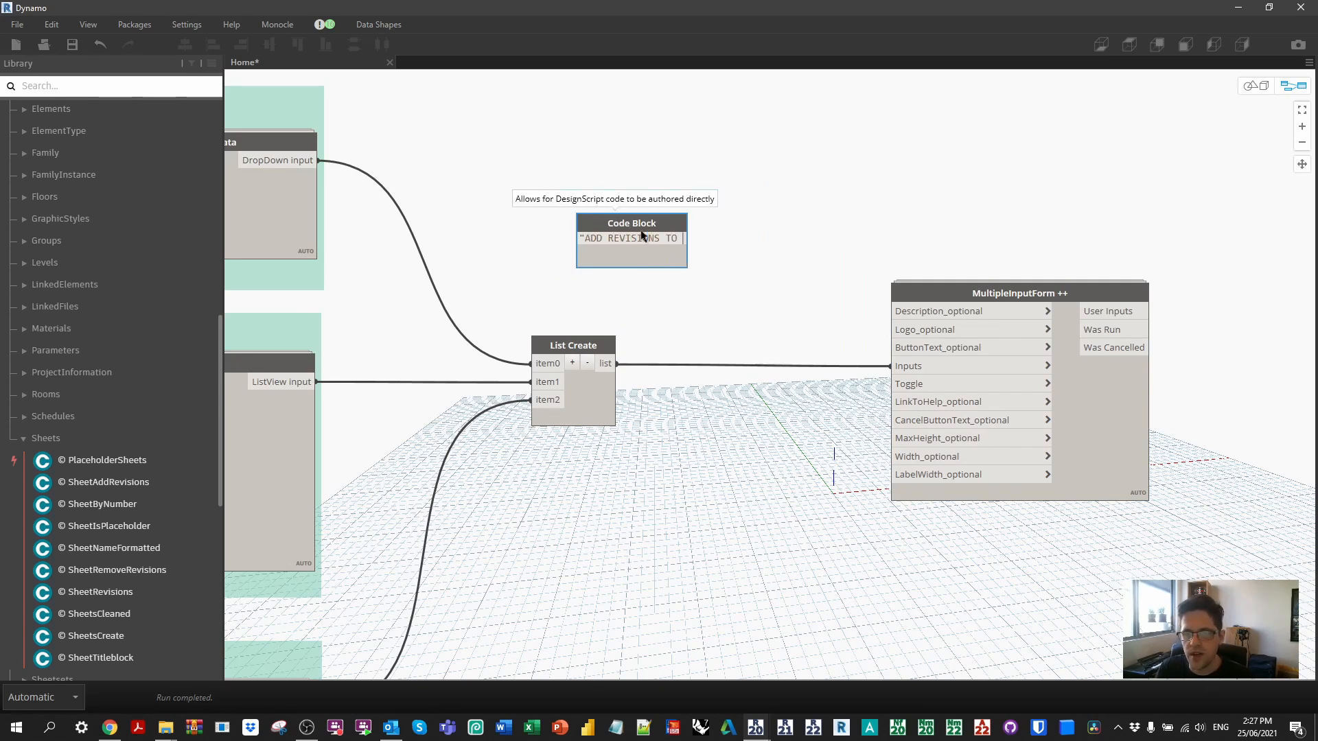
text(SHEETS")
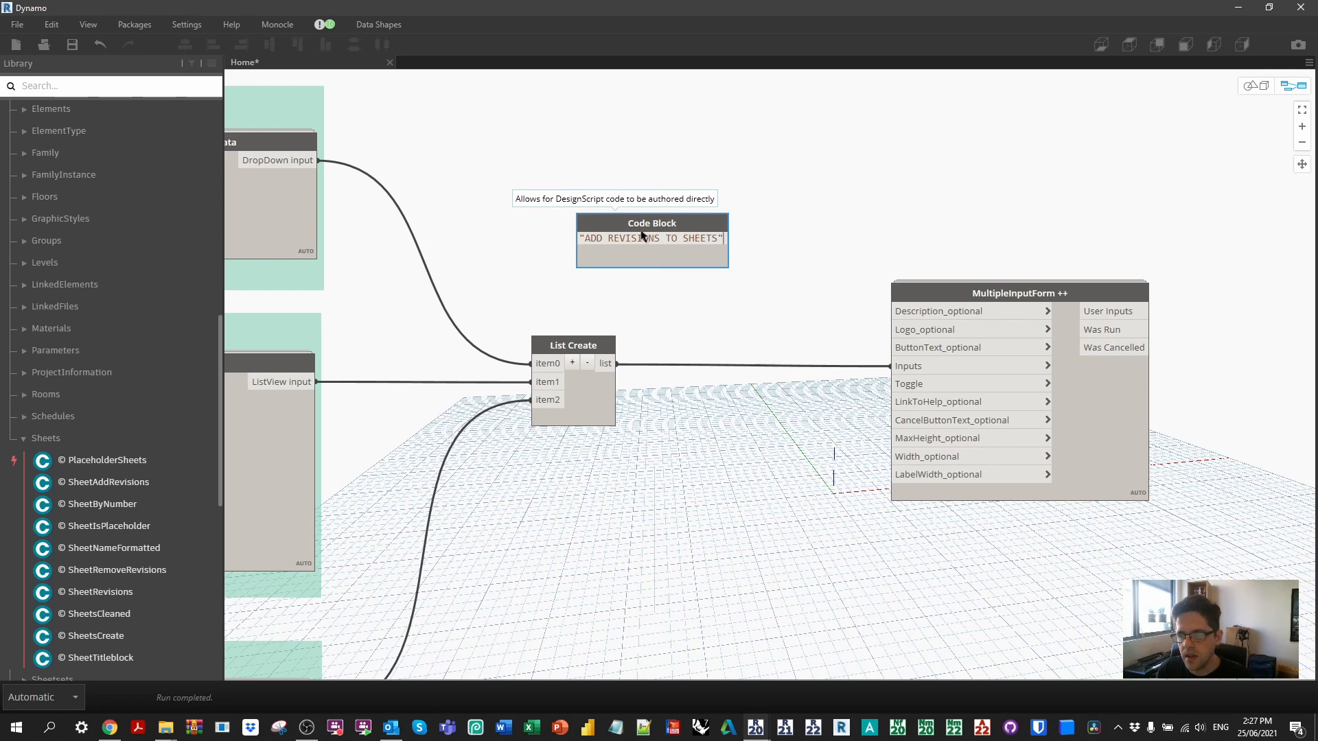
text(;)
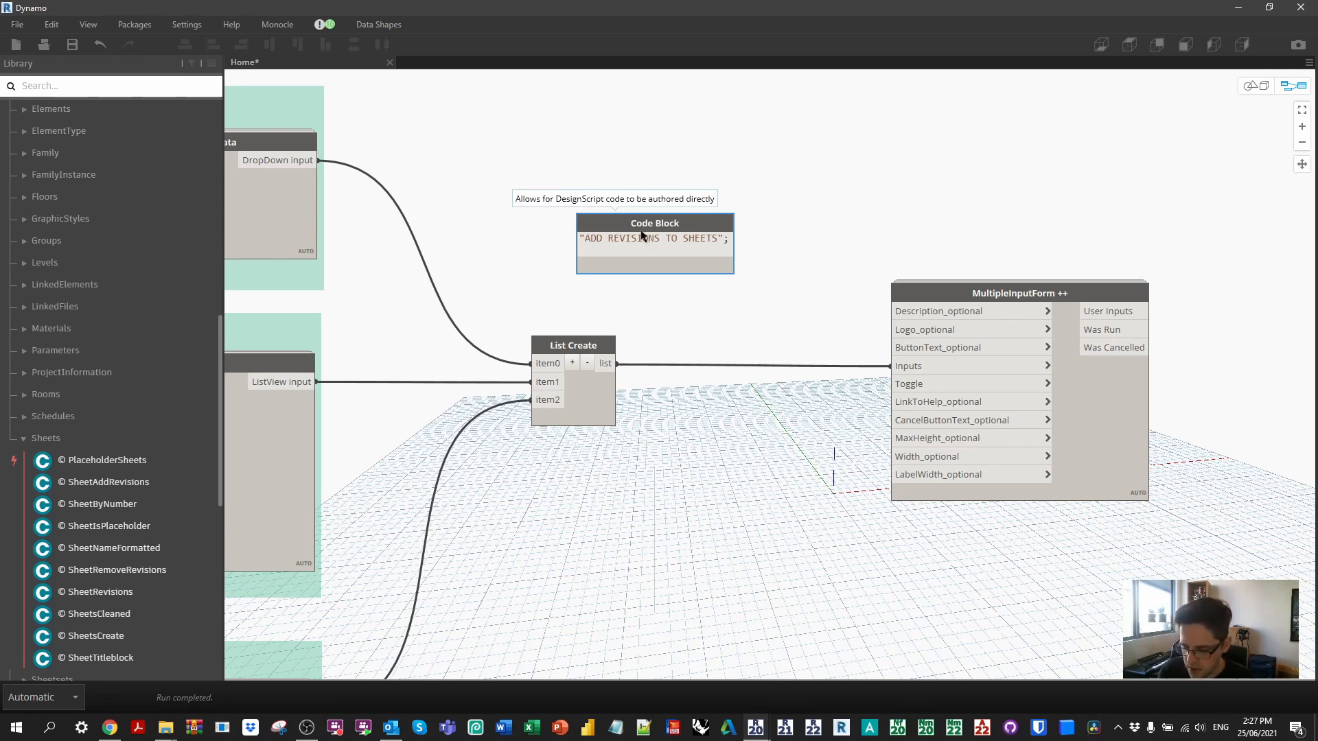
text("RUN)
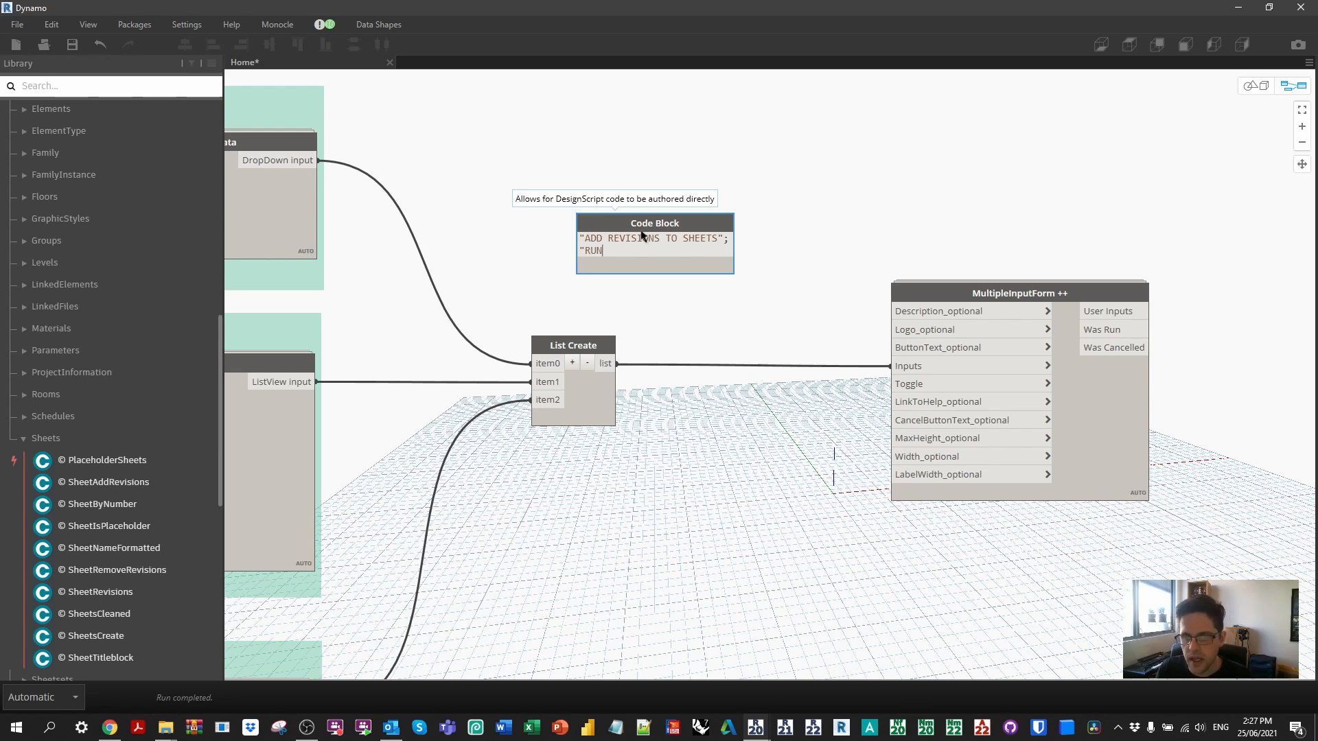
text(;)
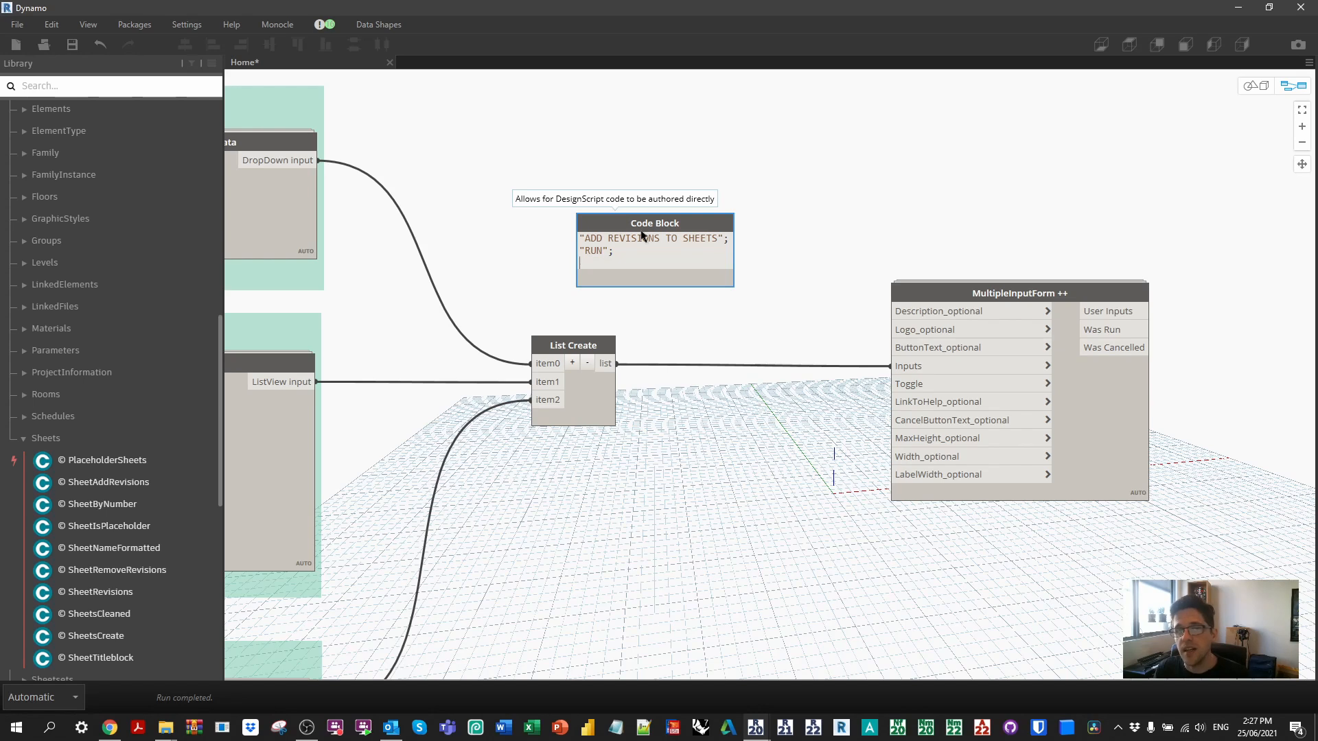
text("CANCEL";)
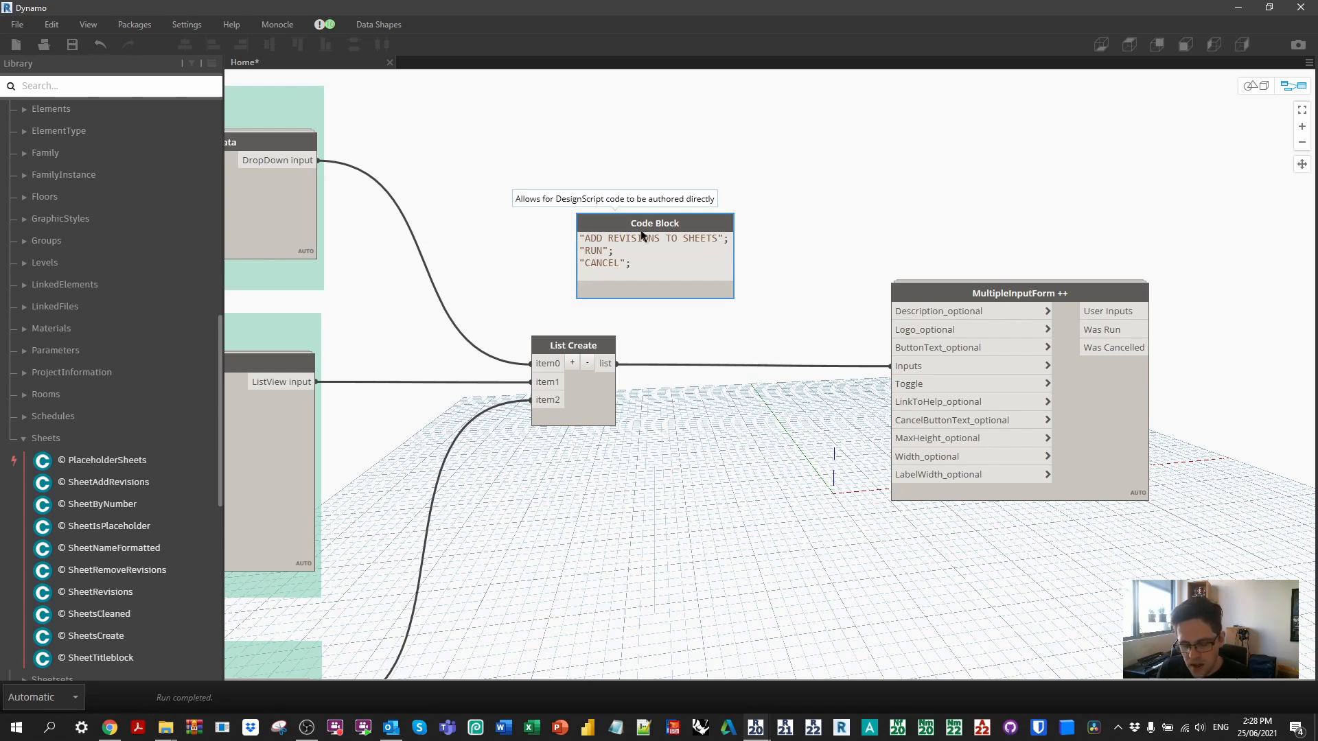
- Add sizes 1000, 600 and 175, move the block below List Create, and wire it to the form settings
text(1100)
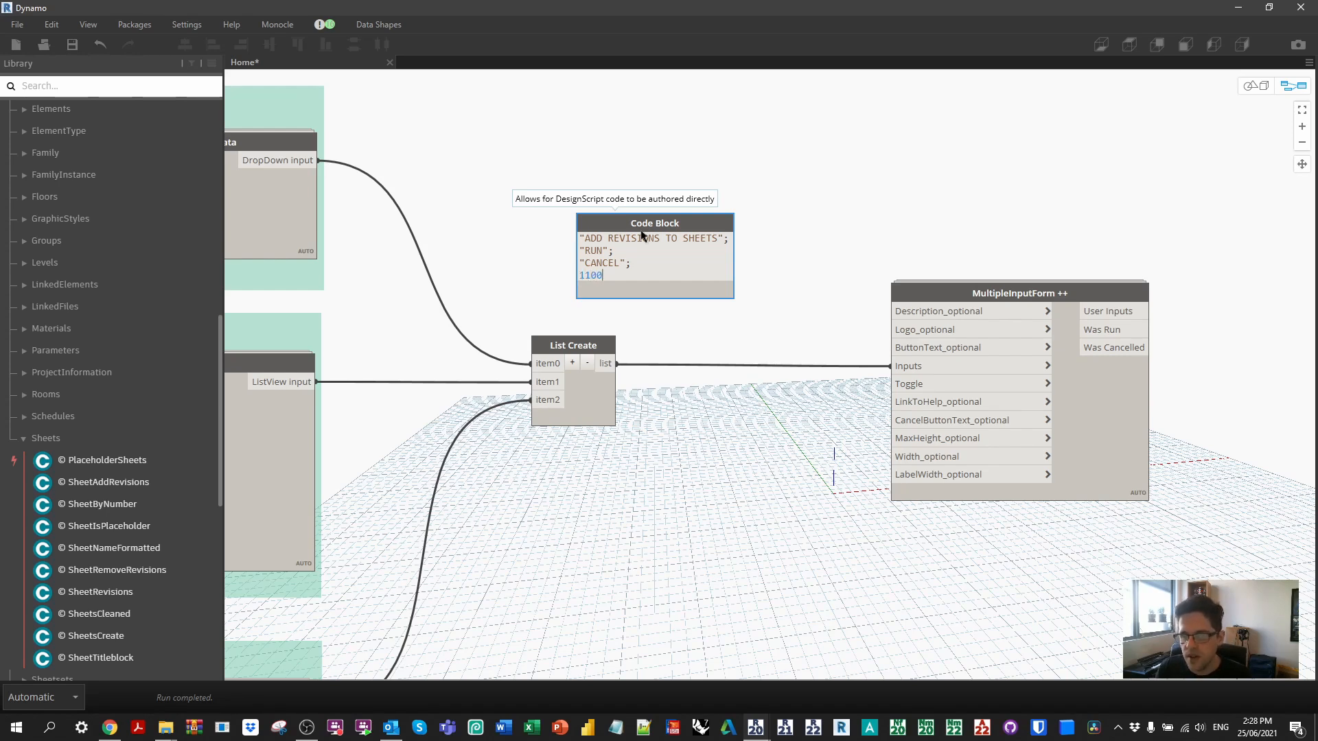
text(1000)
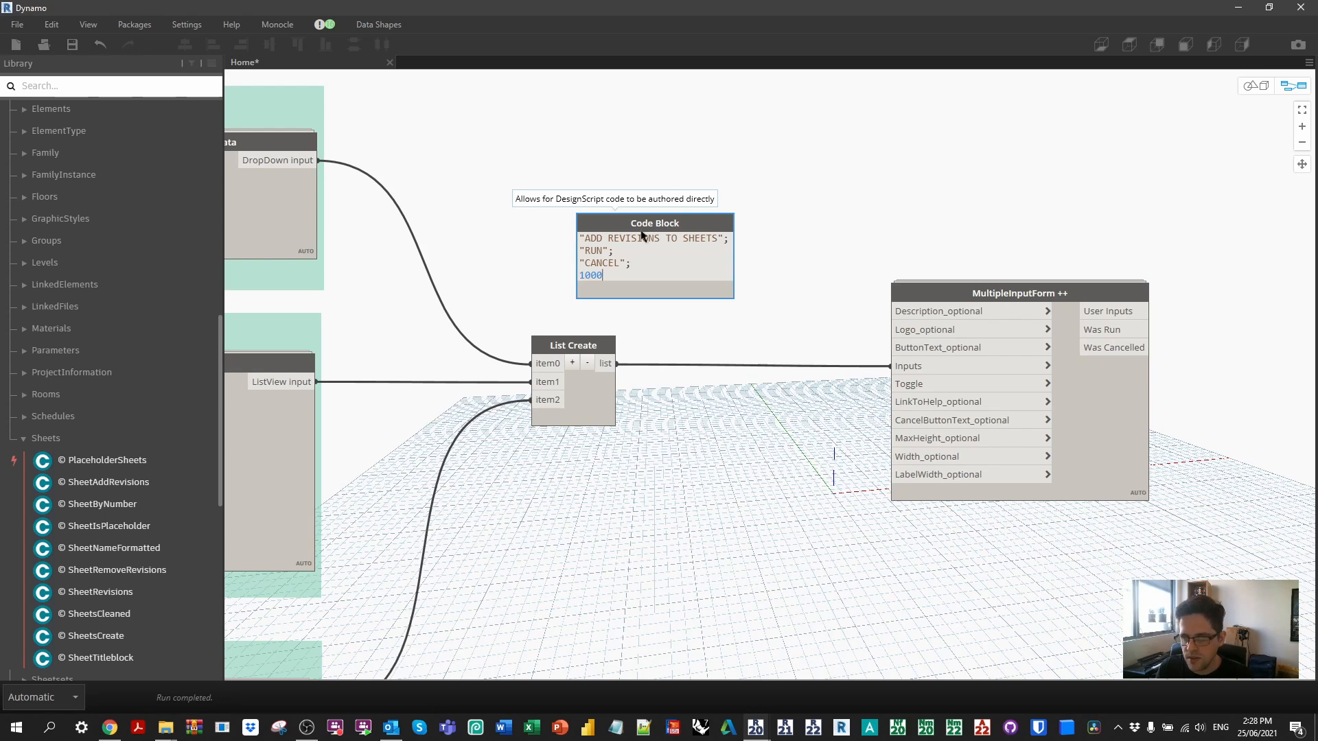
text(;)
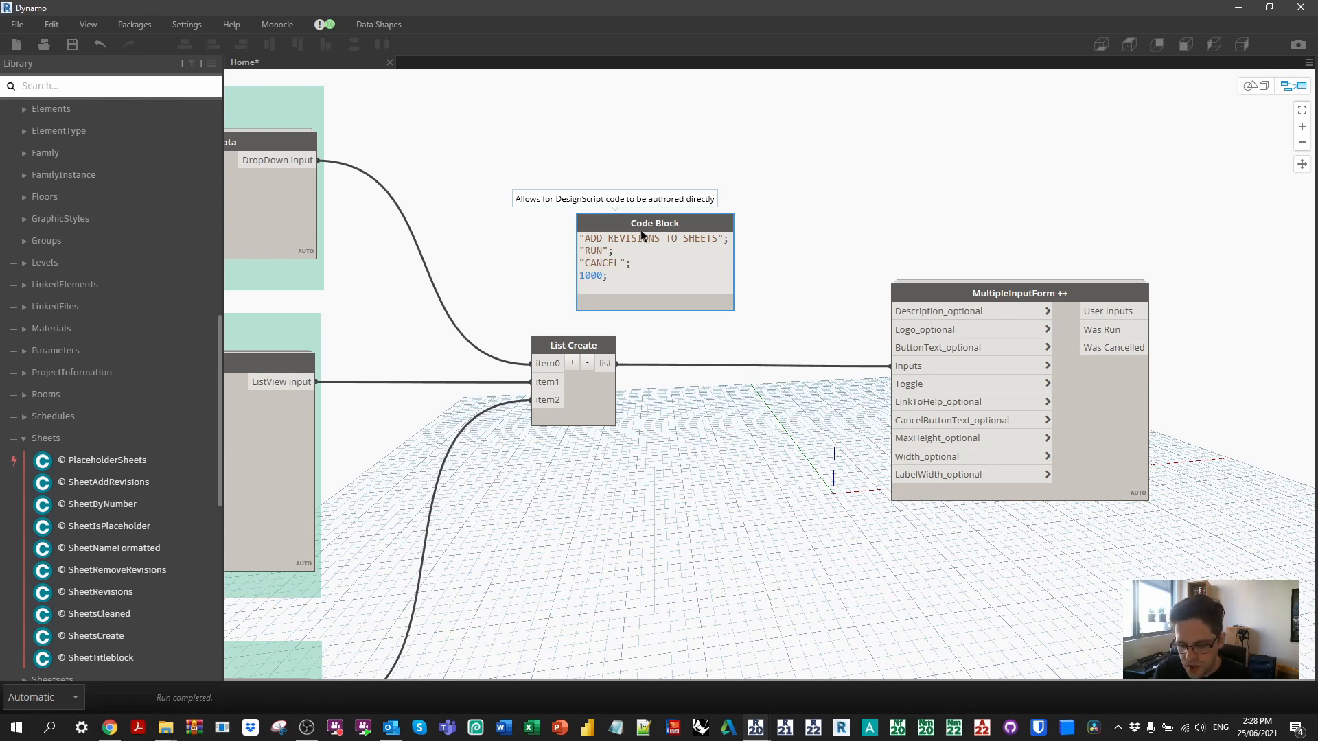
text(175;)
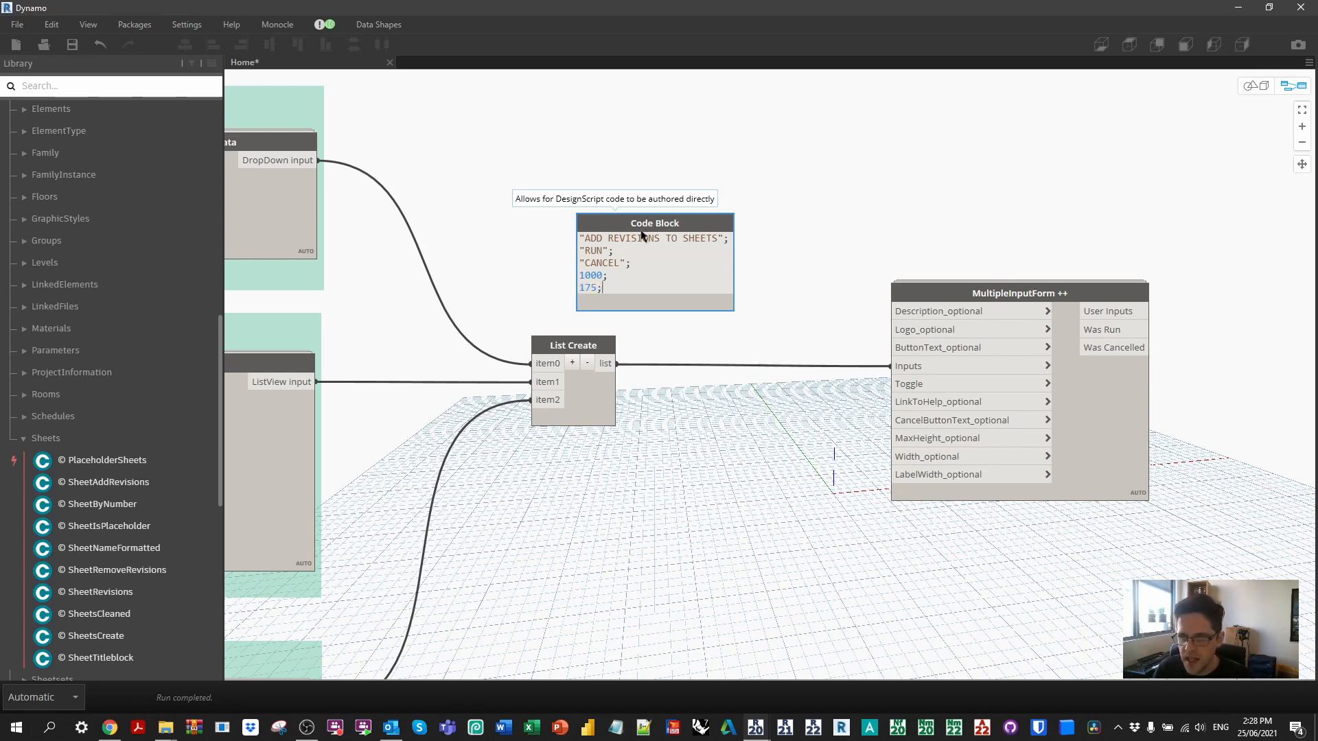
drag(654, 222, 603, 457)
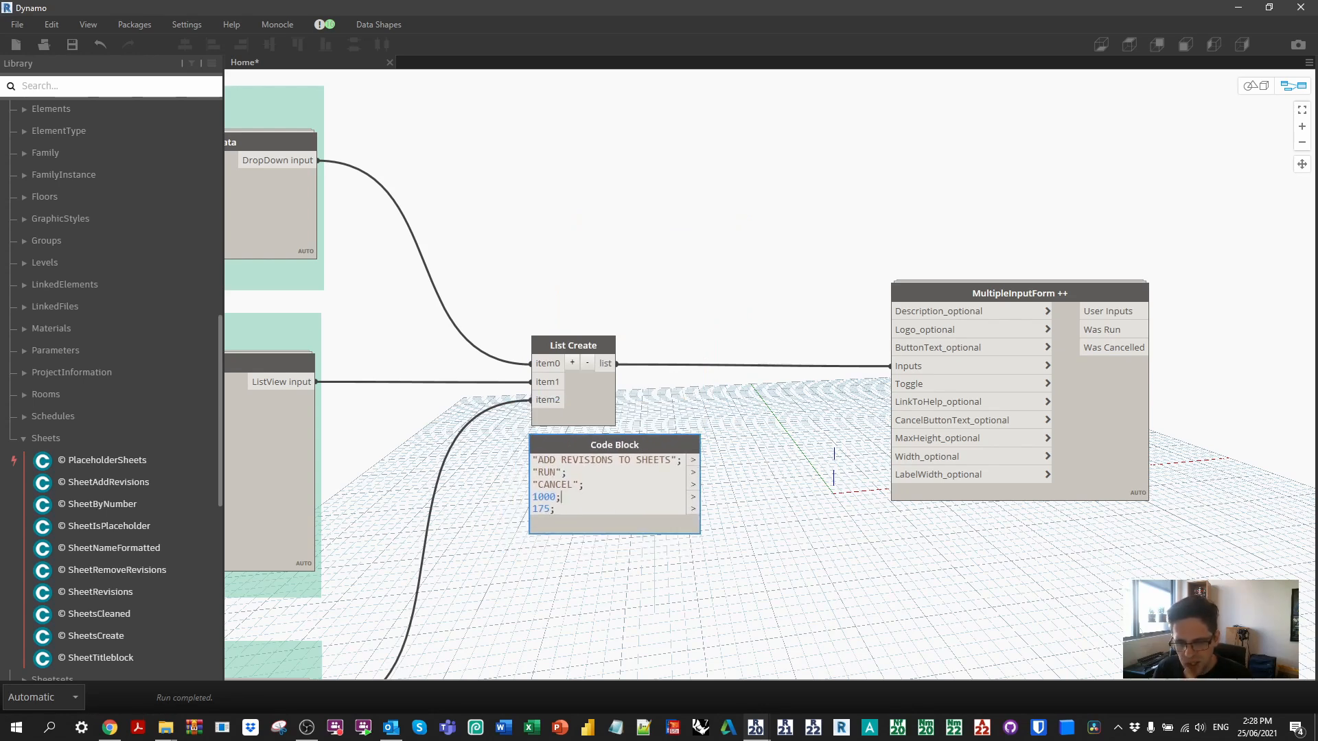
text(600;)
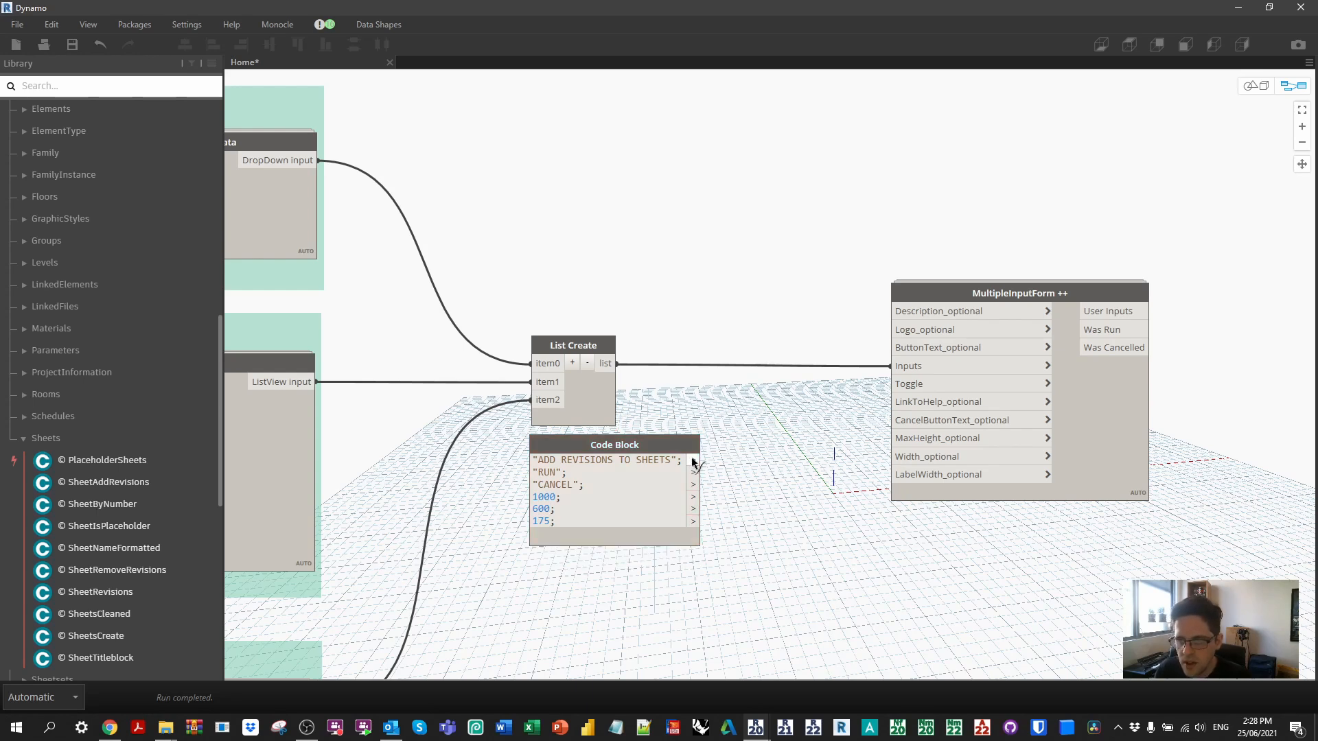
drag(693, 460, 886, 366)
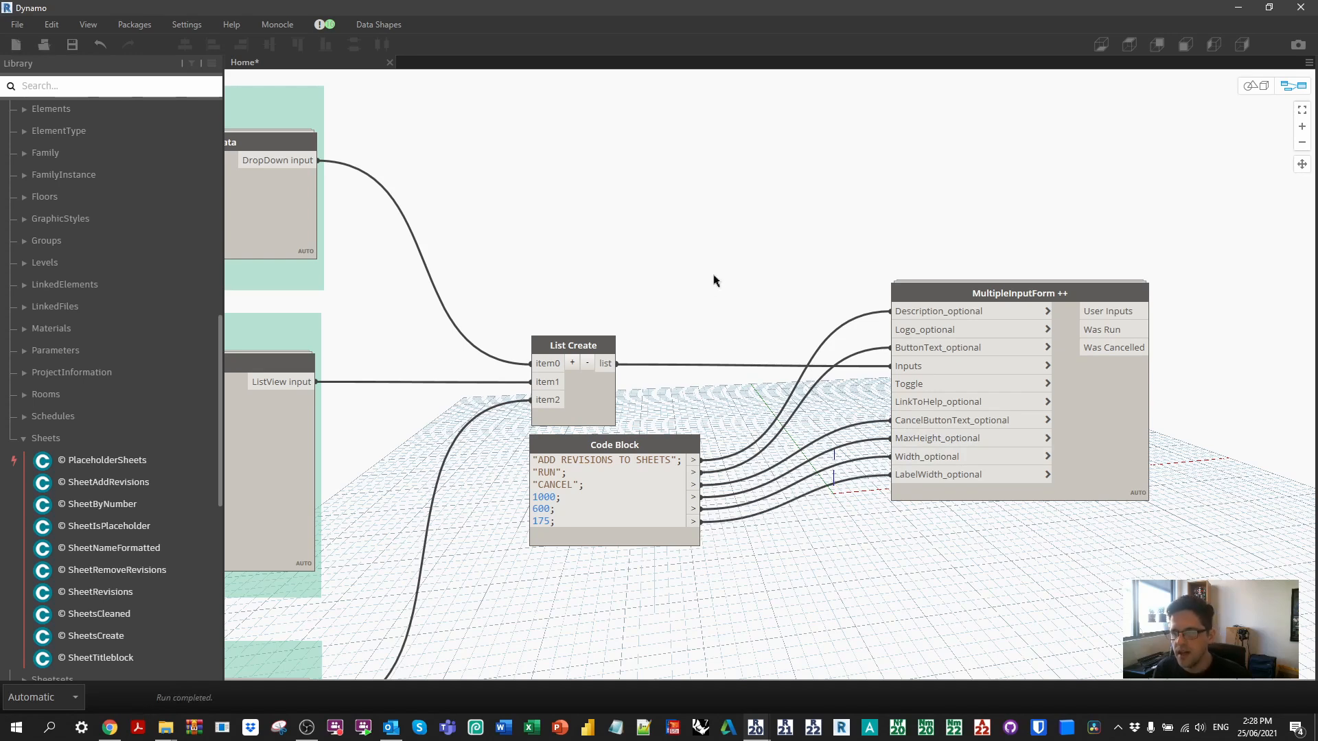
- Switch Dynamo to Manual run mode and add a True Boolean feeding the form's Toggle
click(38, 695)
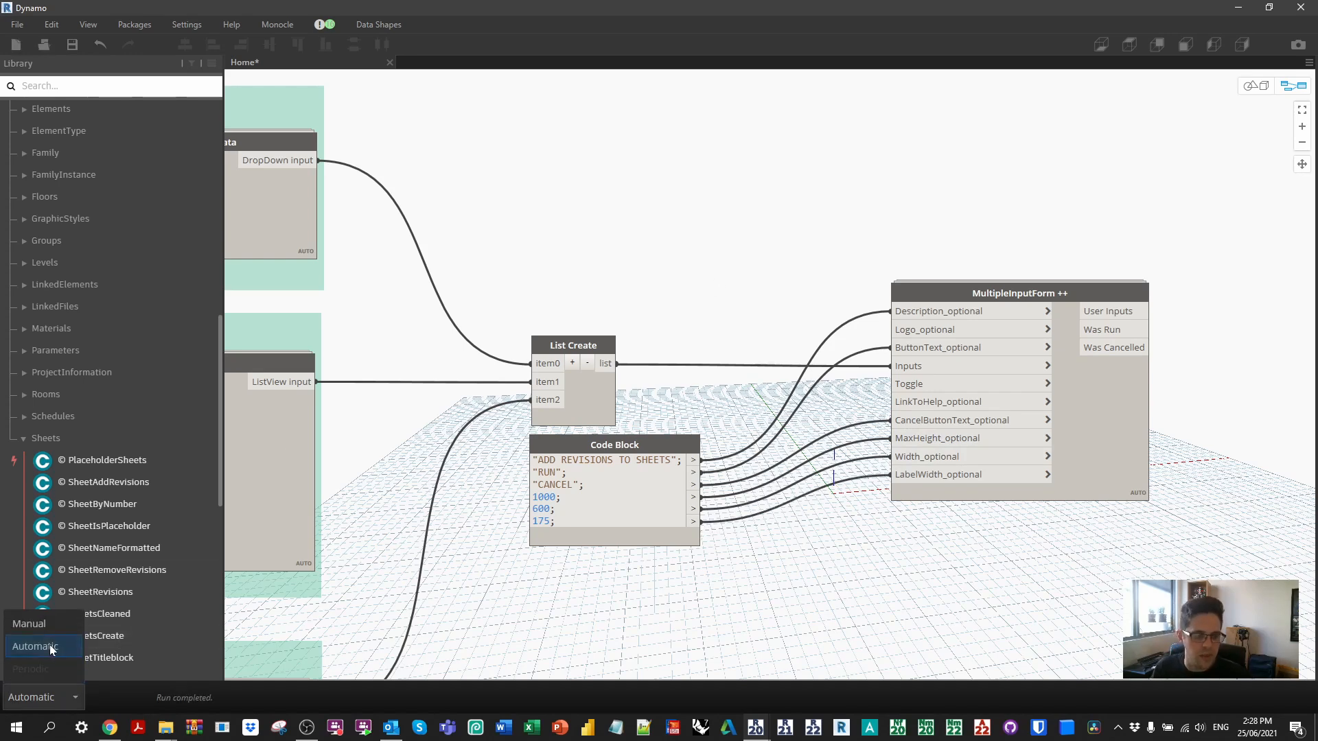
text(B)
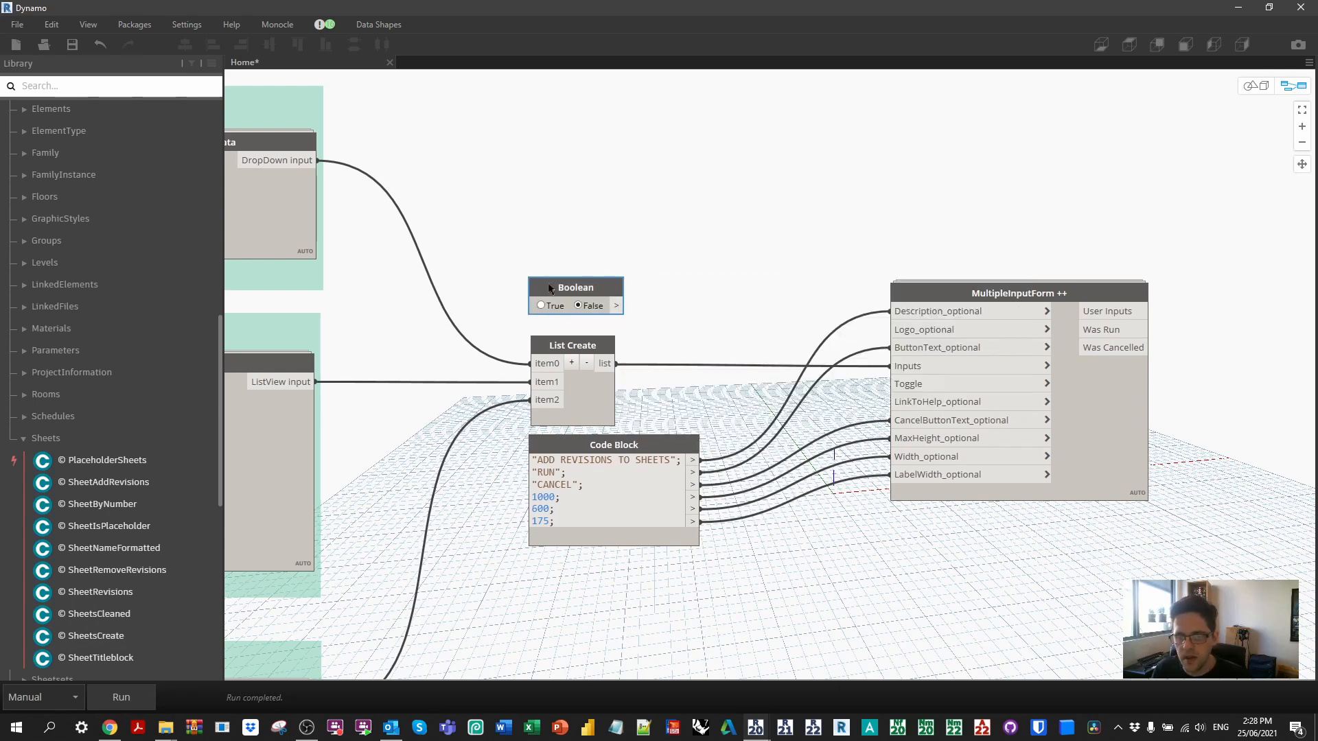
click(540, 305)
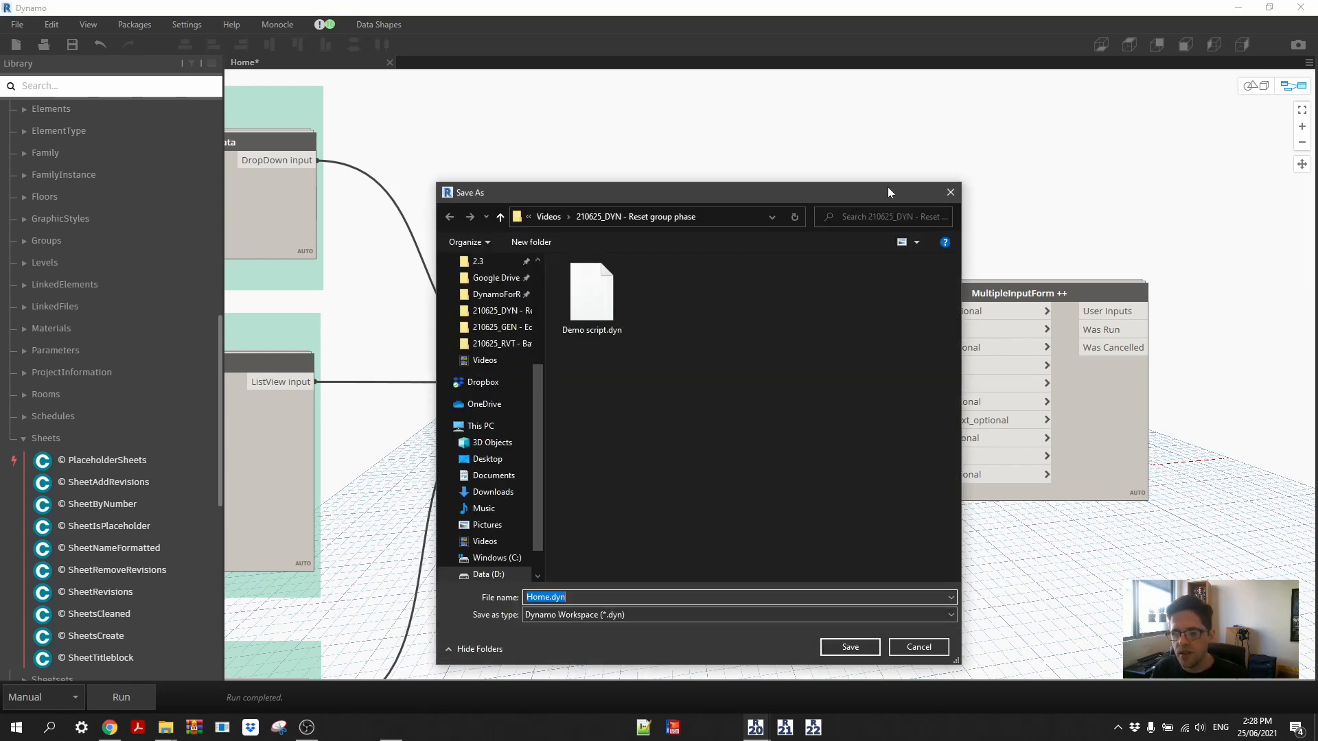
- Save the graph to the Desktop as 'Revisions to sheets'
click(487, 459)
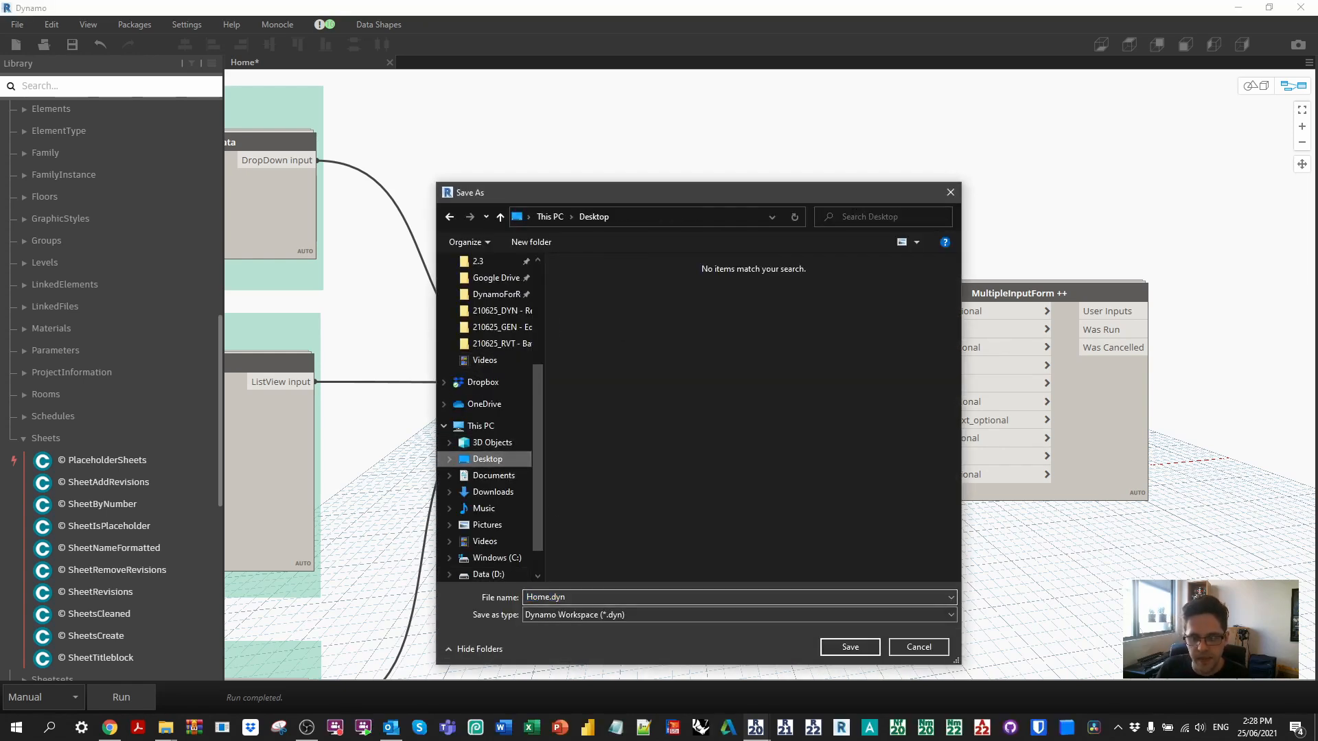
text(R)
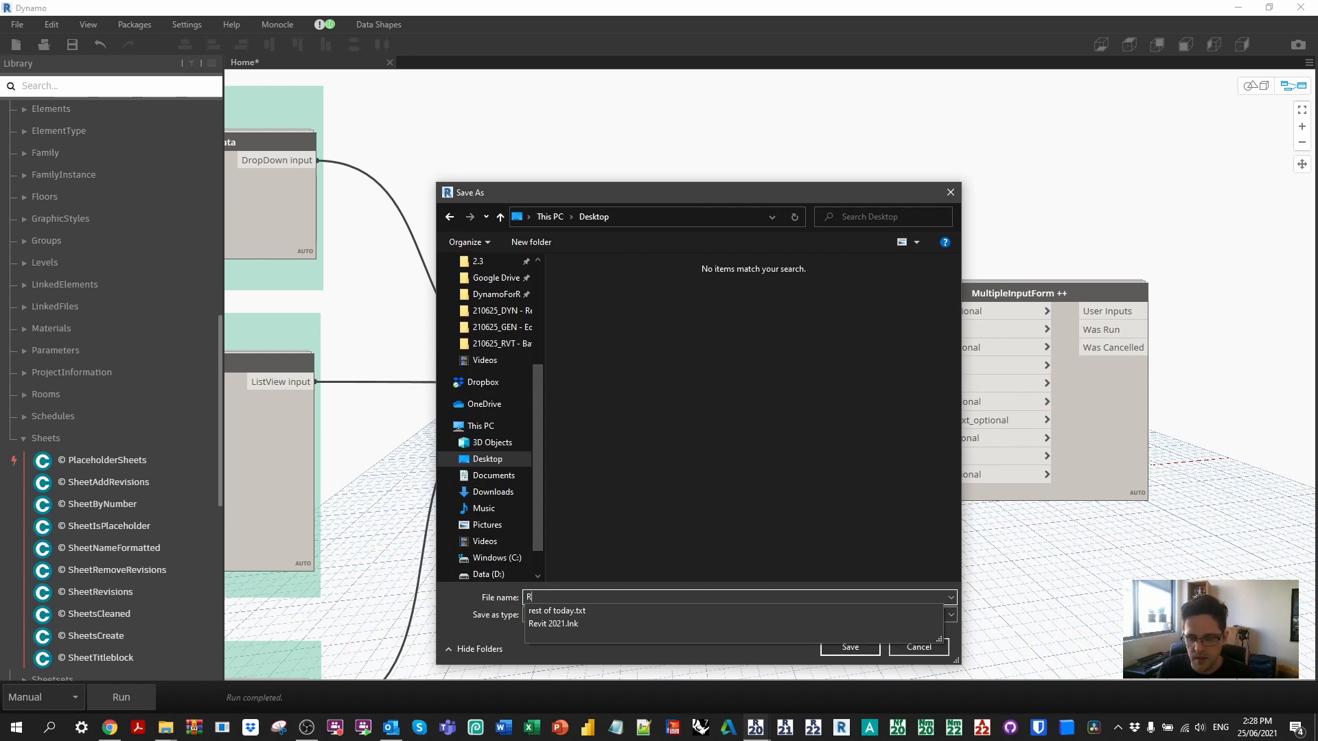
text(evisions to shee)
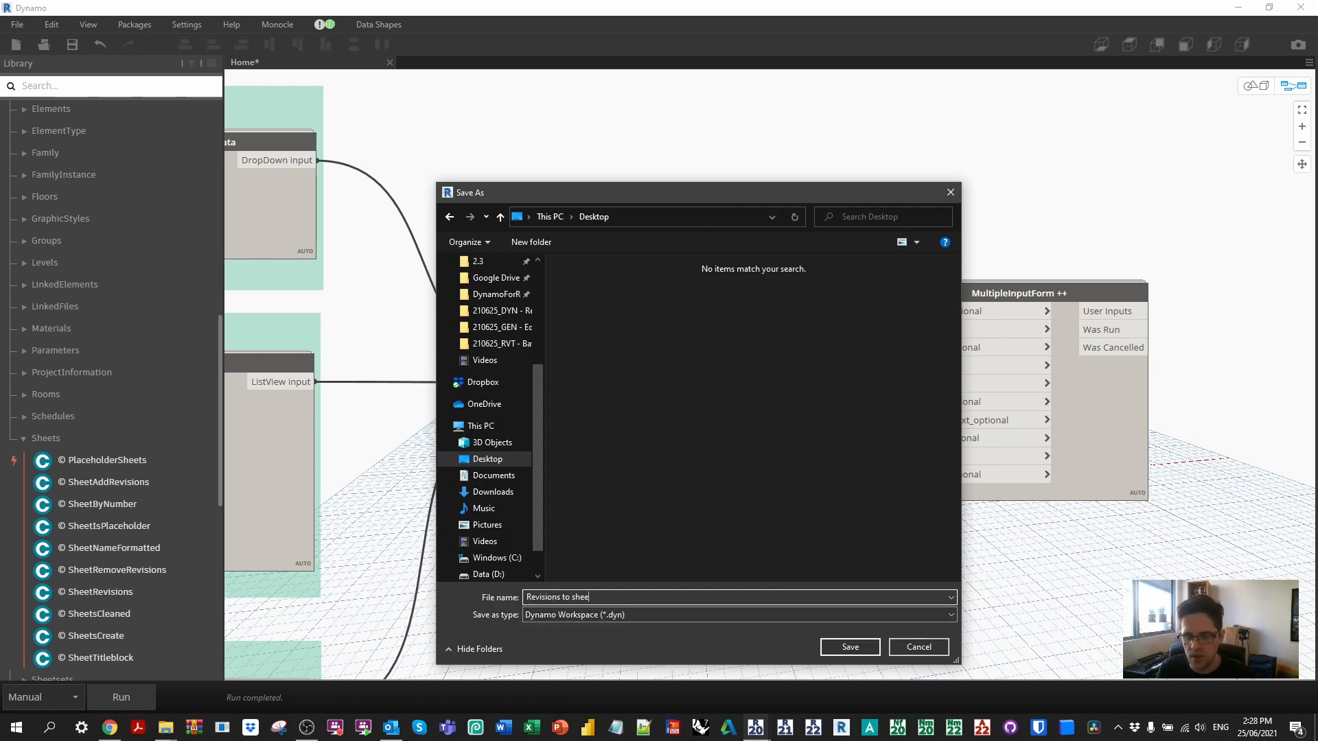
click(848, 647)
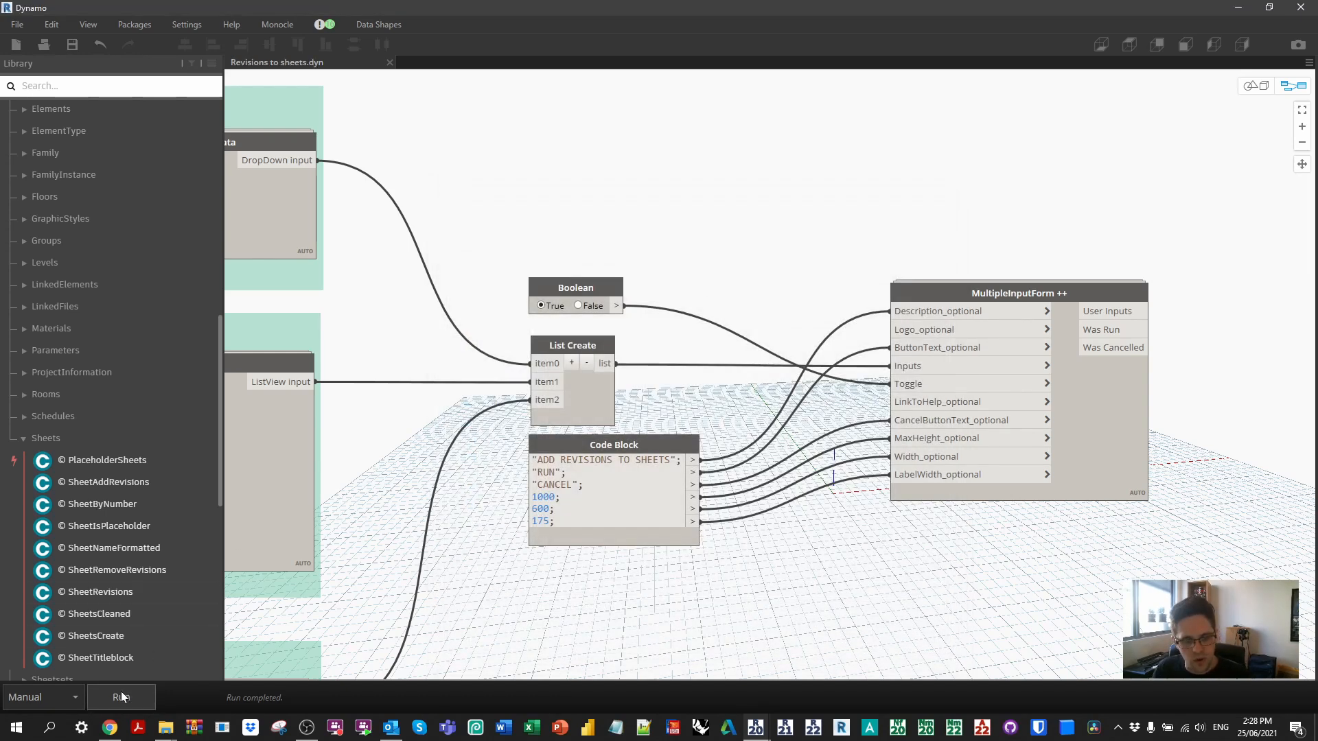
- Run the form with Seq. 2 - Revision 2, Home unticked and ADD = TRUE kept
click(121, 697)
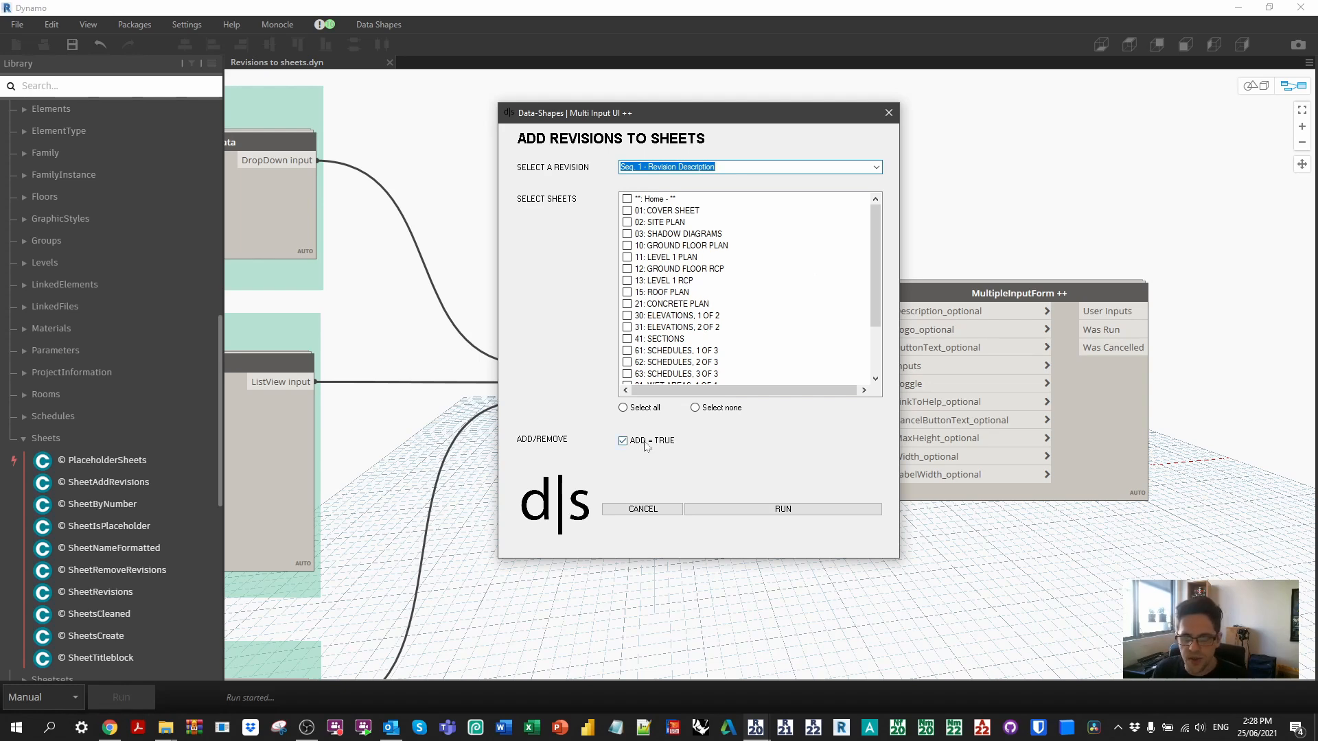
click(622, 440)
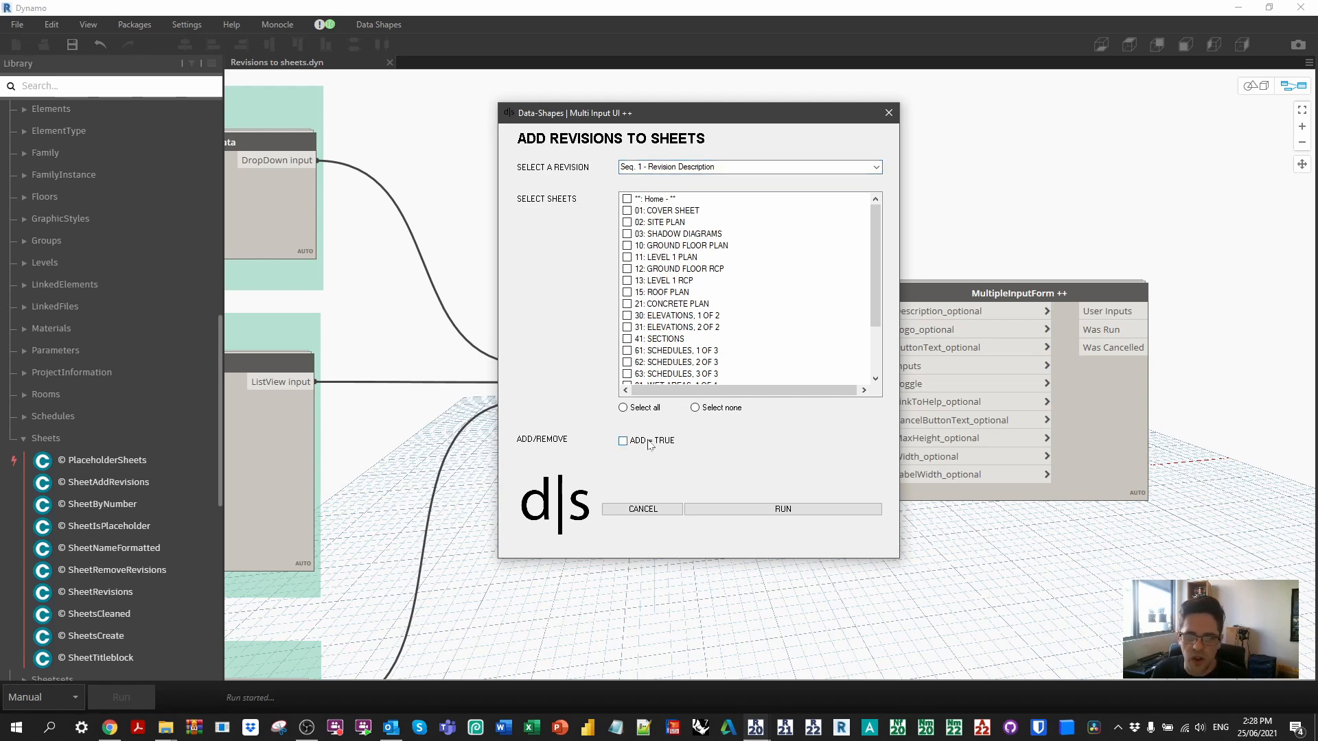
click(623, 440)
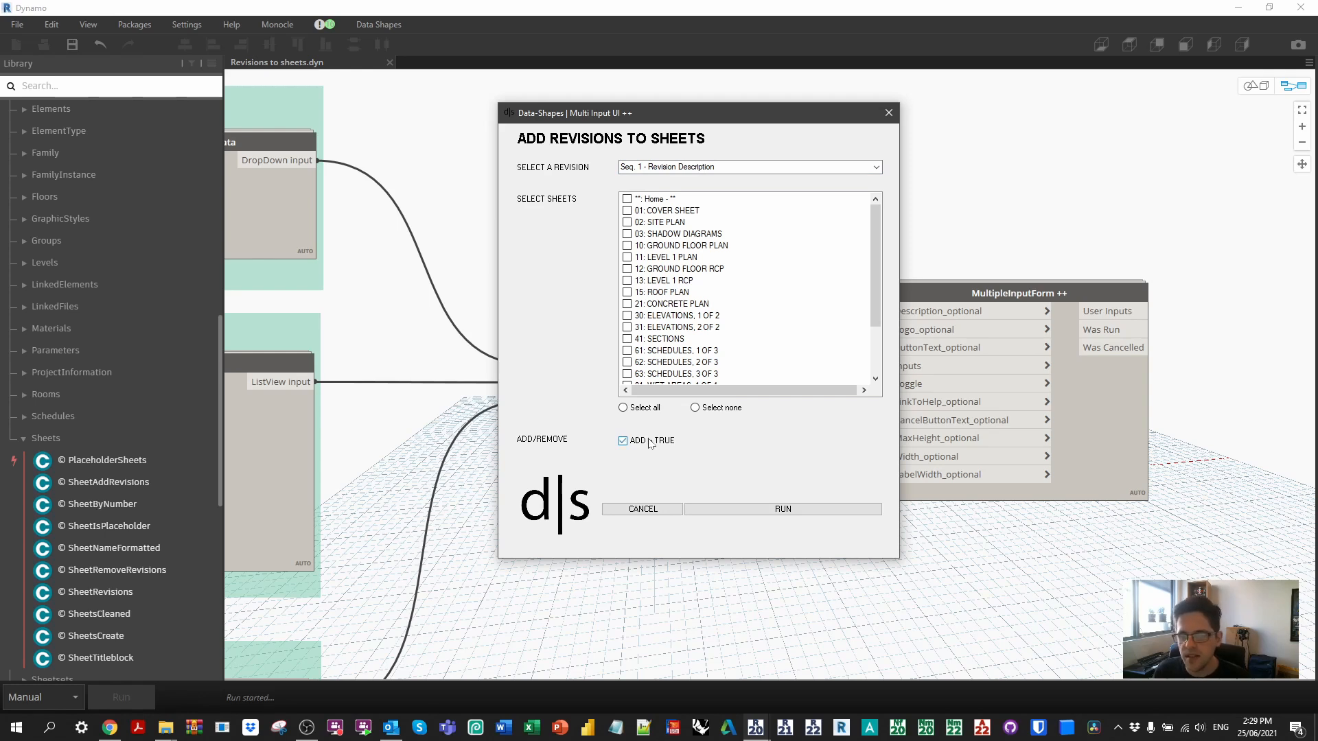
mouse_move(677, 400)
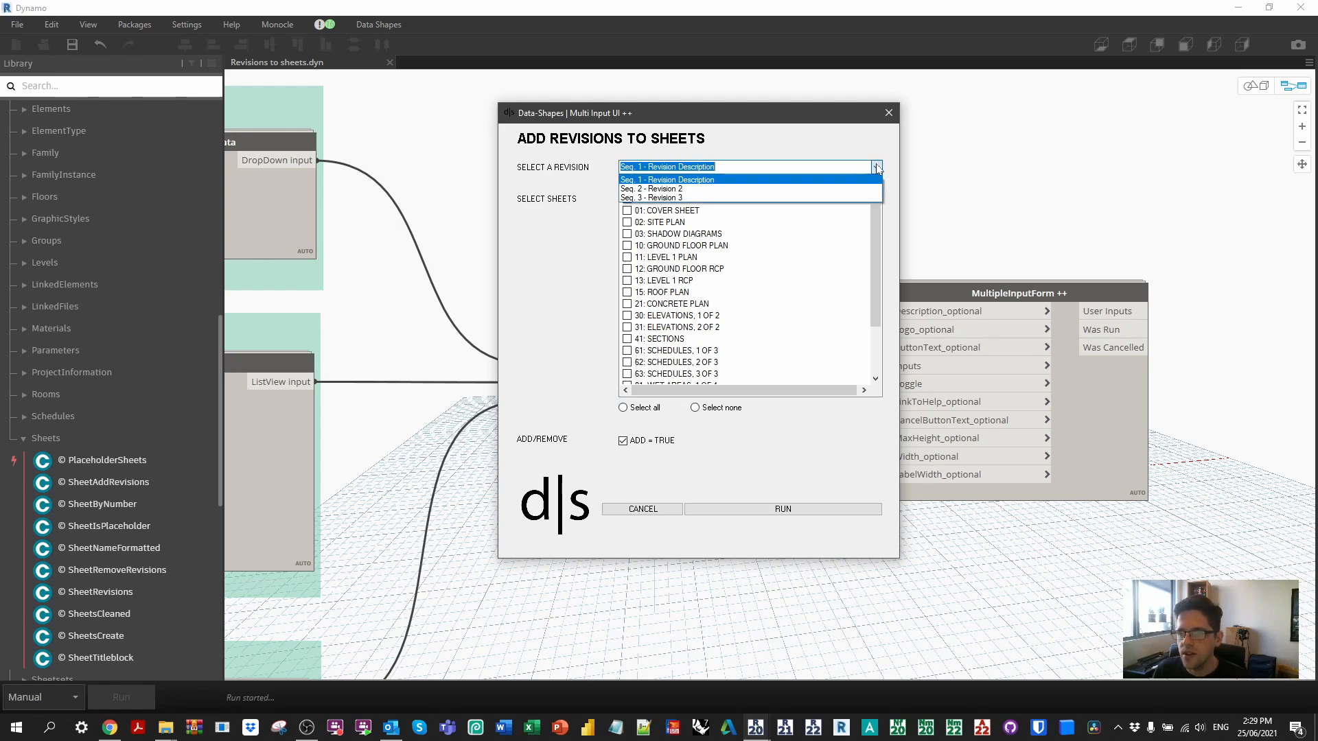
mouse_move(855, 188)
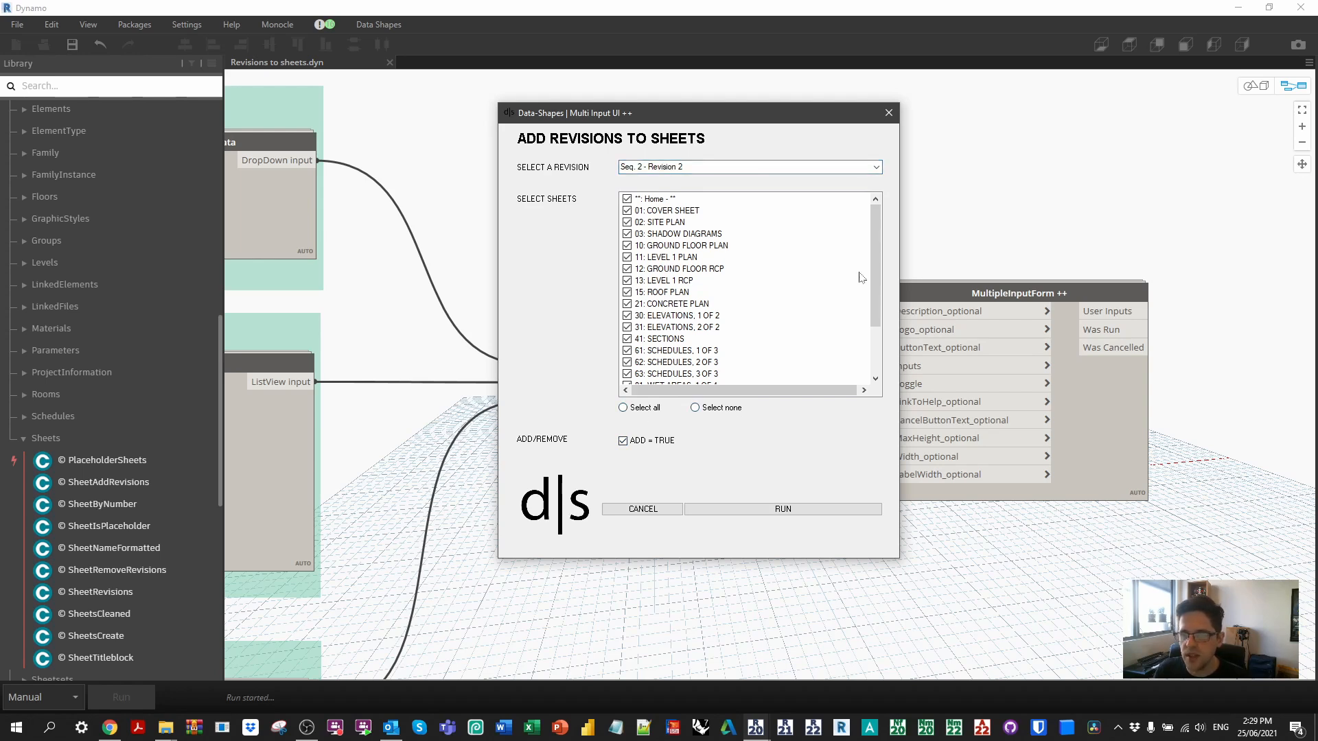
scroll(down, 3)
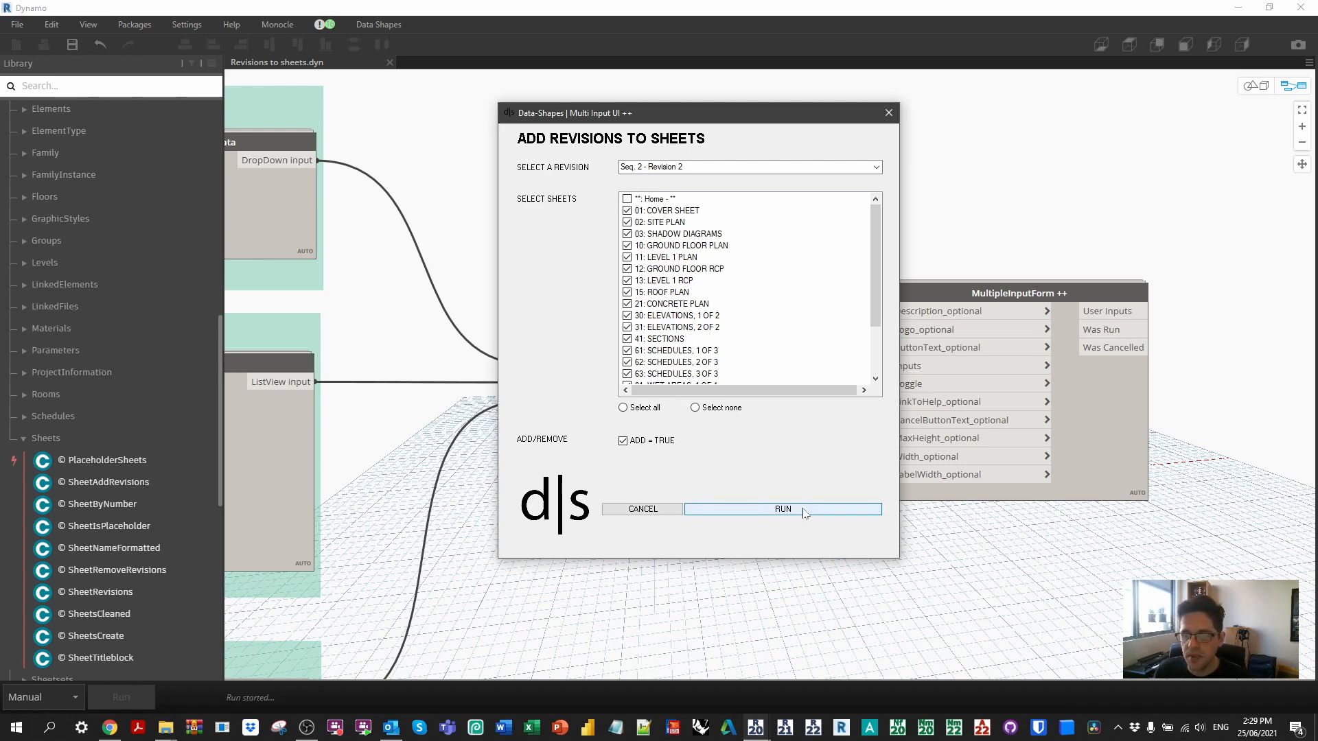
mouse_move(811, 514)
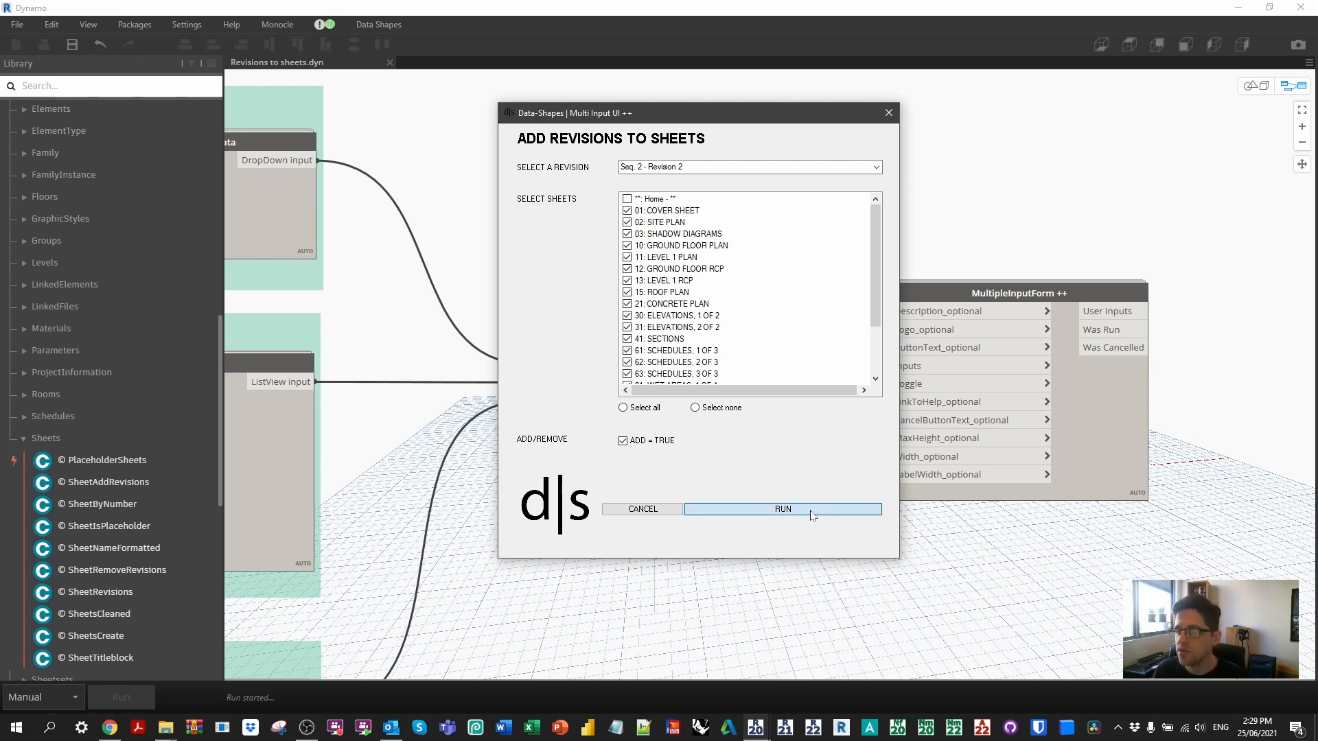
click(782, 509)
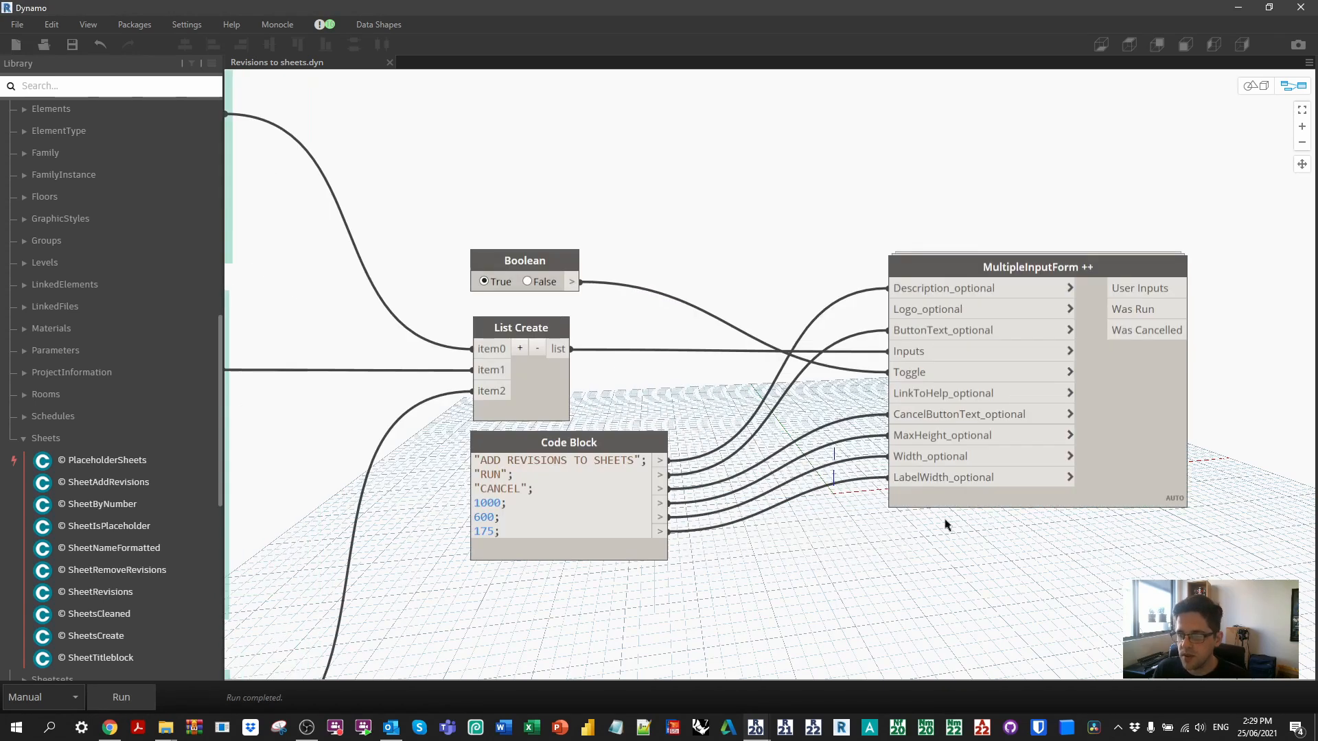
- Group the Boolean, List Create, Code Block and MultipleInputForm nodes and change the group colour
right_click(580, 206)
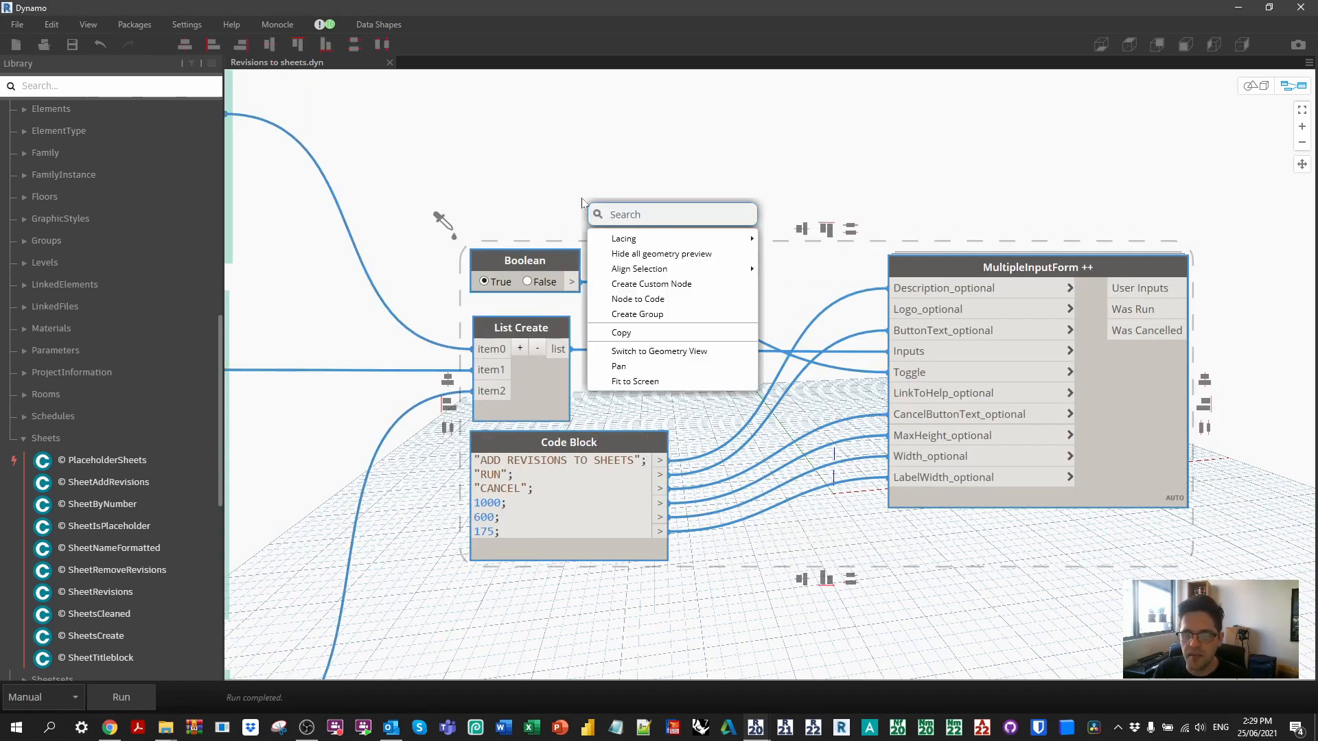
click(637, 314)
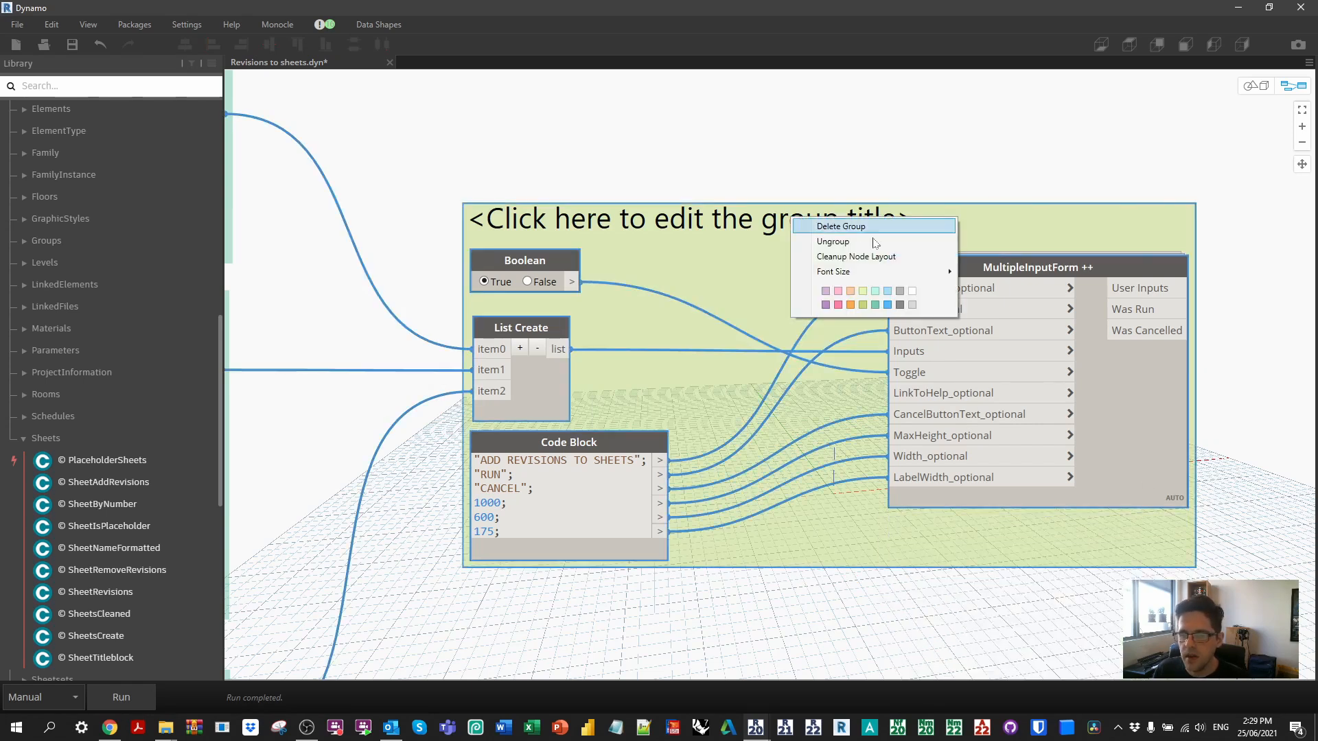
click(691, 219)
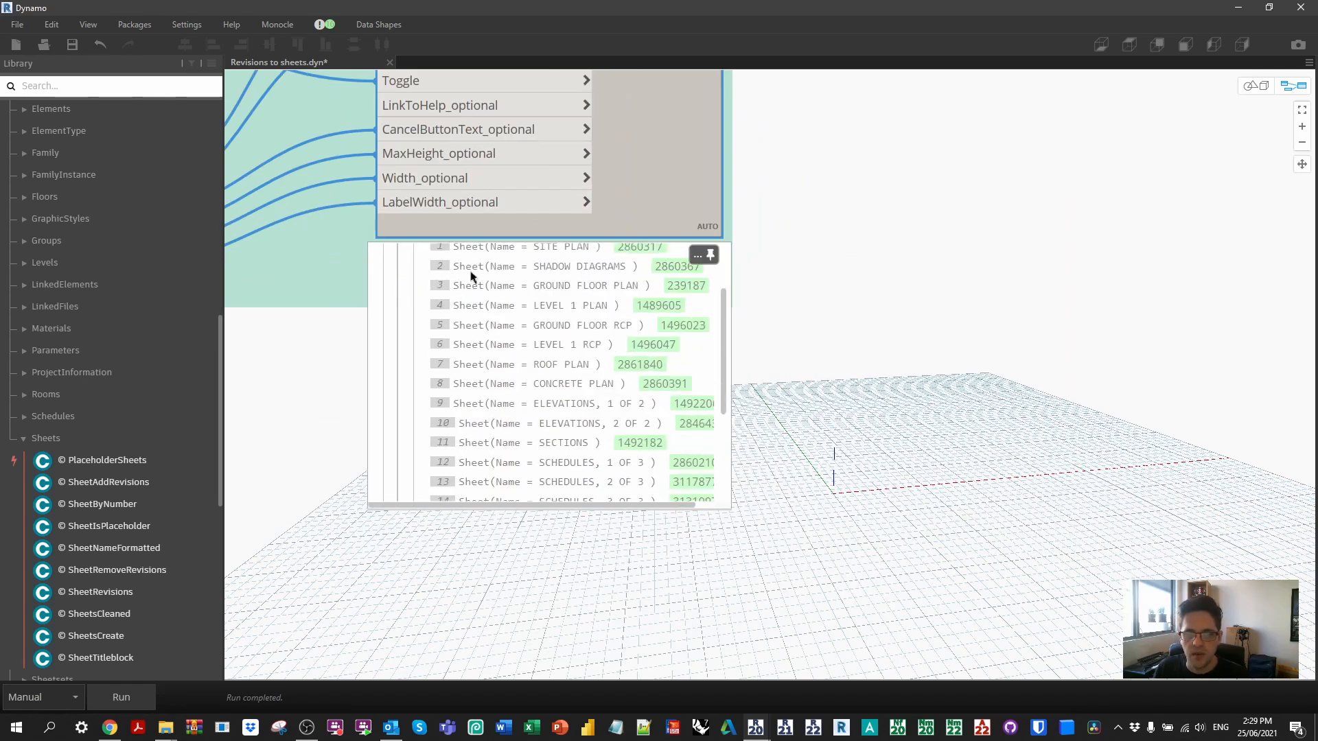
- Add a Code Block with out[0]; out[1]; out[2]; fed by the form's User Inputs
scroll(down, 3)
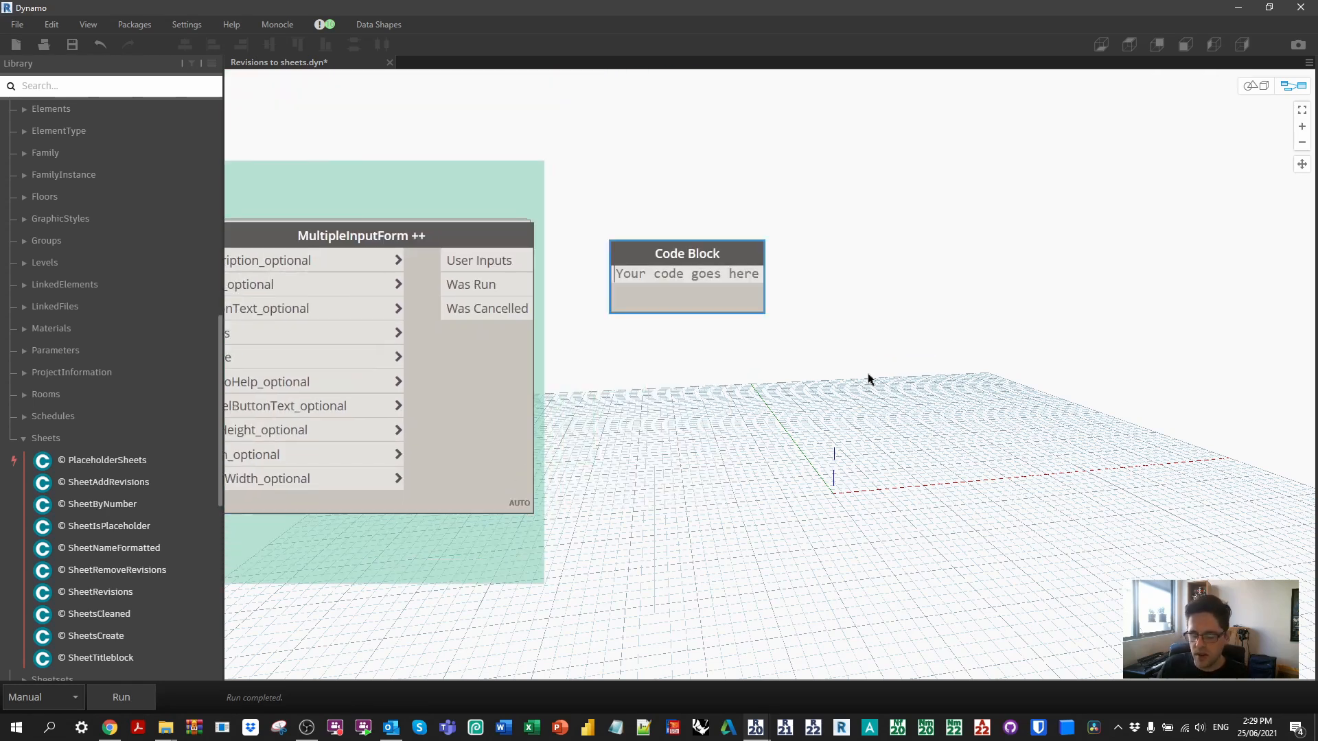
text(out[0)
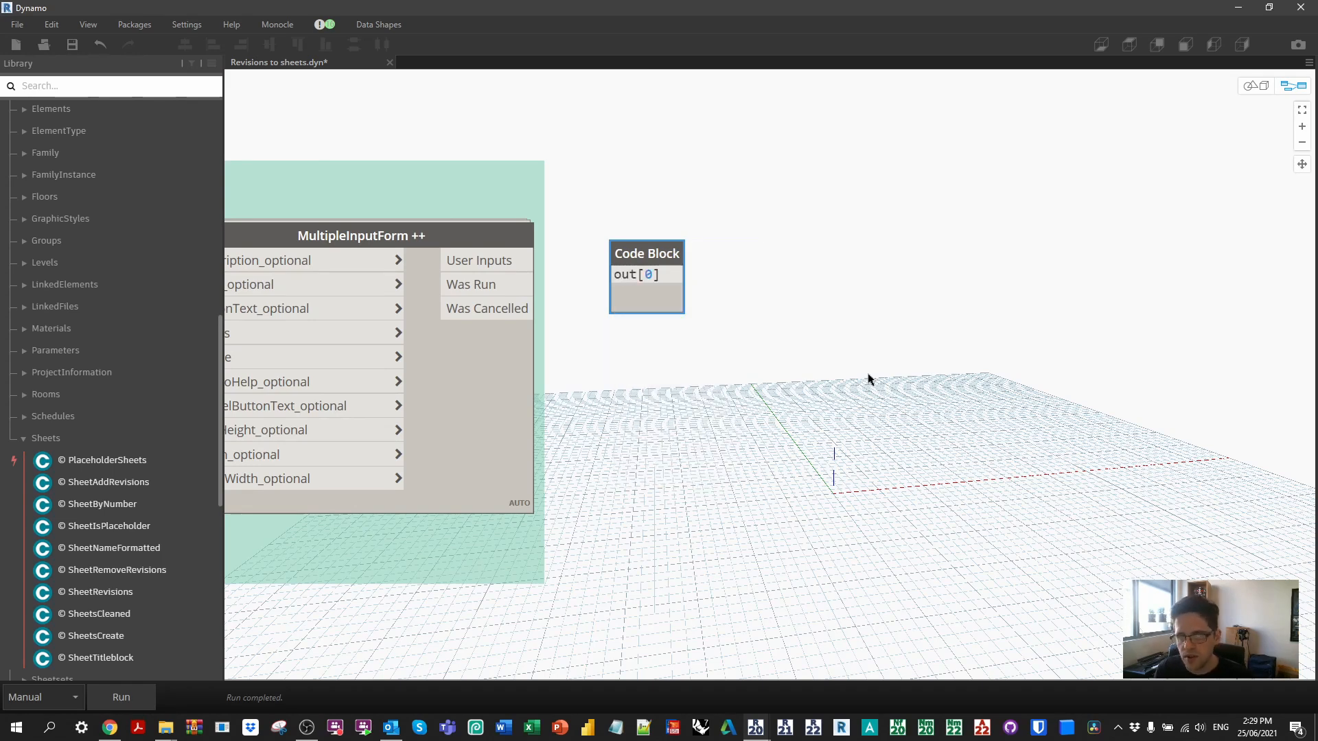
text(out[1];)
text(i)
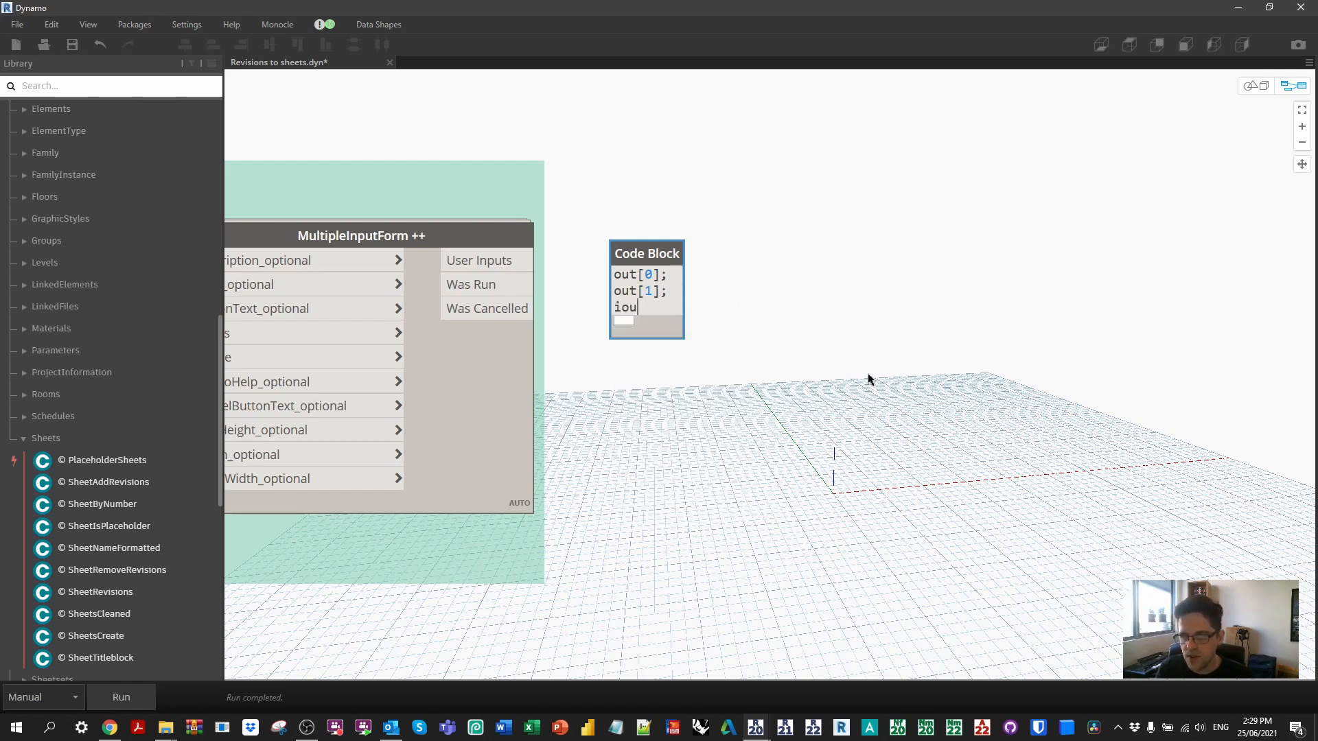
text(out[2];)
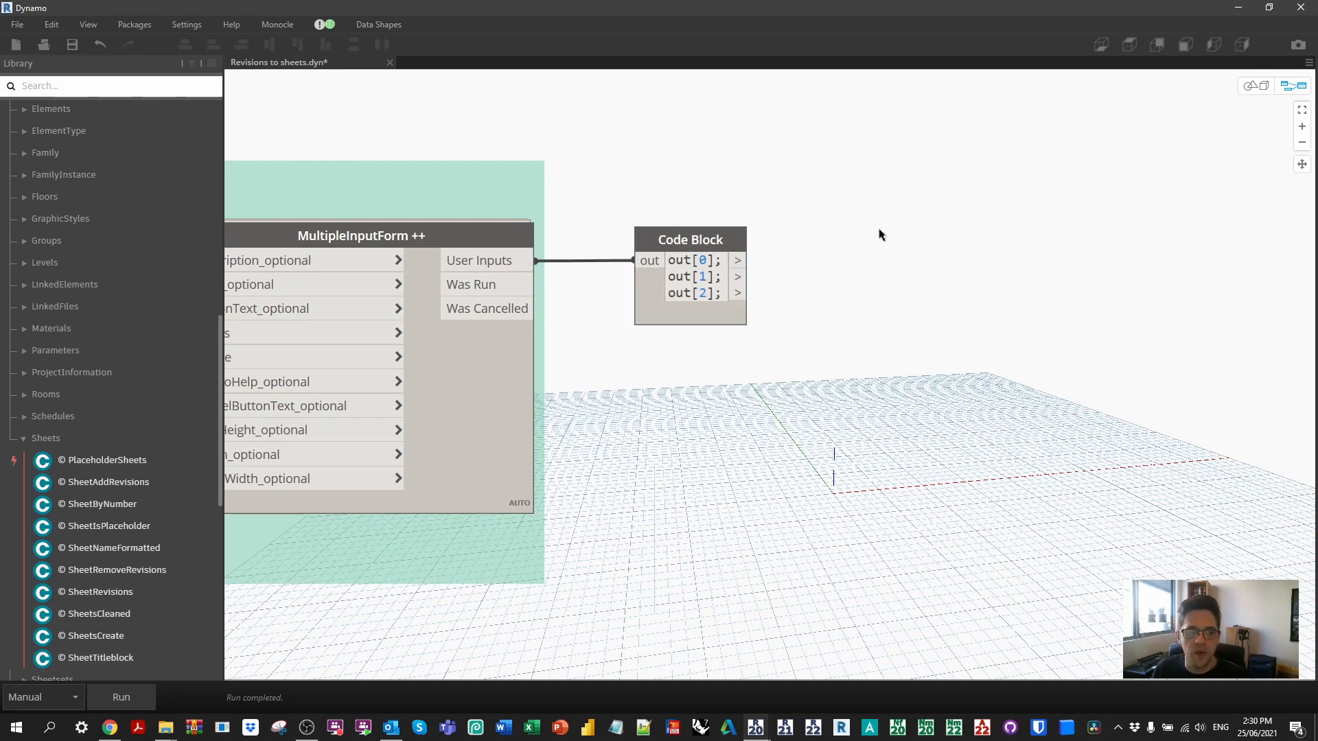
mouse_move(139, 494)
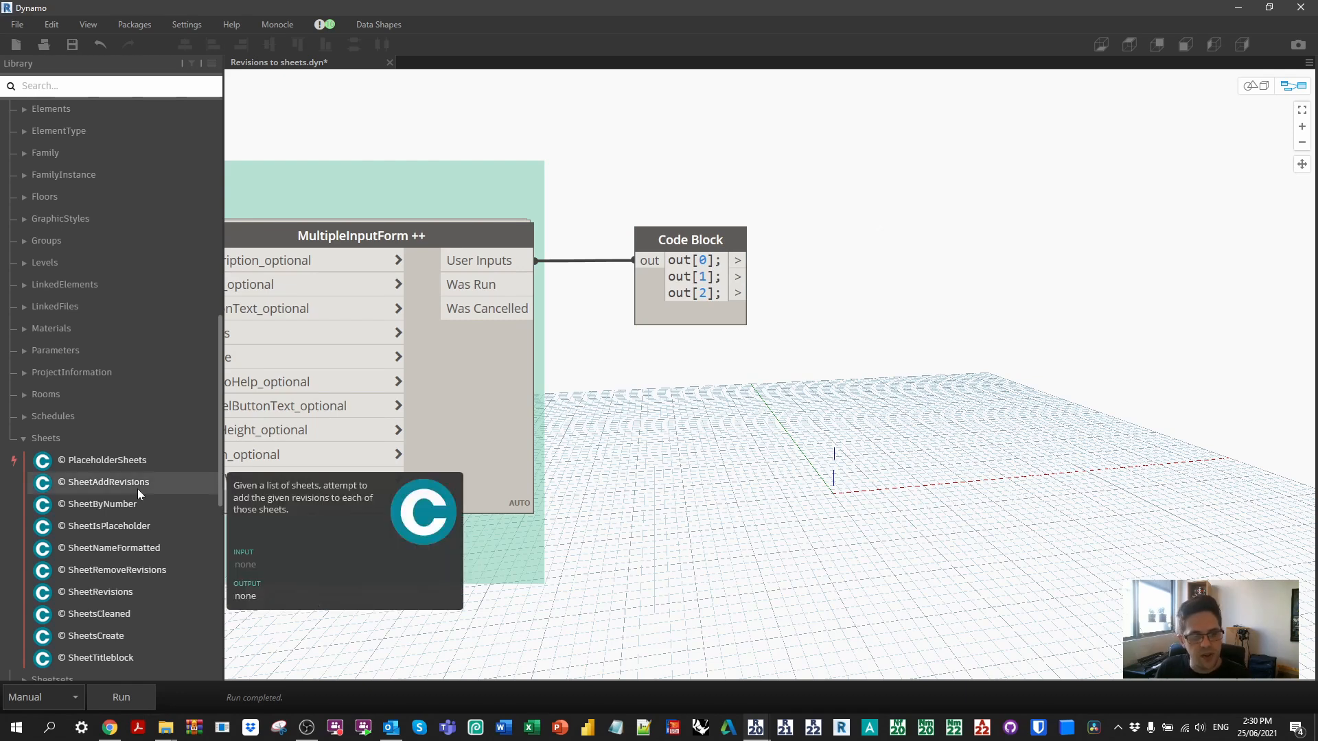
mouse_move(140, 494)
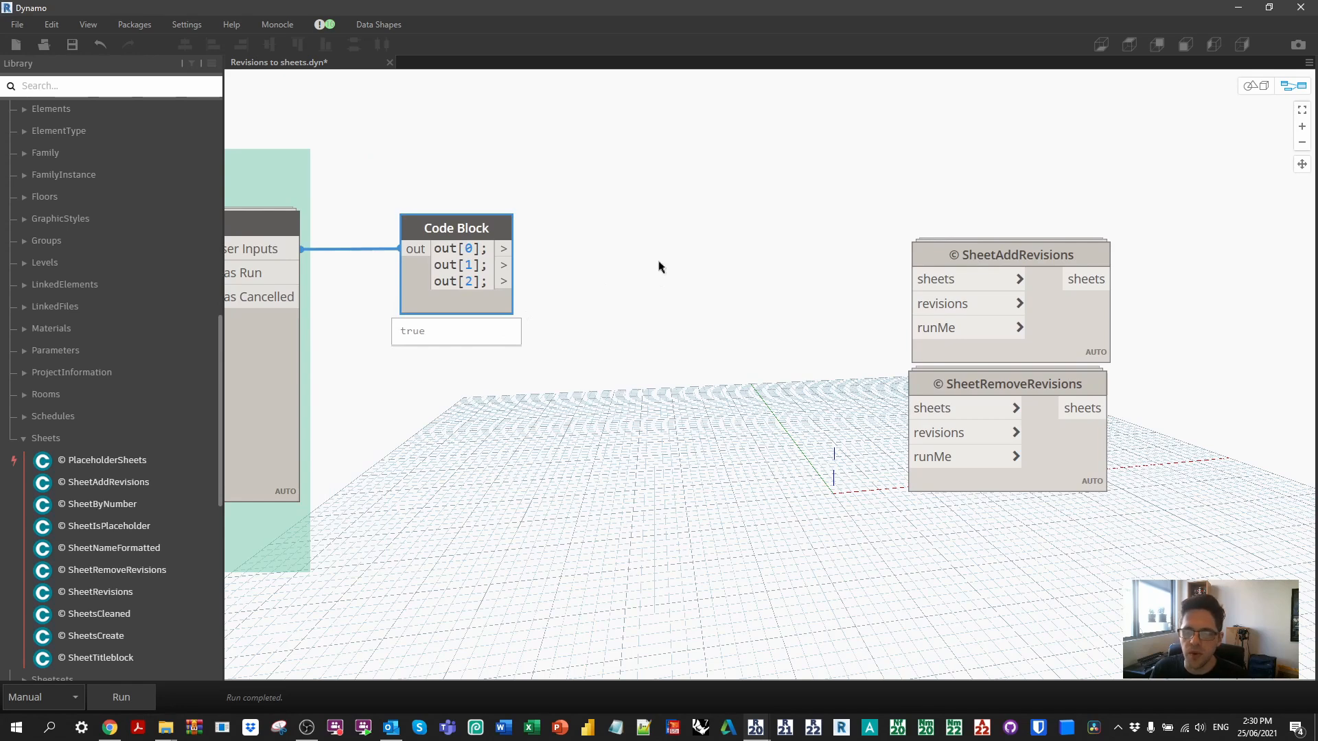
mouse_move(935, 327)
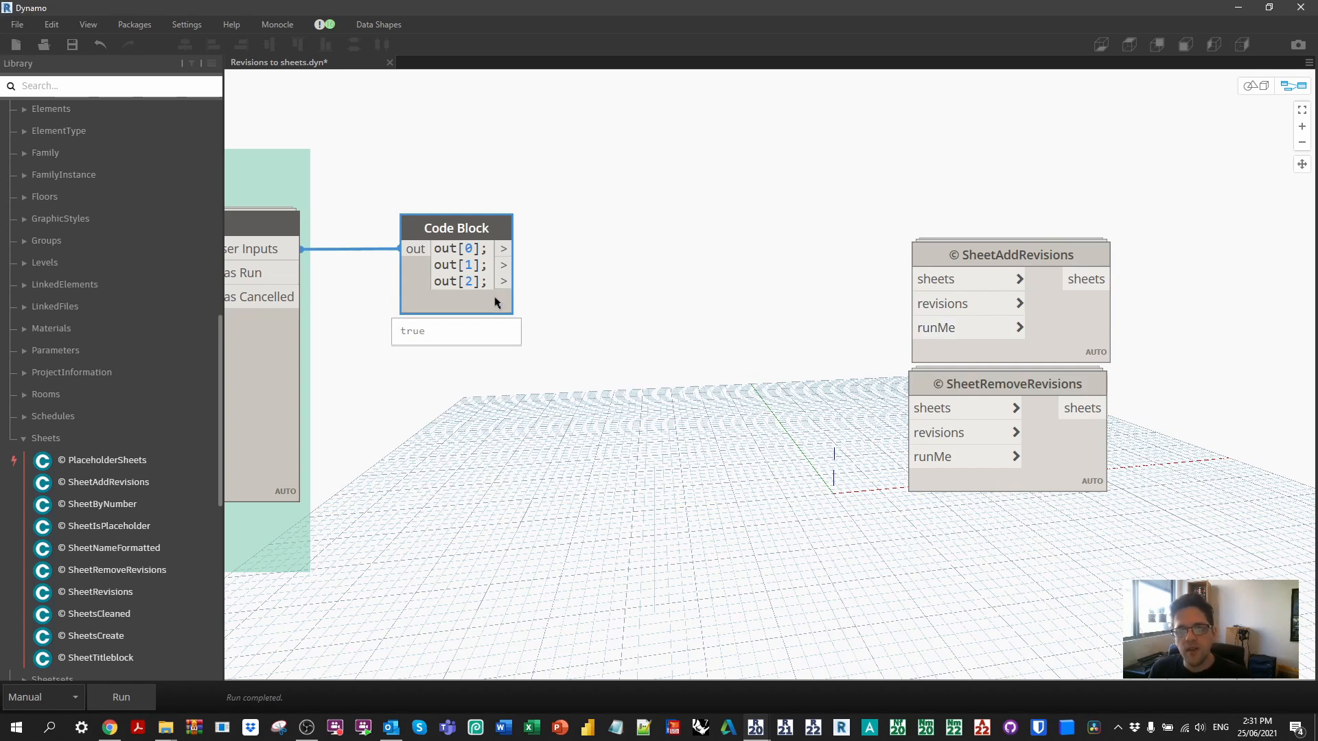
- Wire the Code Block's out[2] into SheetAddRevisions' runMe input
drag(505, 281, 908, 327)
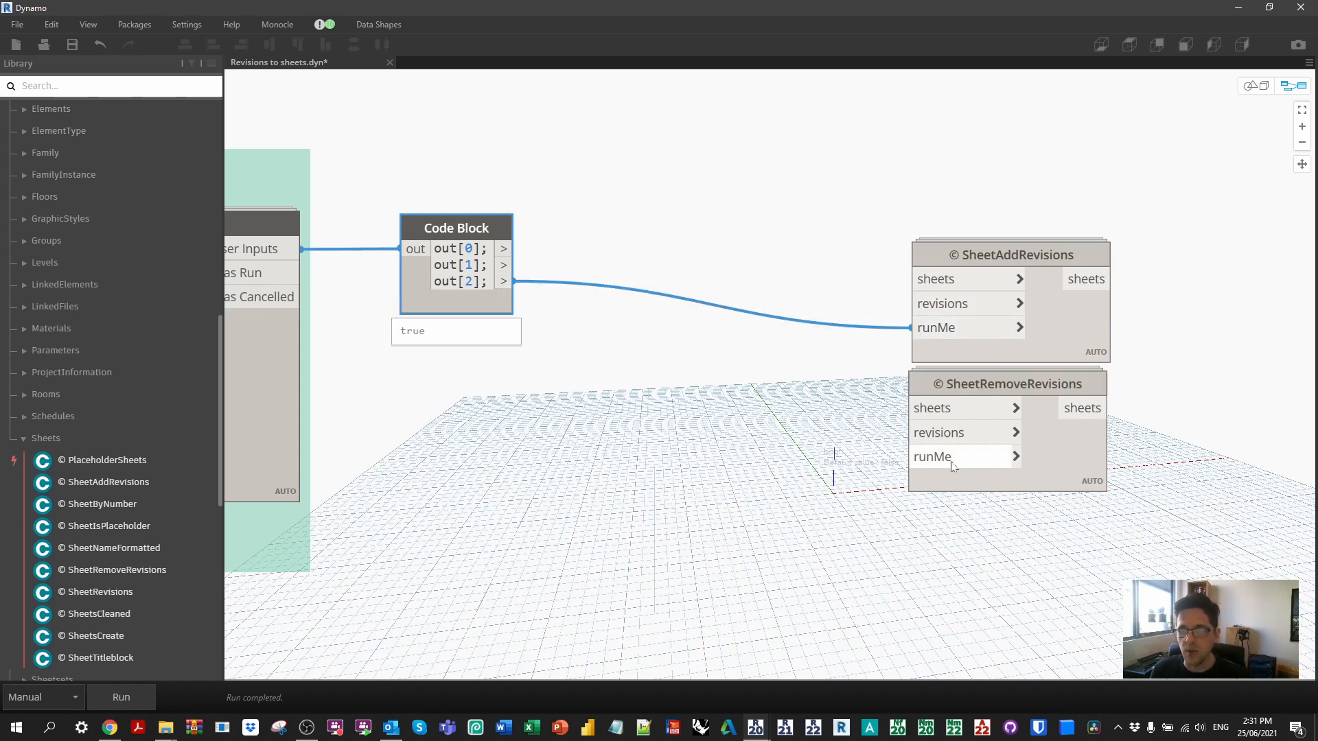
mouse_move(761, 494)
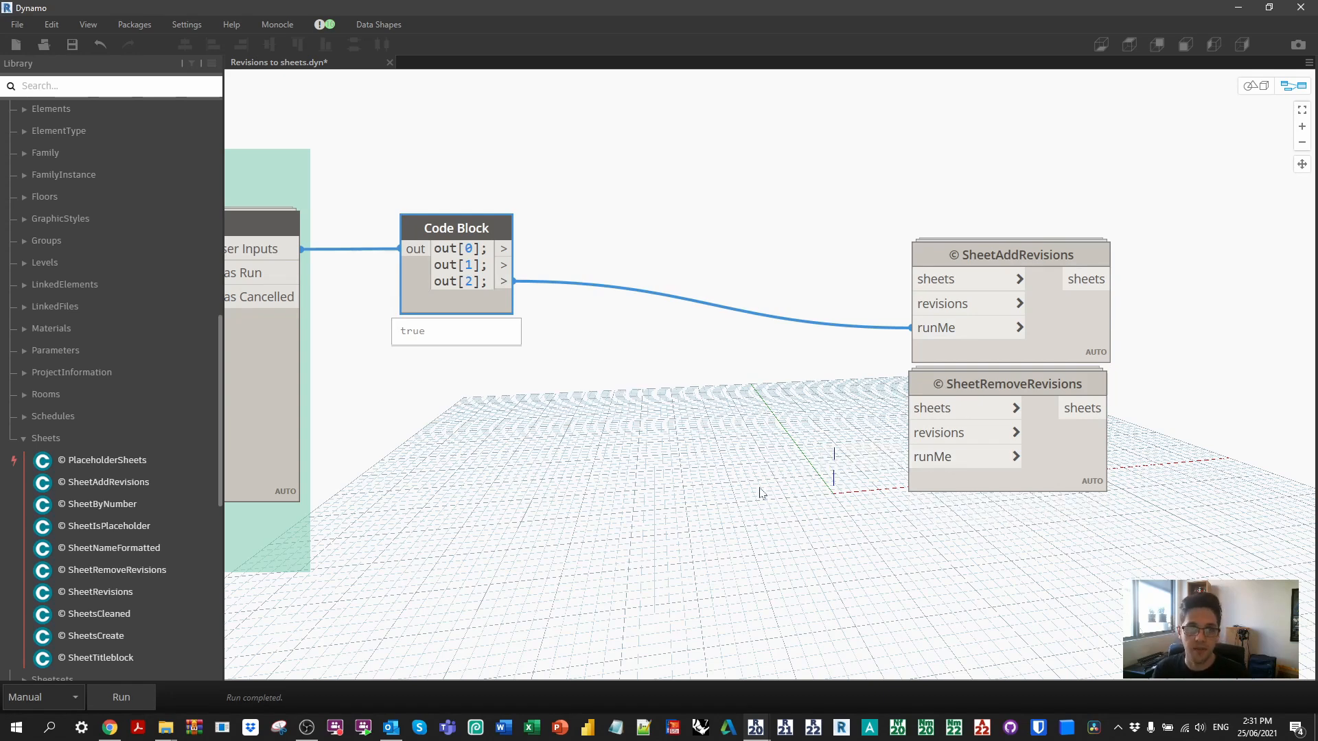
- Add a Not node inverting out[2] into SheetRemoveRevisions' runMe
text(n)
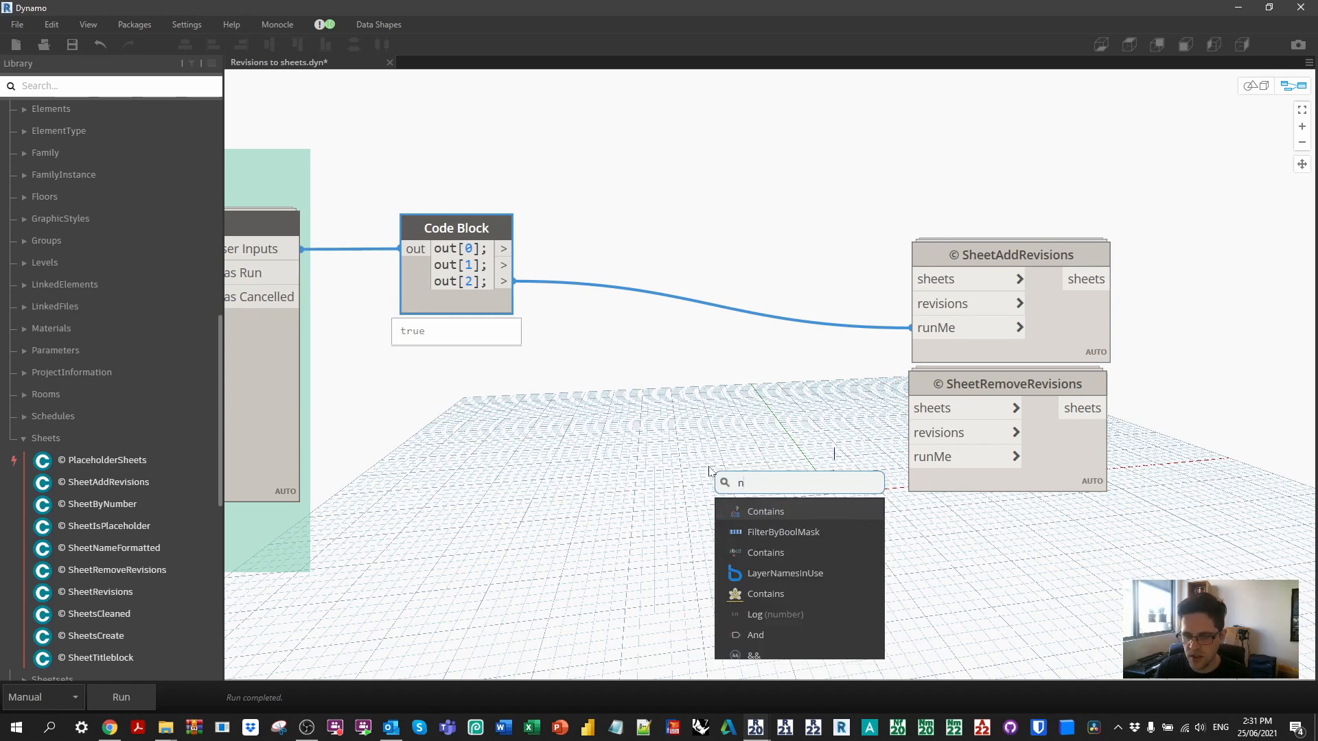
click(755, 511)
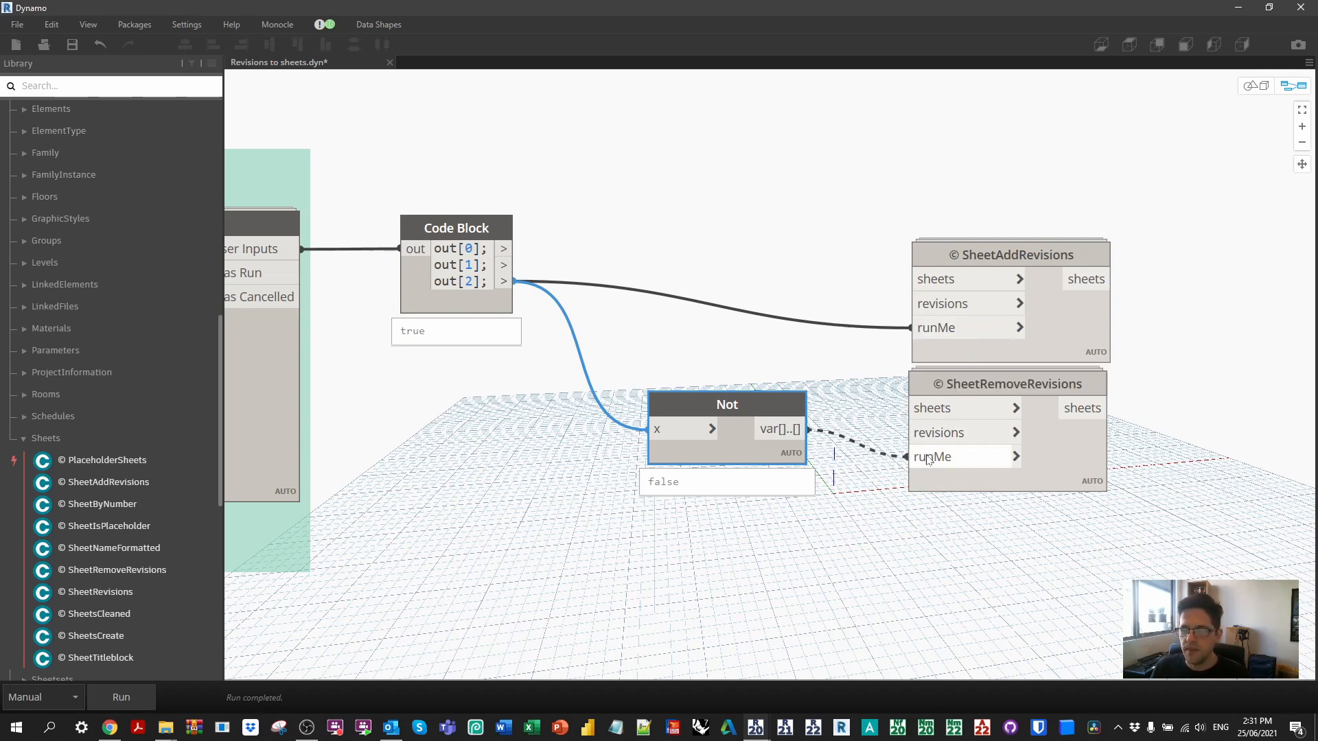
drag(802, 428, 909, 456)
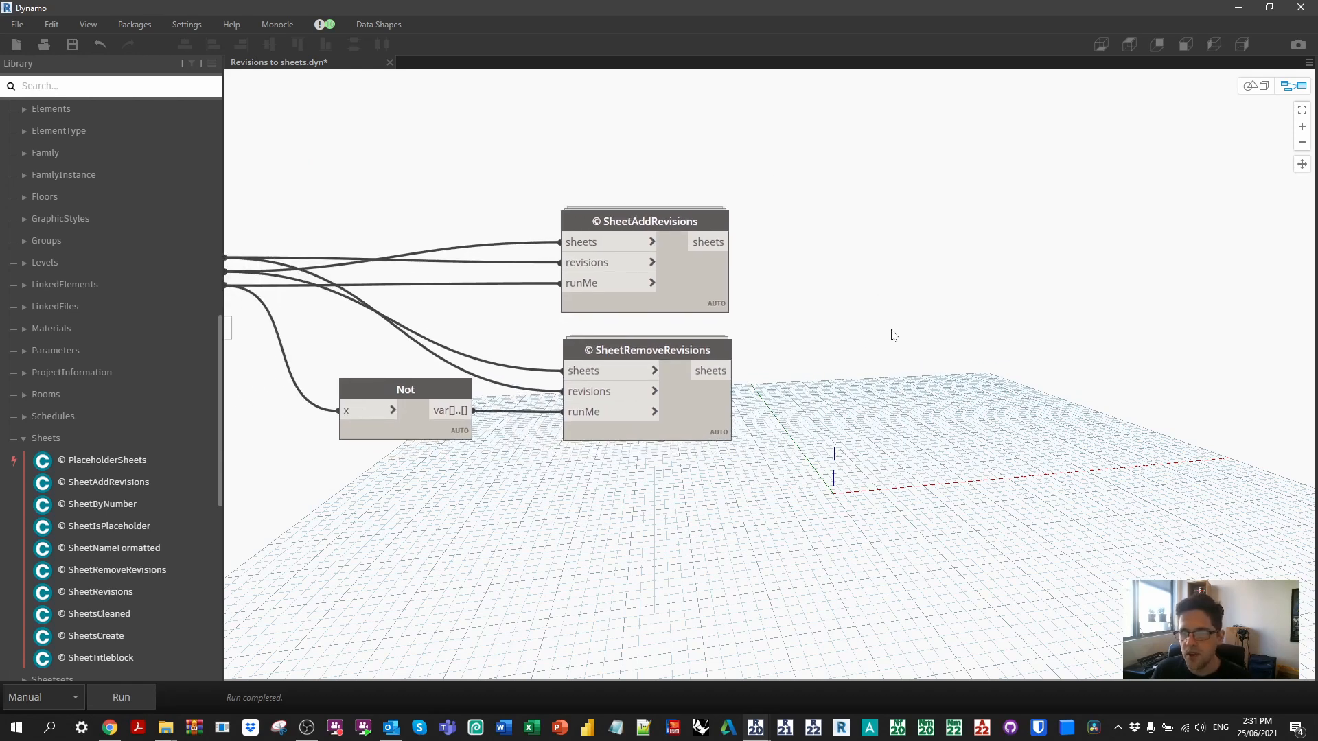
- Search for and place a UIMessenger node
right_click(887, 334)
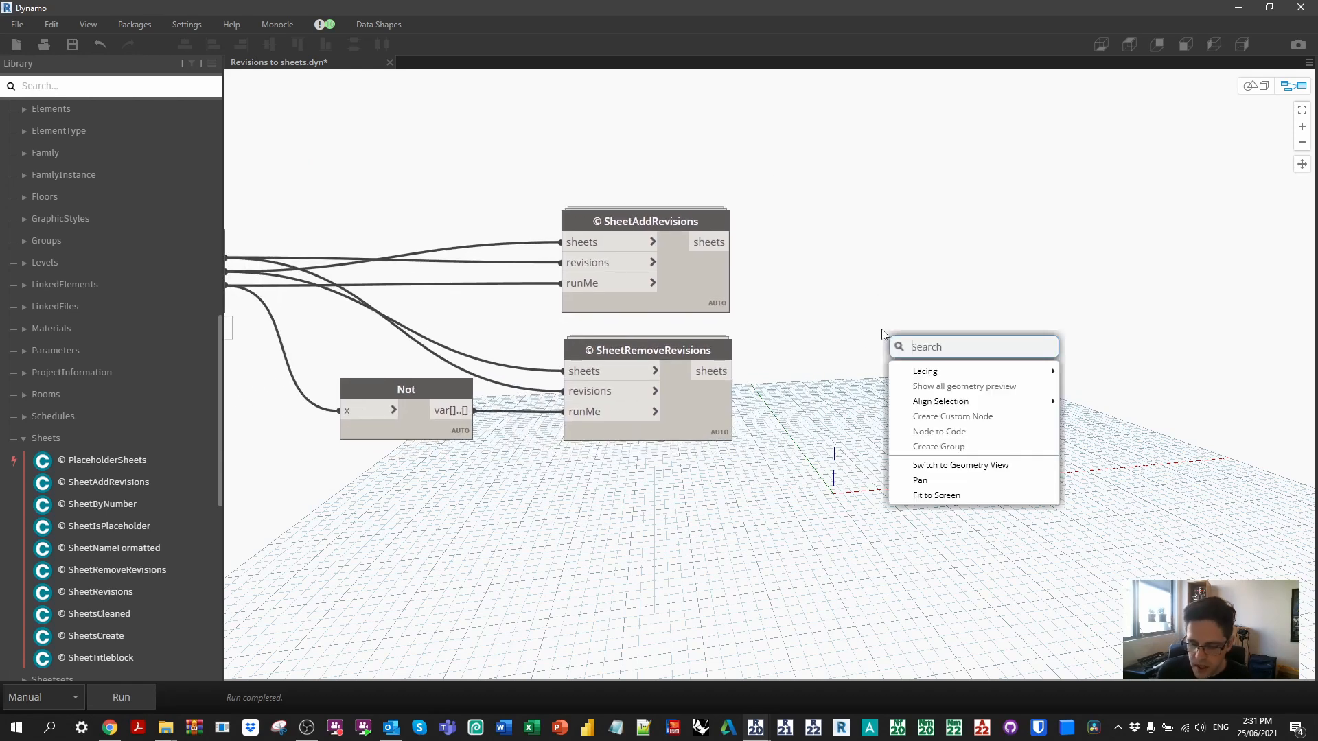
text(u)
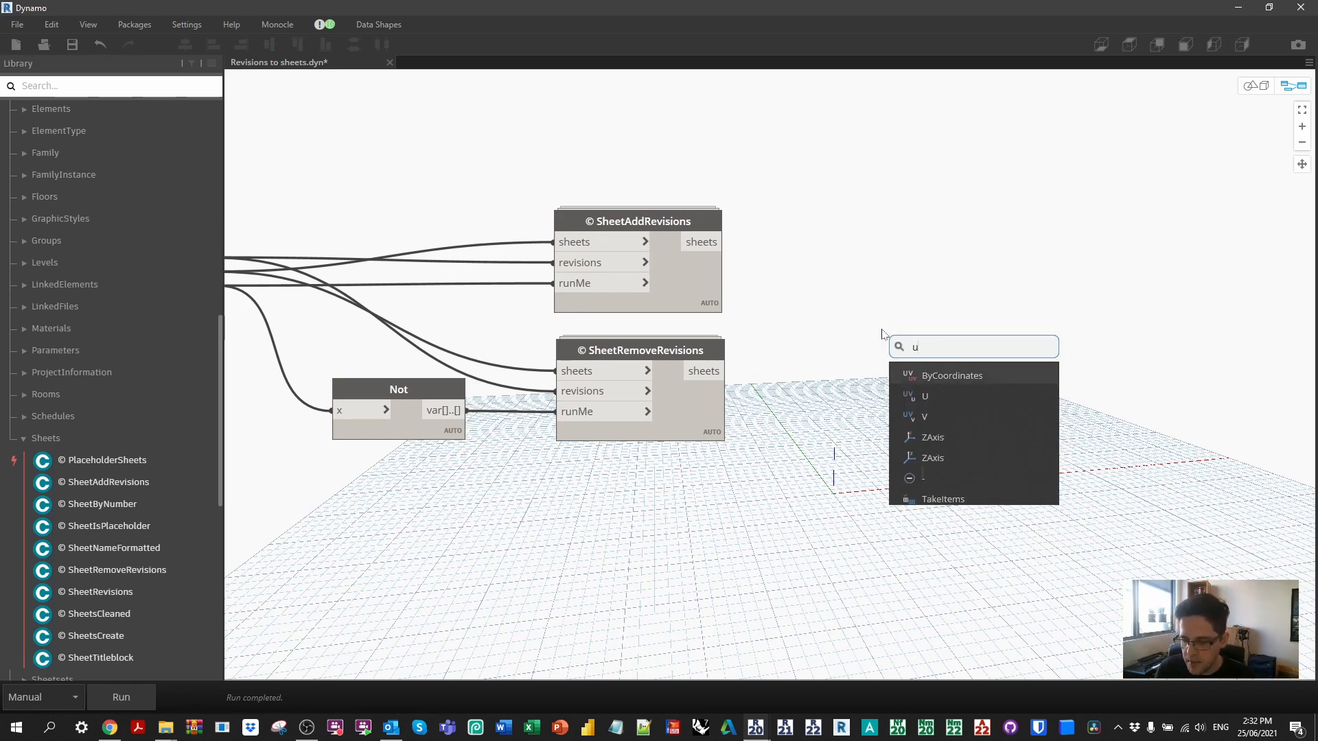
text(imess)
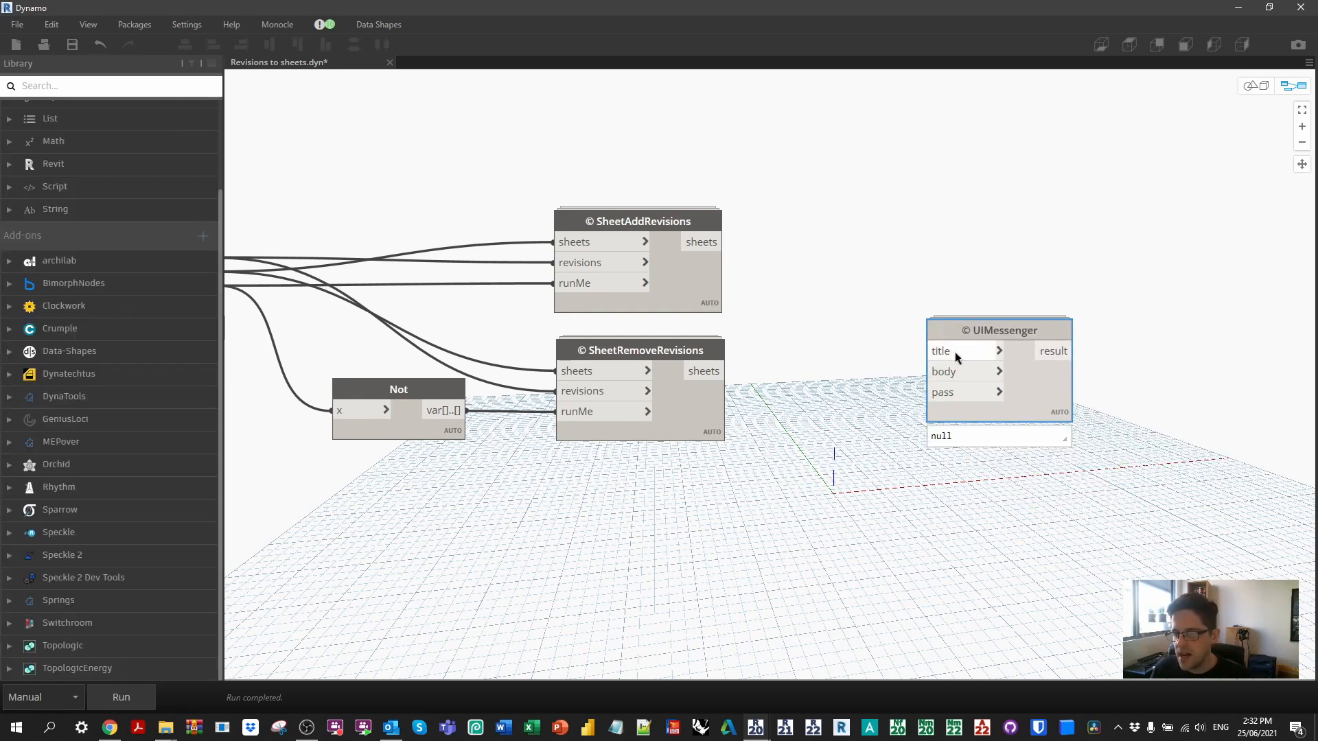
mouse_move(951, 372)
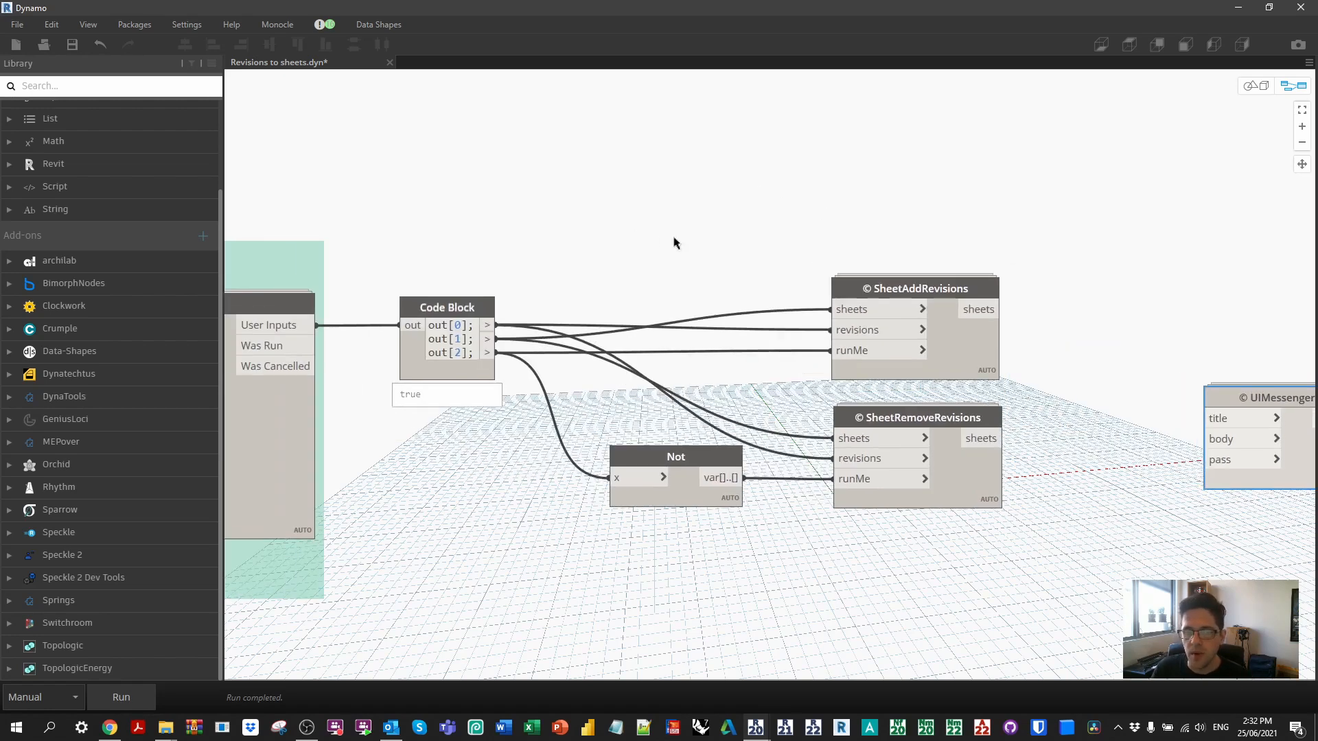
- Add List.Count feeding String from Object, previewing a count of 21
text(count)
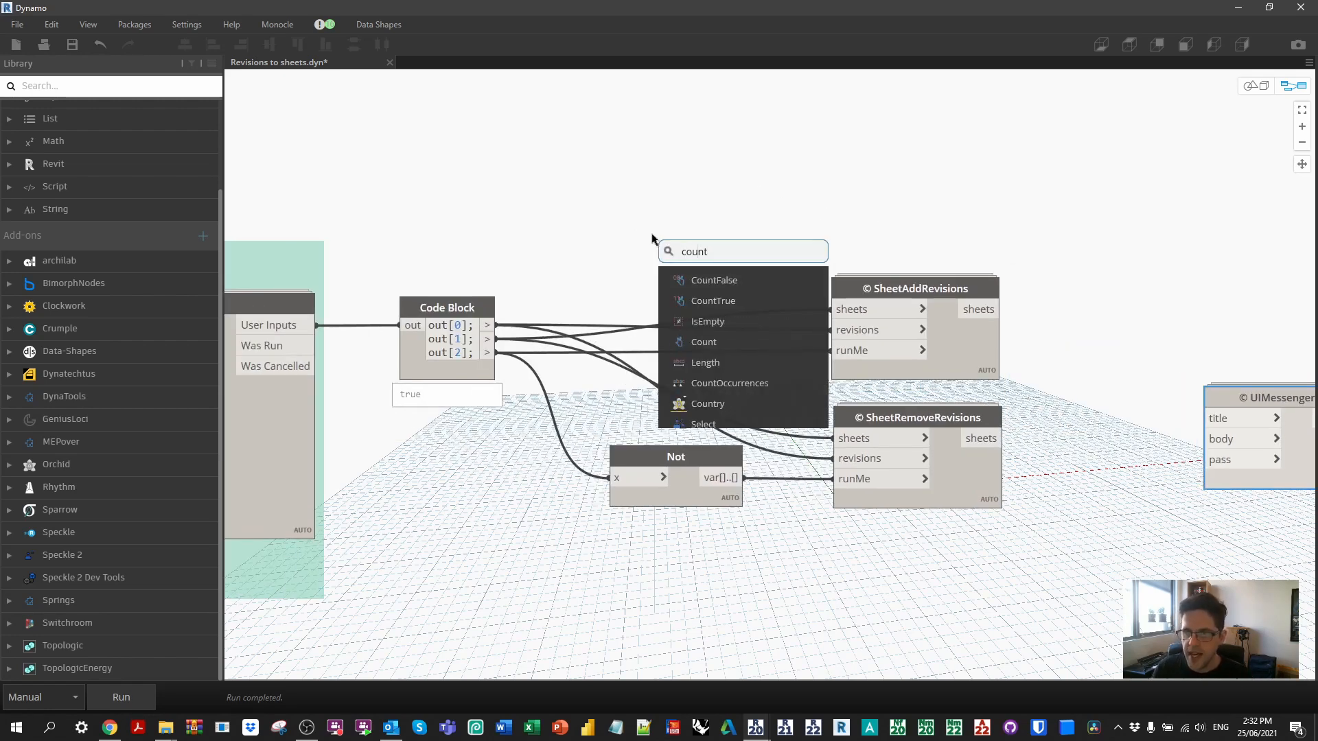
click(704, 341)
text(str)
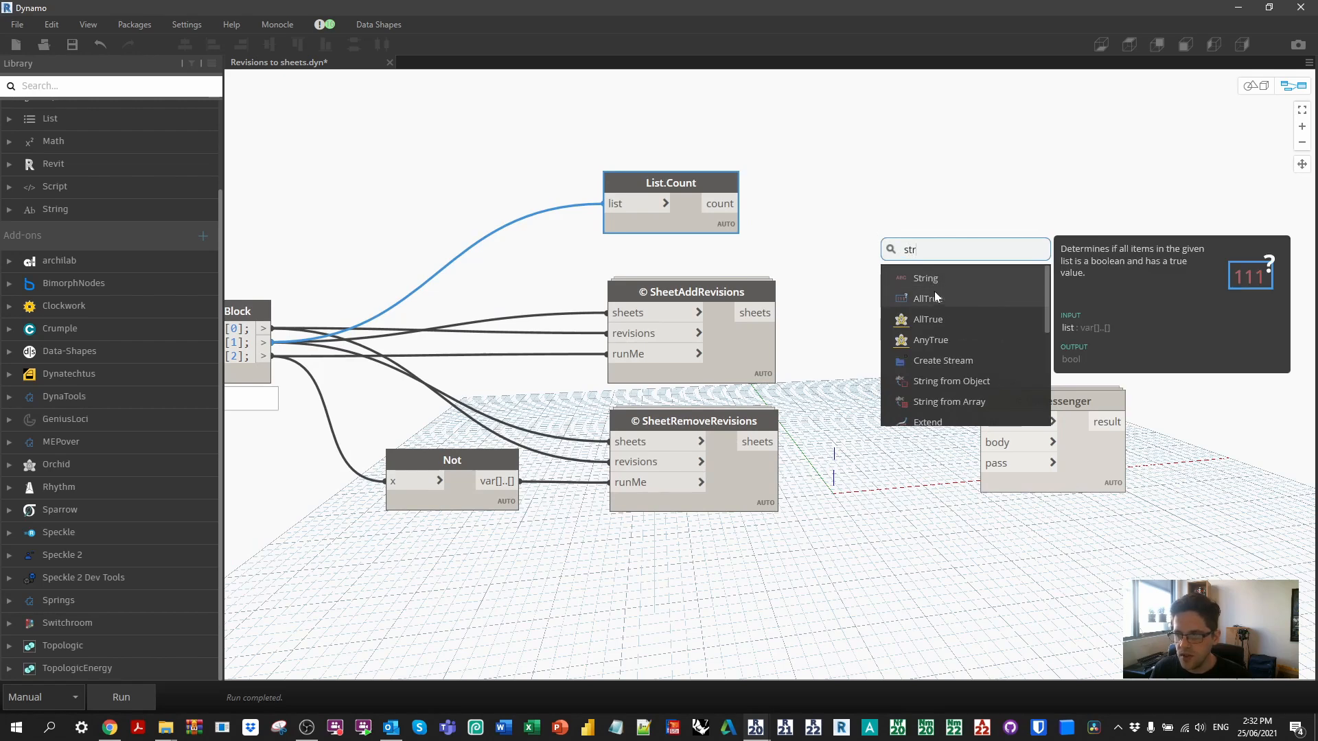
click(951, 380)
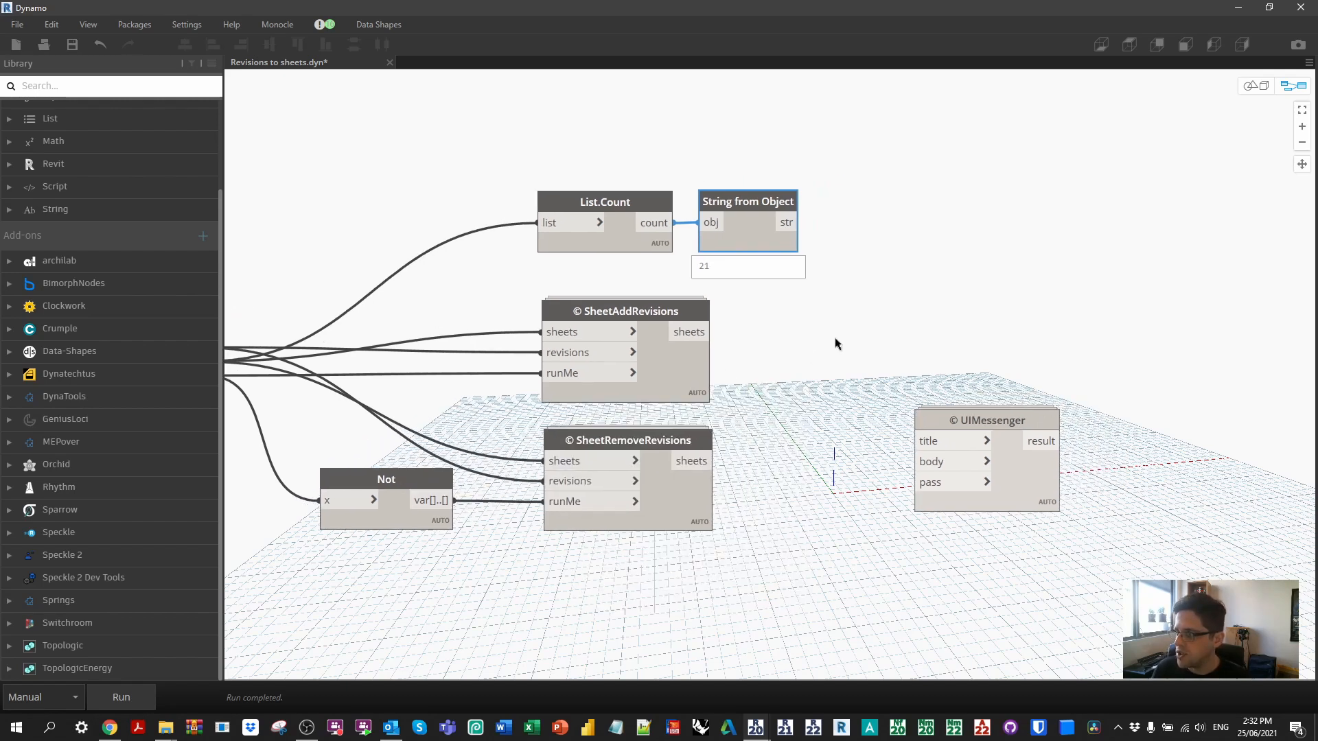
- Add a Code Block outputting "SCRIPT COMPLETED" and n + " sheets updated." to UIMessenger
drag(988, 420, 990, 355)
text(")
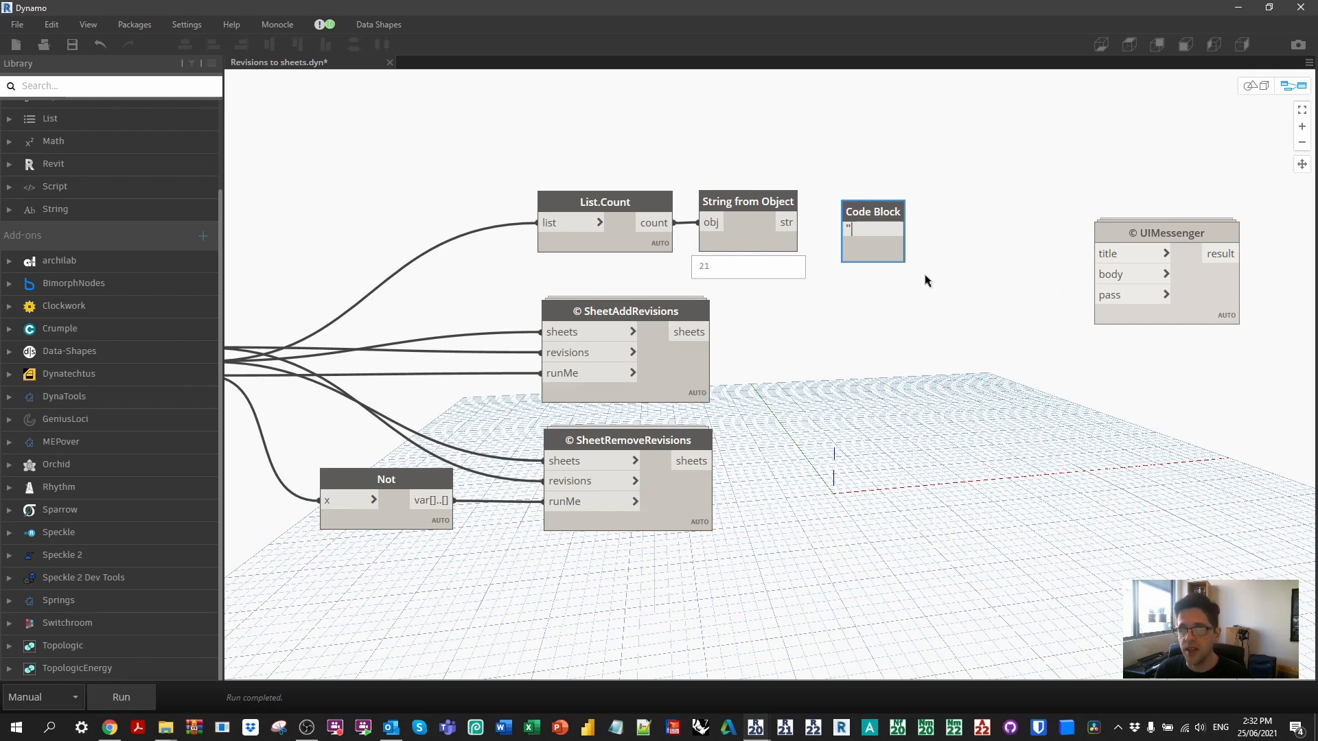
text(SCRIPT COMPLETED";)
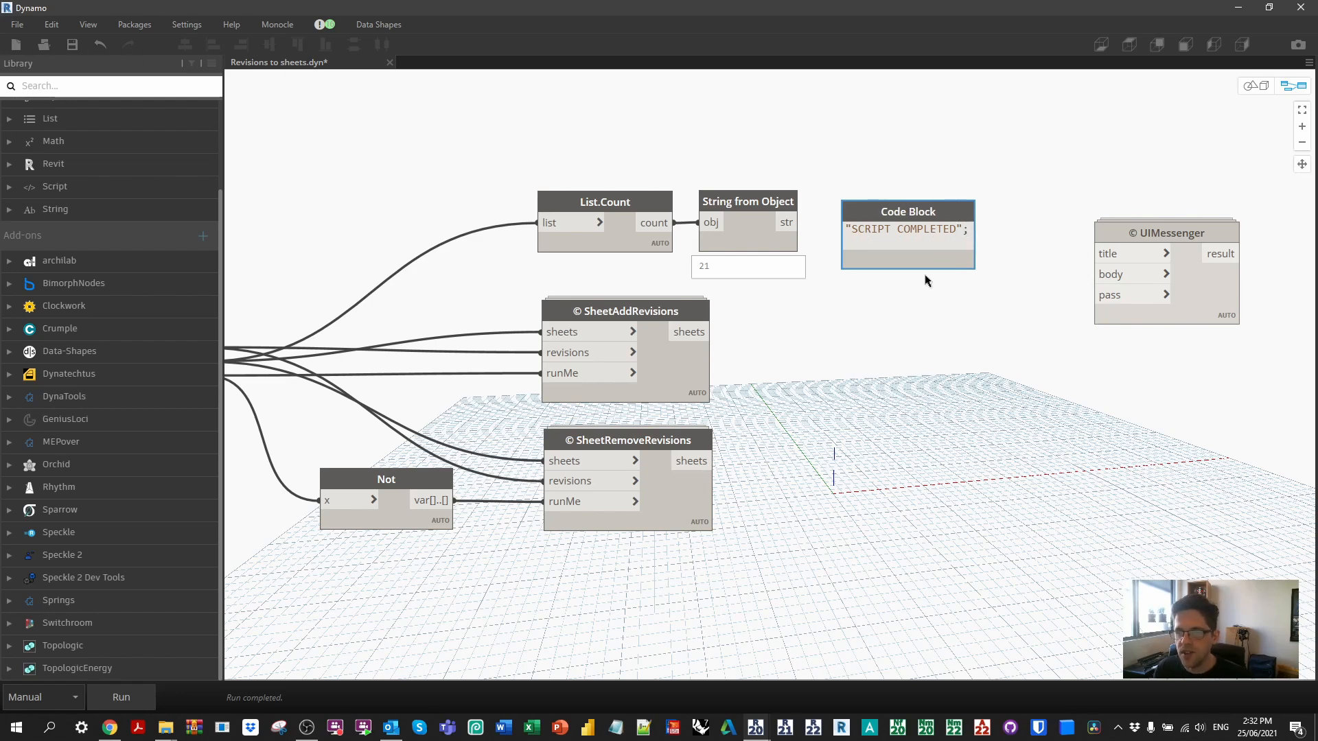
text(n +)
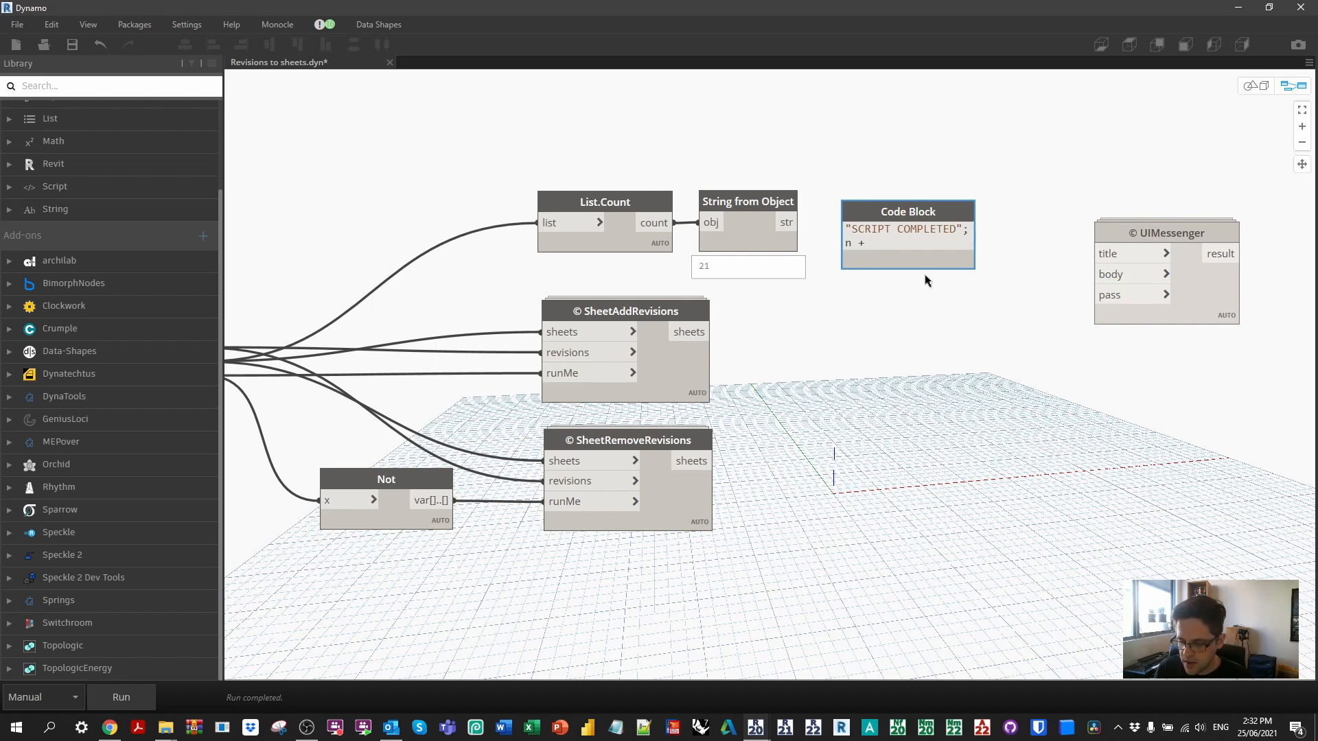
text(" sheets updated.";)
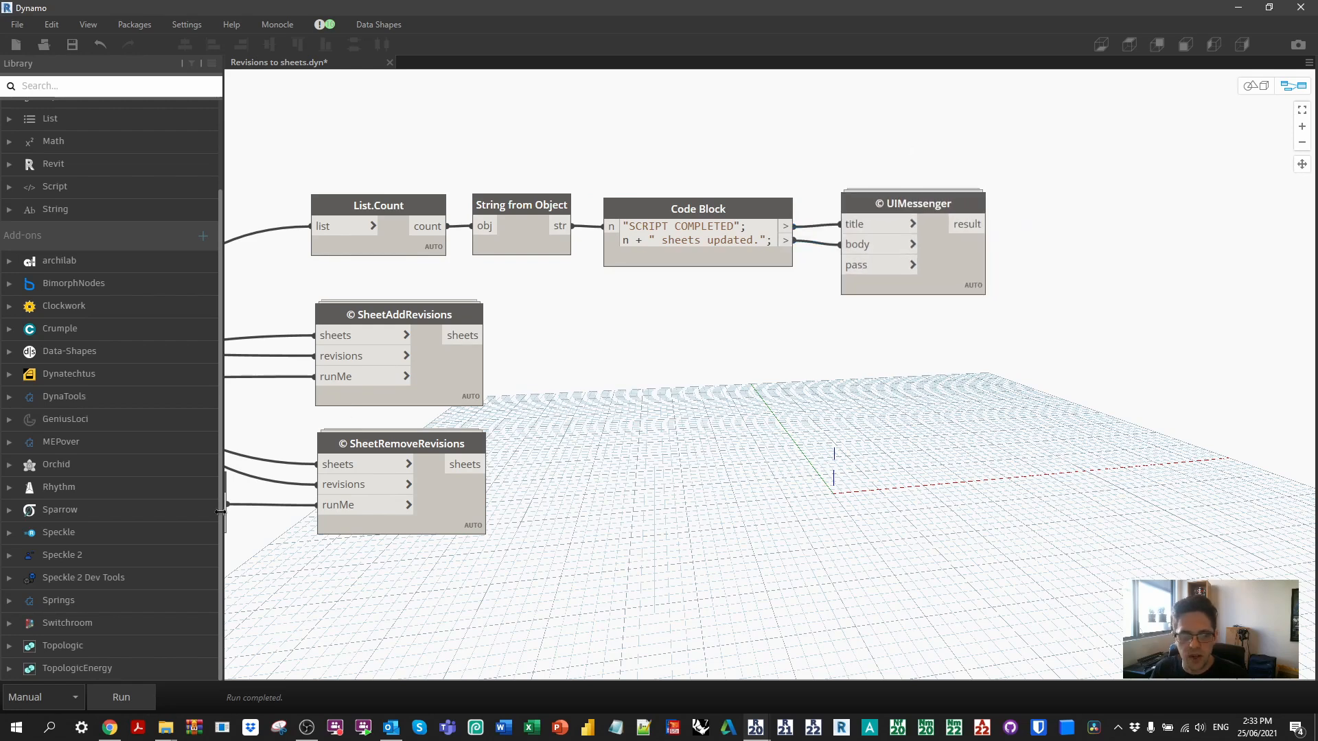
- Test-run the graph, then remove Revision 2 from all sheets via the form
click(120, 697)
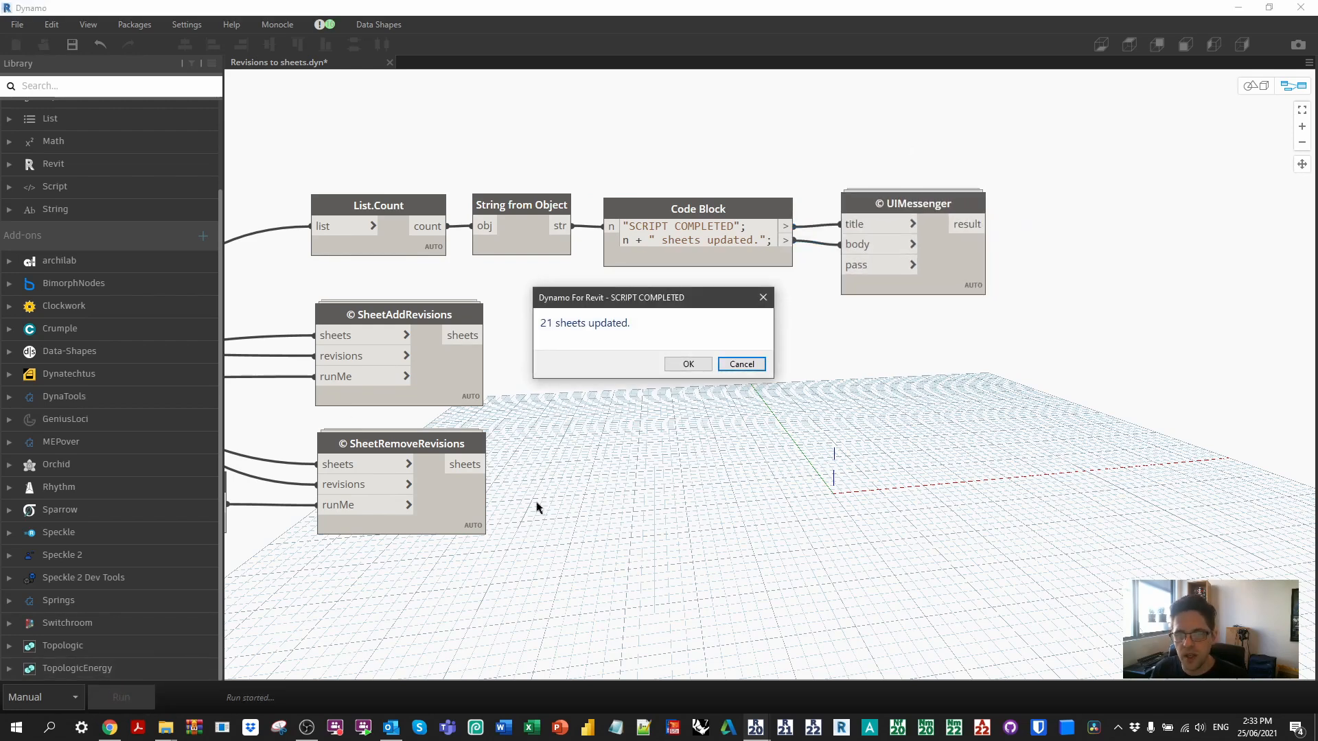
mouse_move(580, 404)
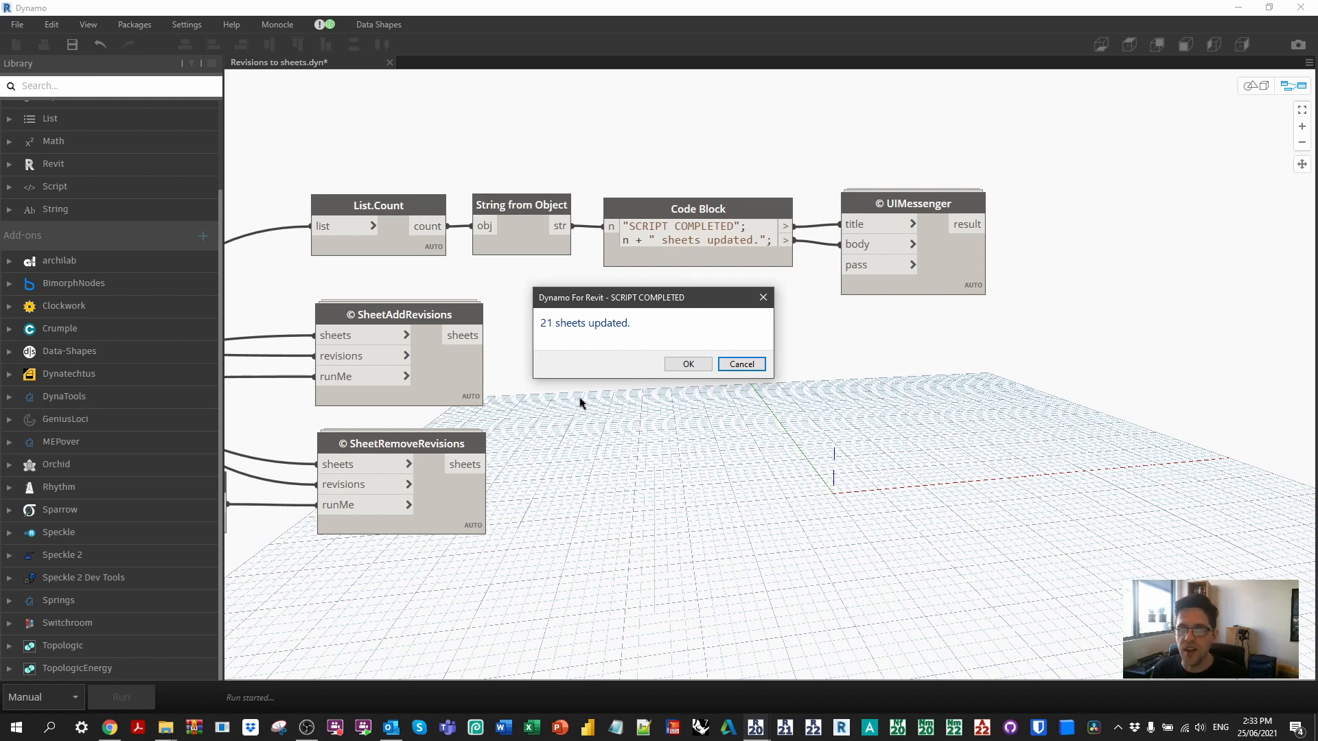
click(688, 364)
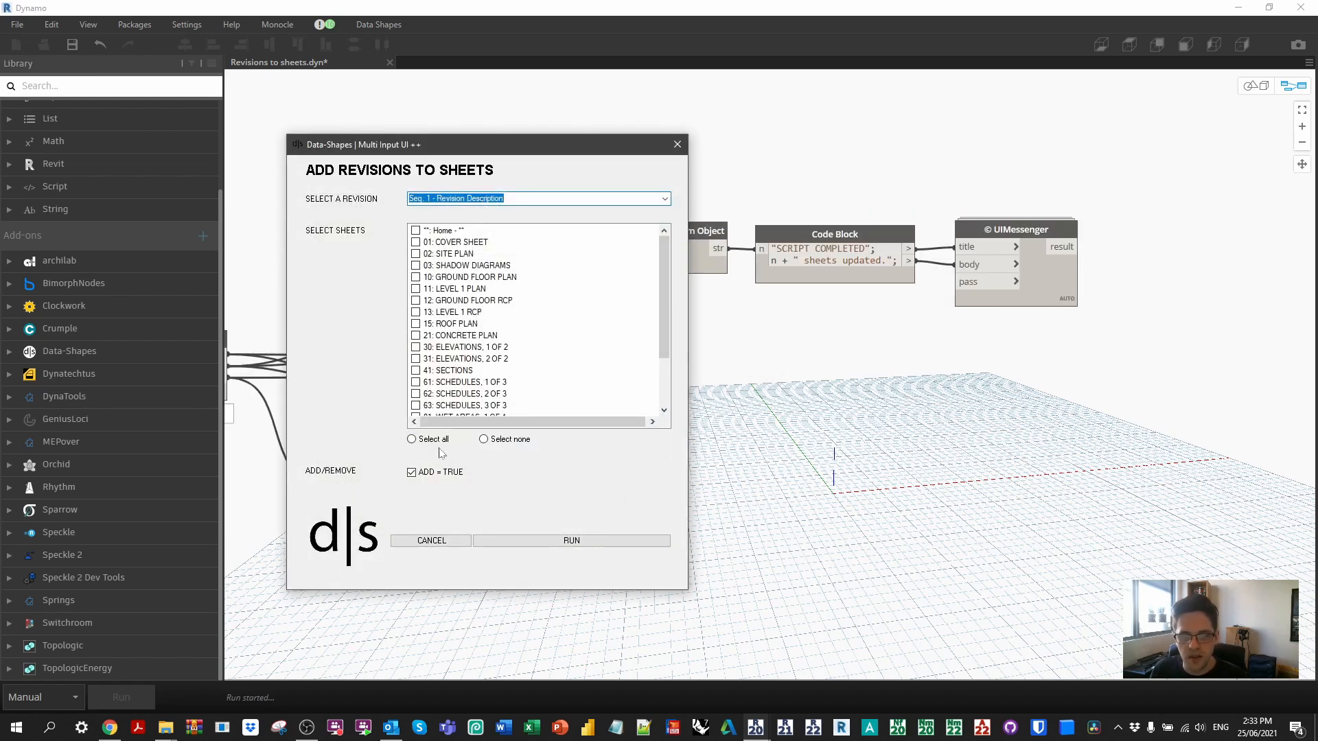
click(411, 439)
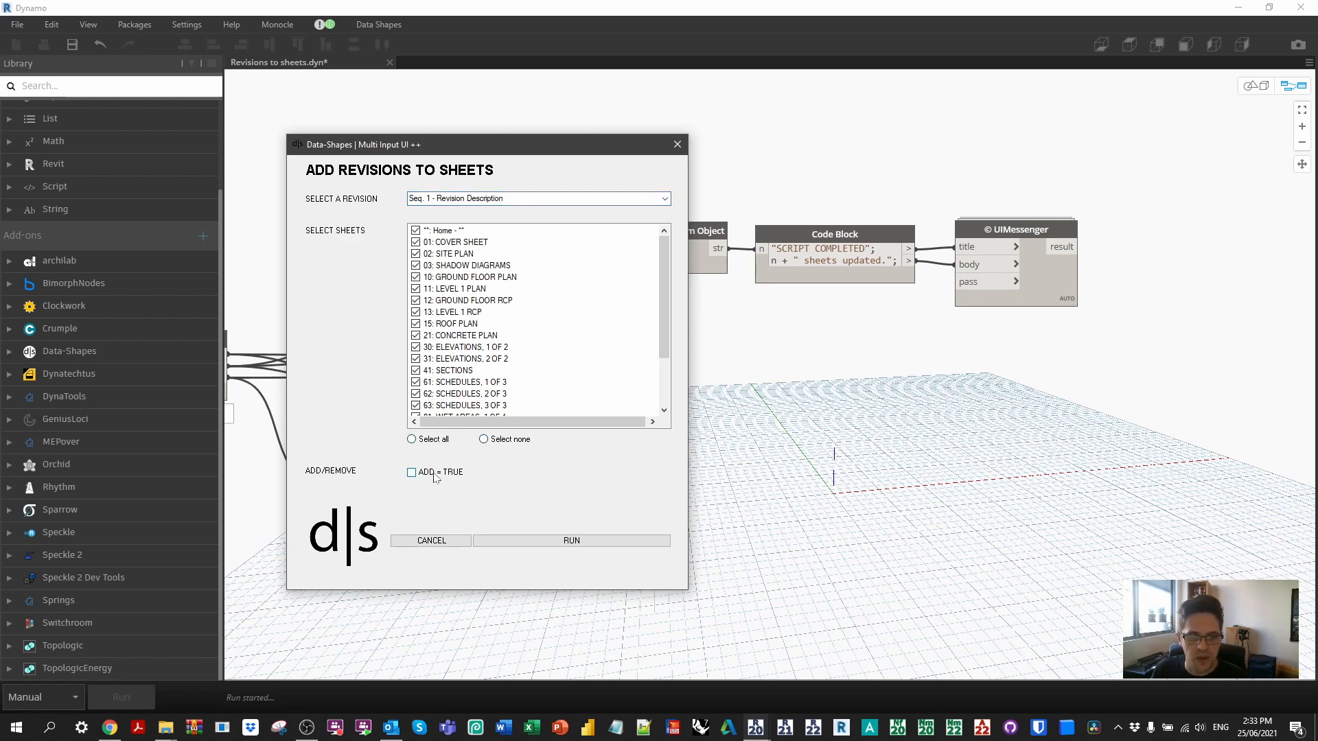
click(538, 198)
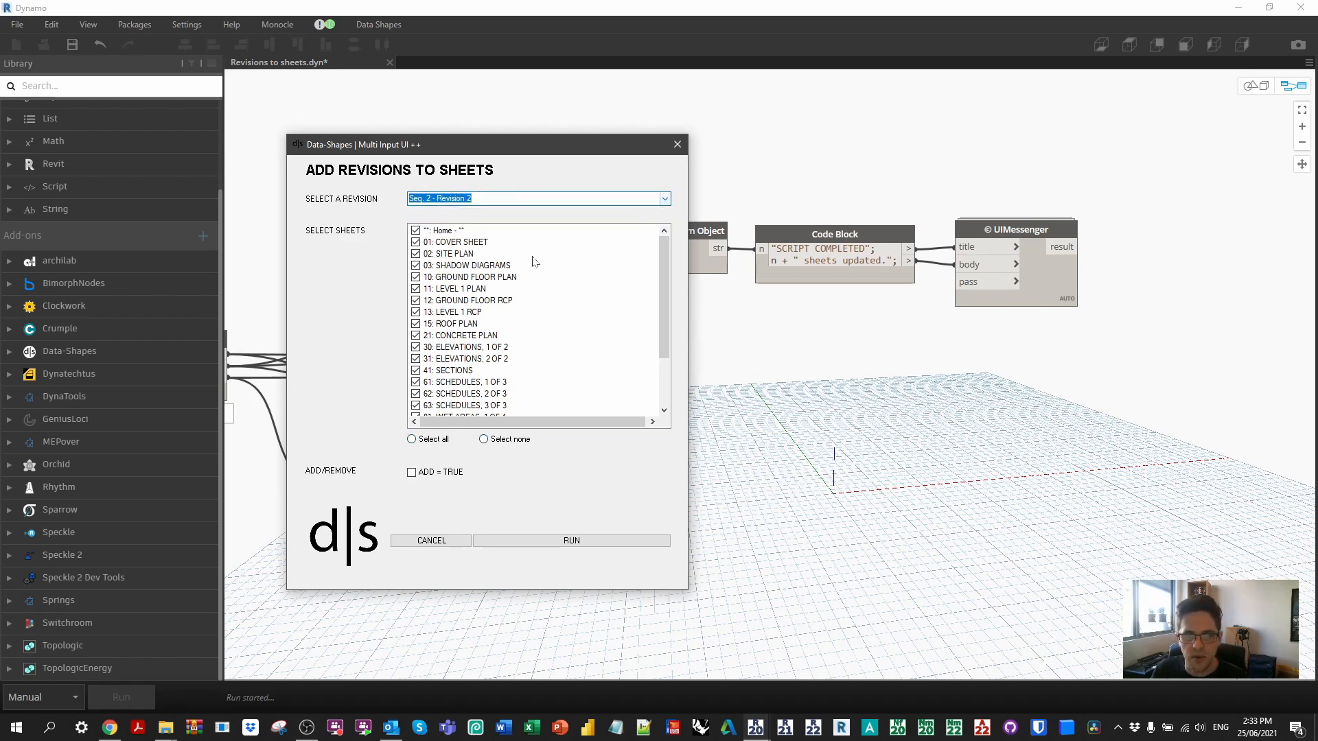
click(571, 540)
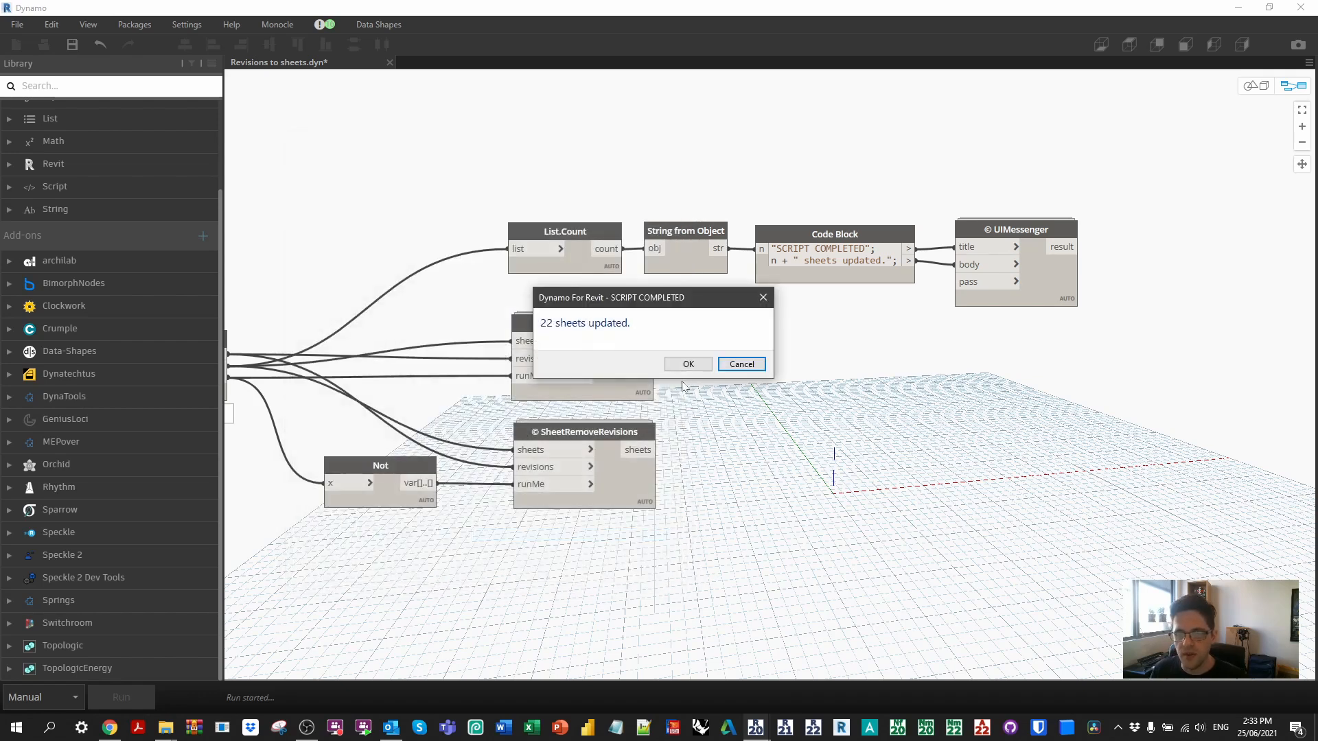
click(686, 364)
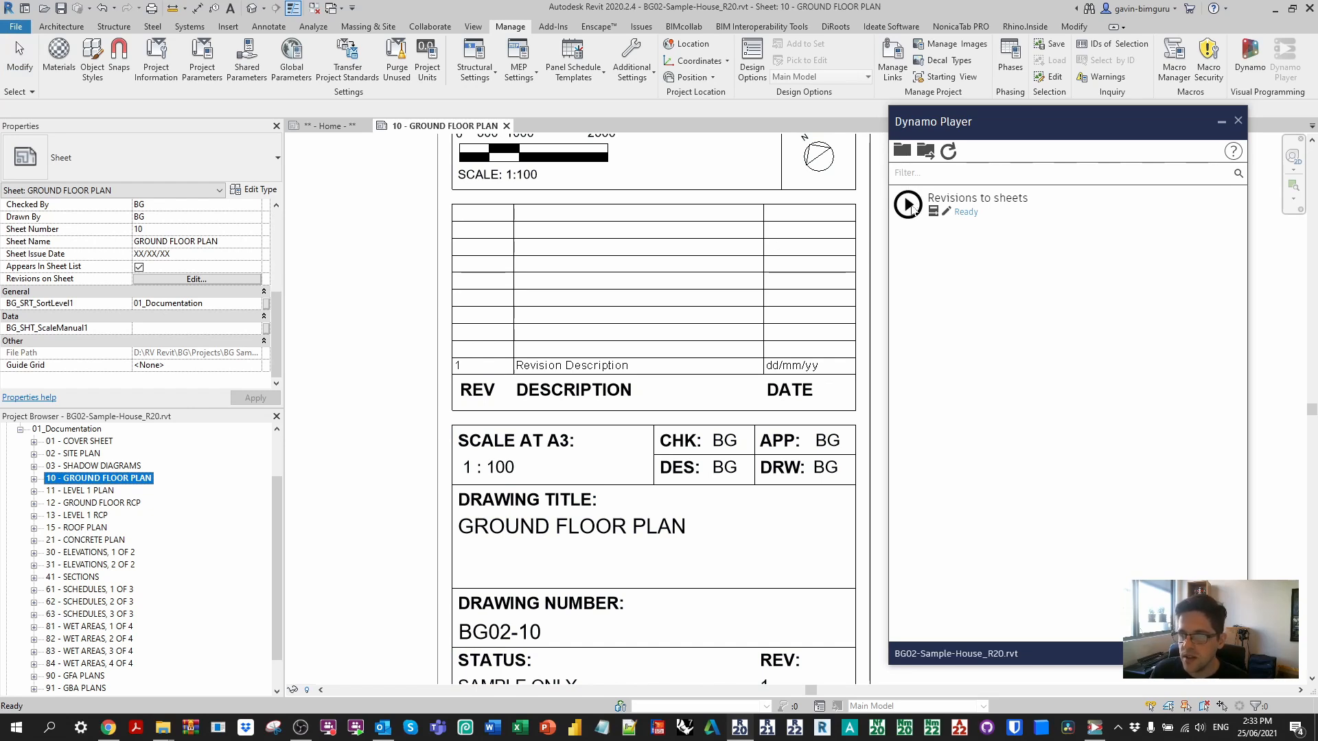
- Add Revision 2 from Dynamo Player, then open the 13 - LEVEL 1 RCP sheet
click(907, 203)
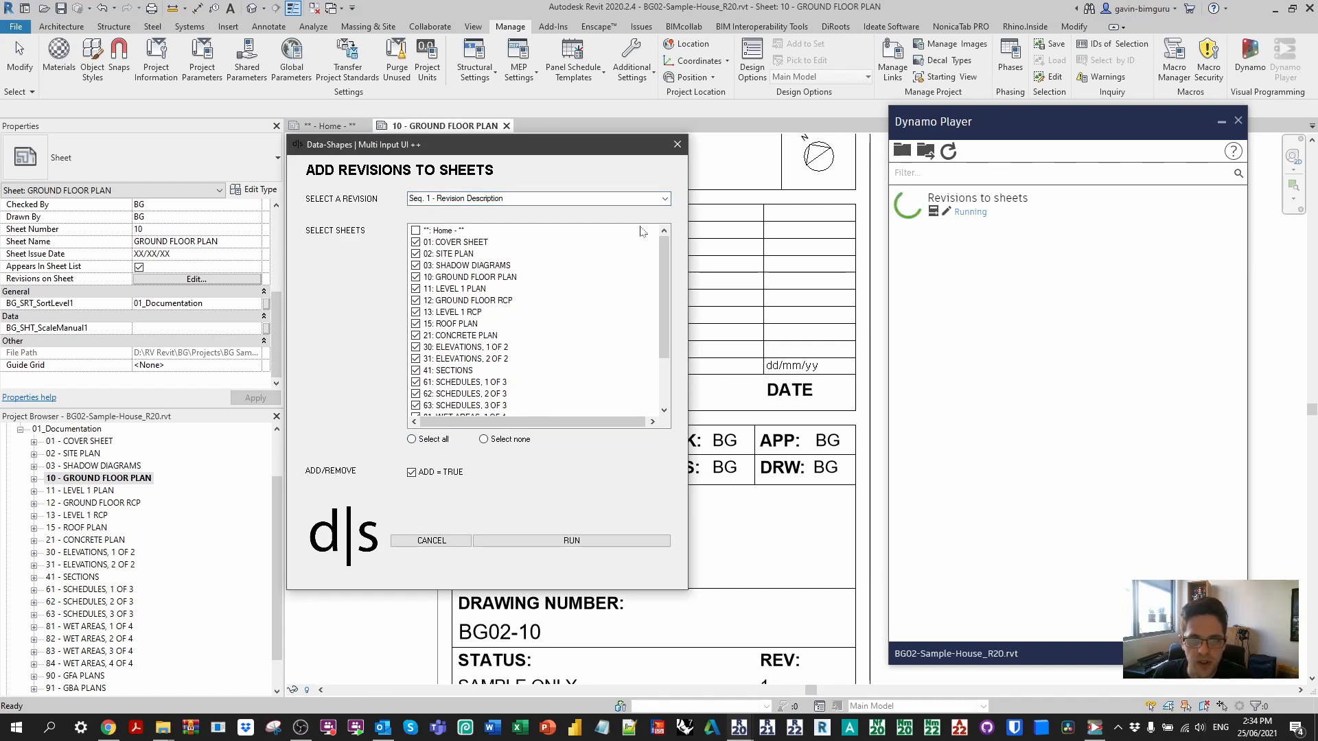
click(538, 197)
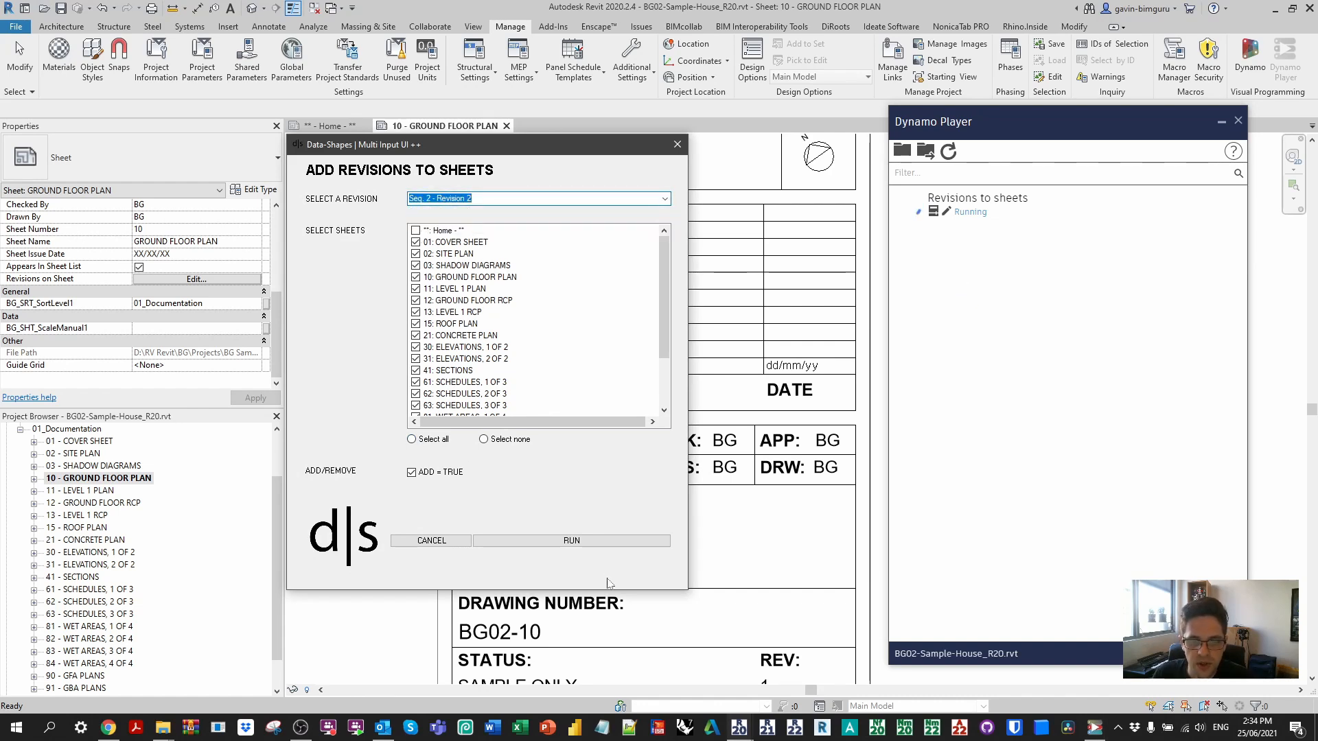
click(571, 541)
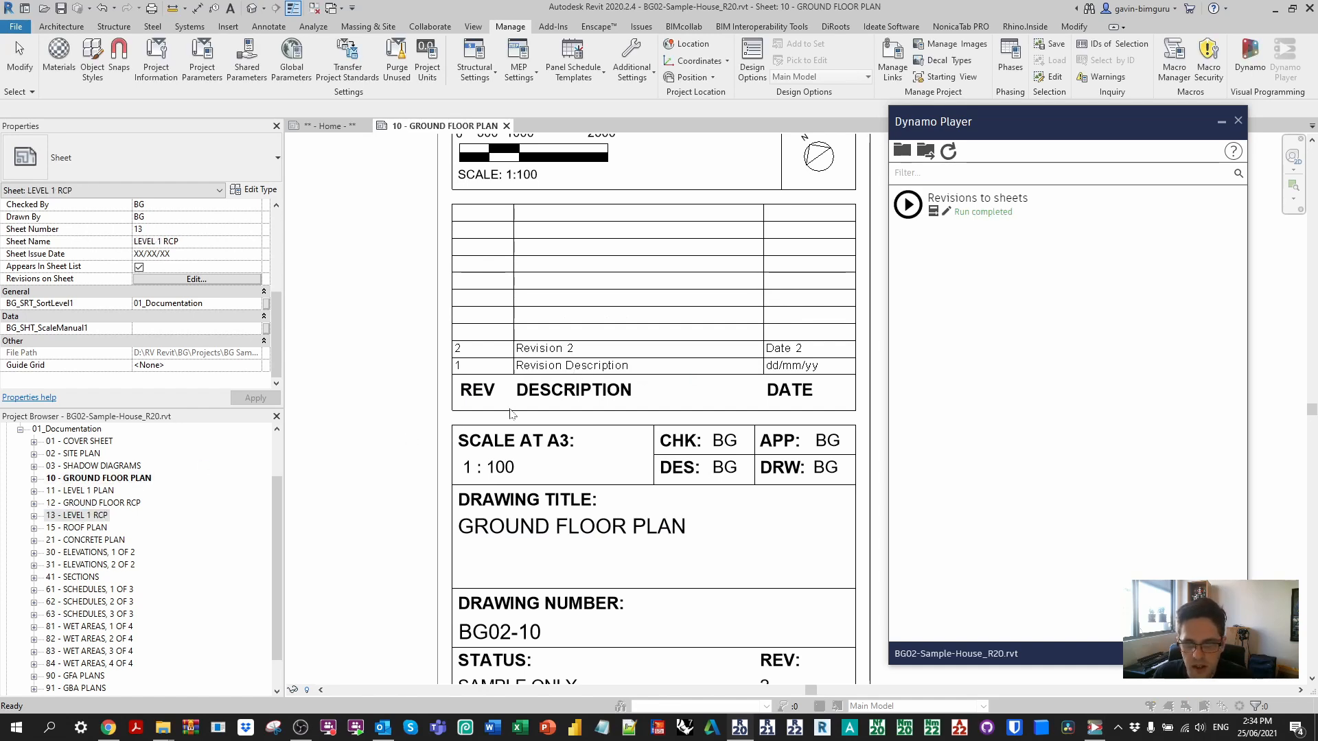
click(86, 515)
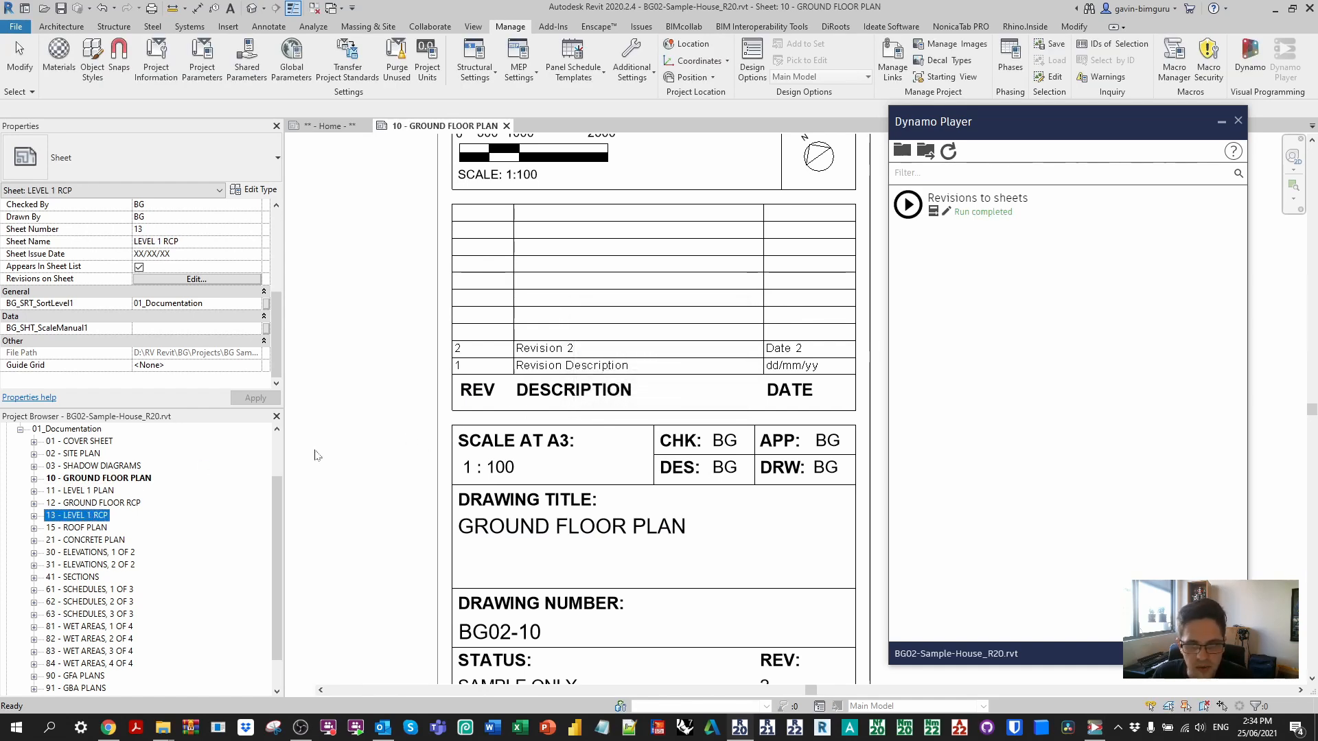
double_click(75, 514)
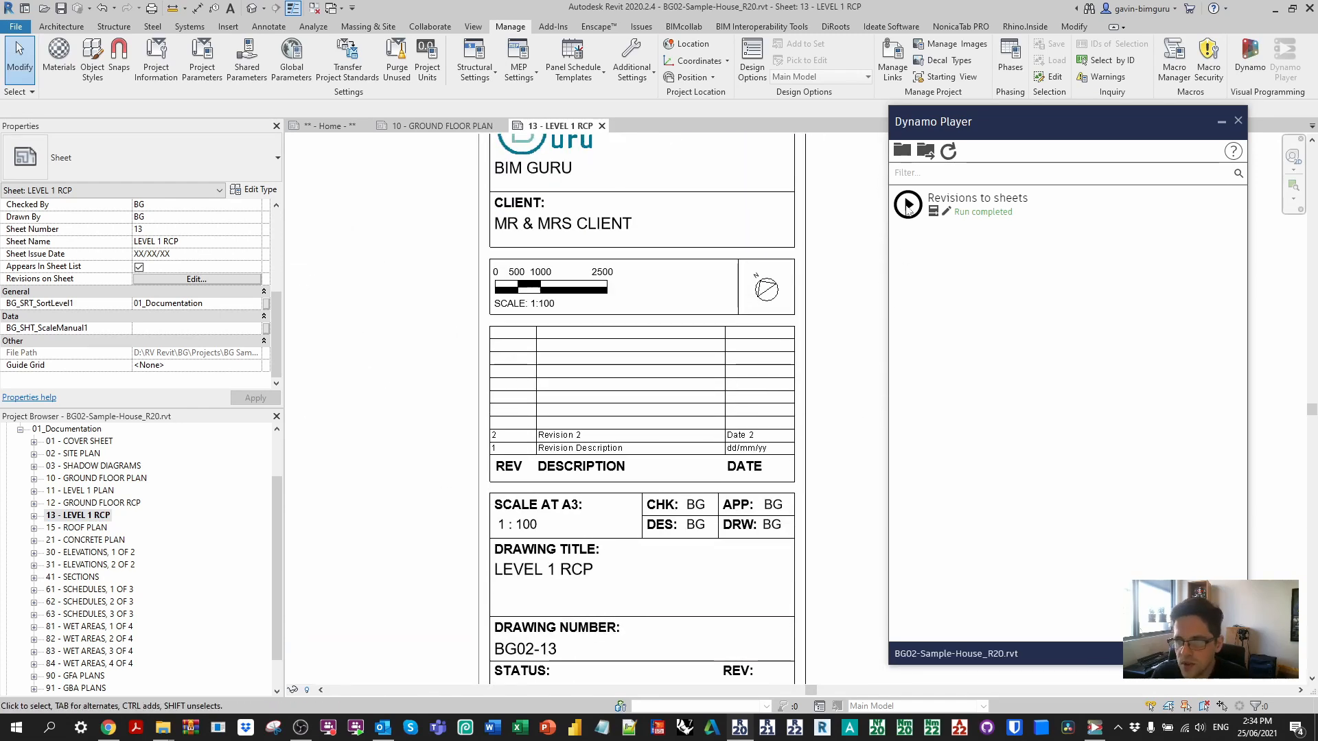
- Run Revisions to sheets to add Seq. 3 - Revision 3 to all sheets
click(907, 205)
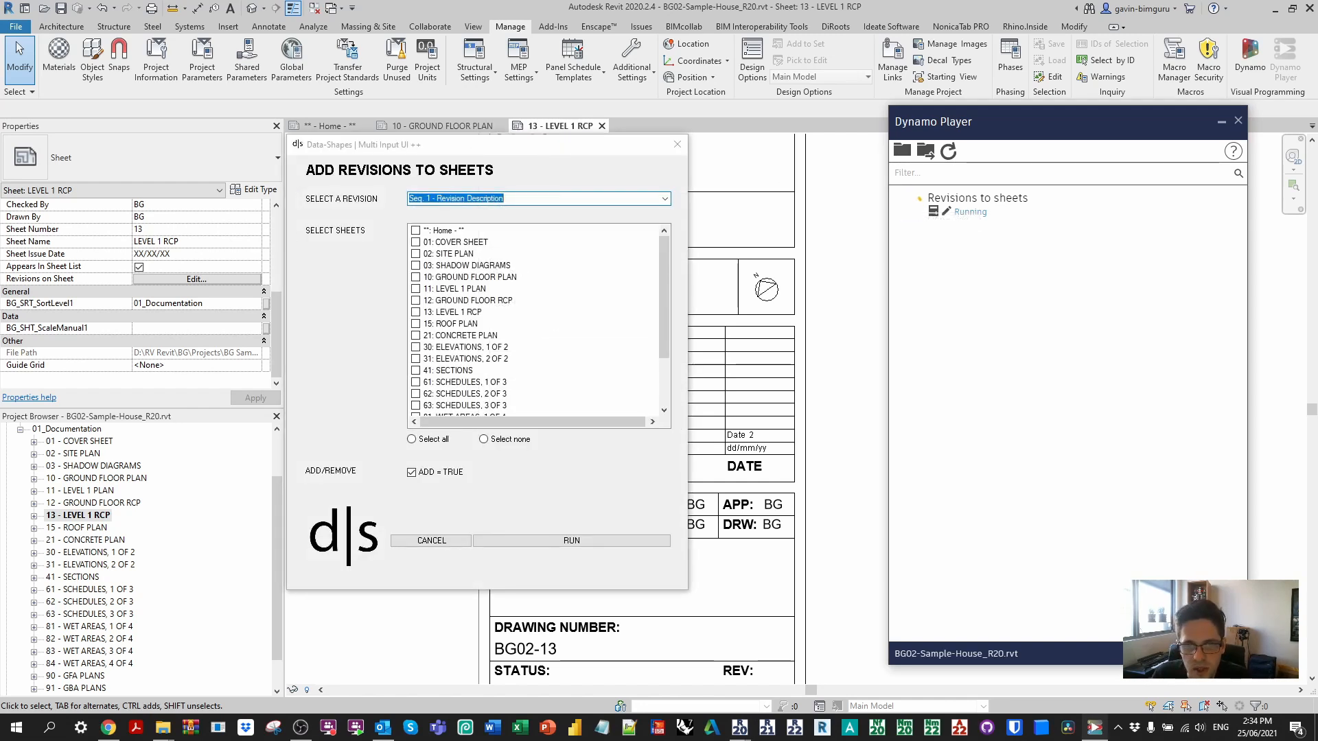
click(538, 197)
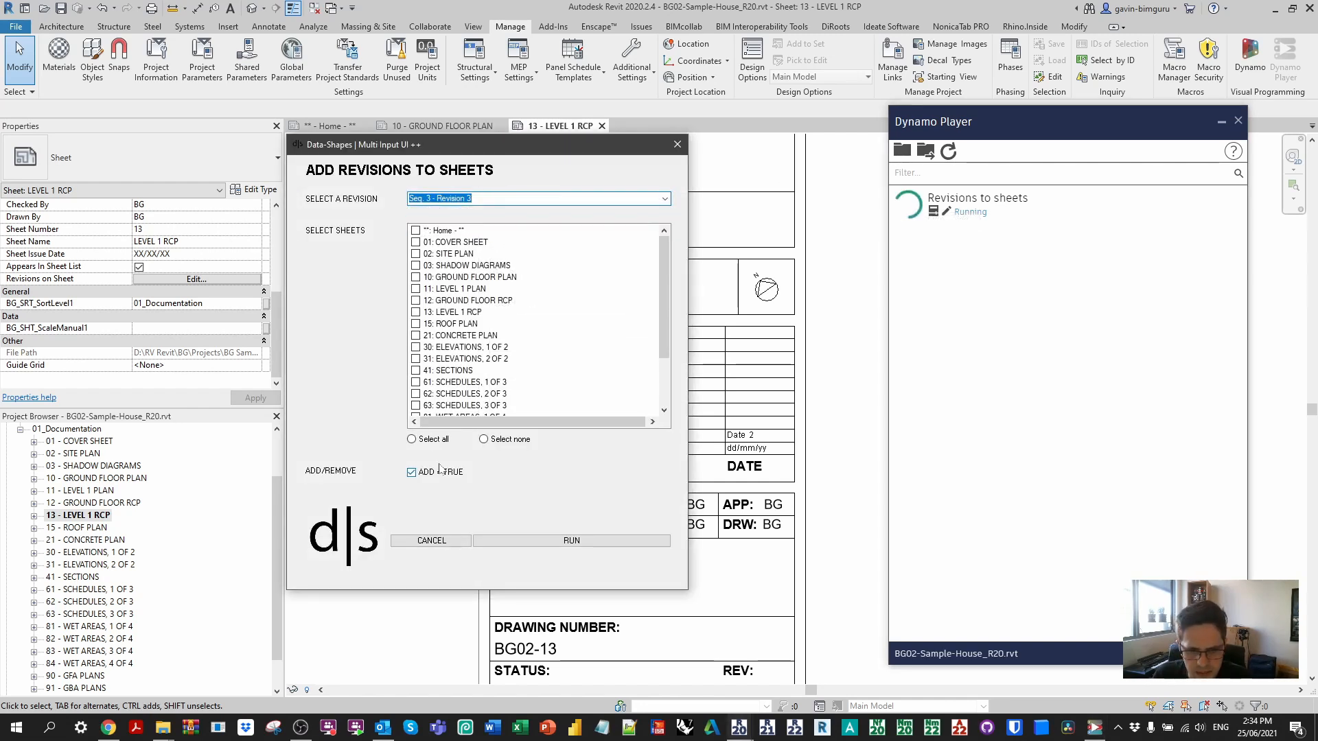
click(411, 438)
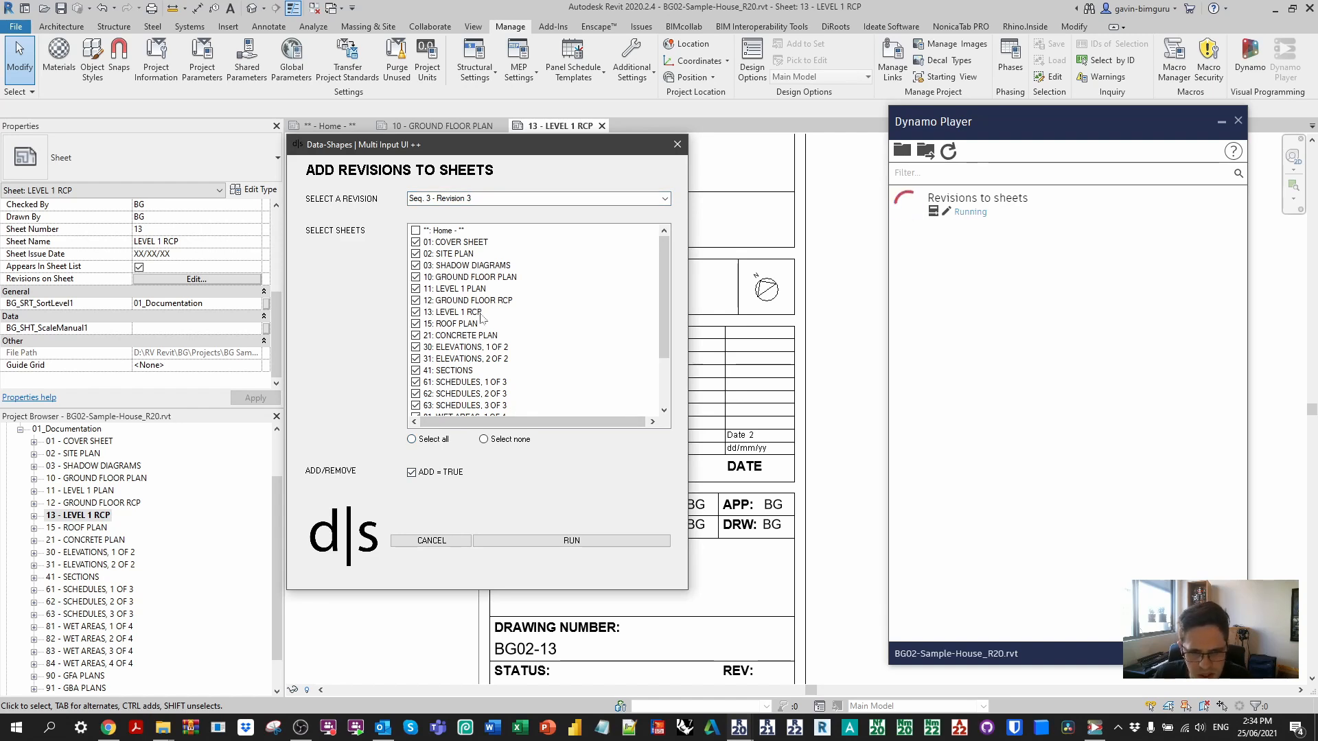
click(572, 540)
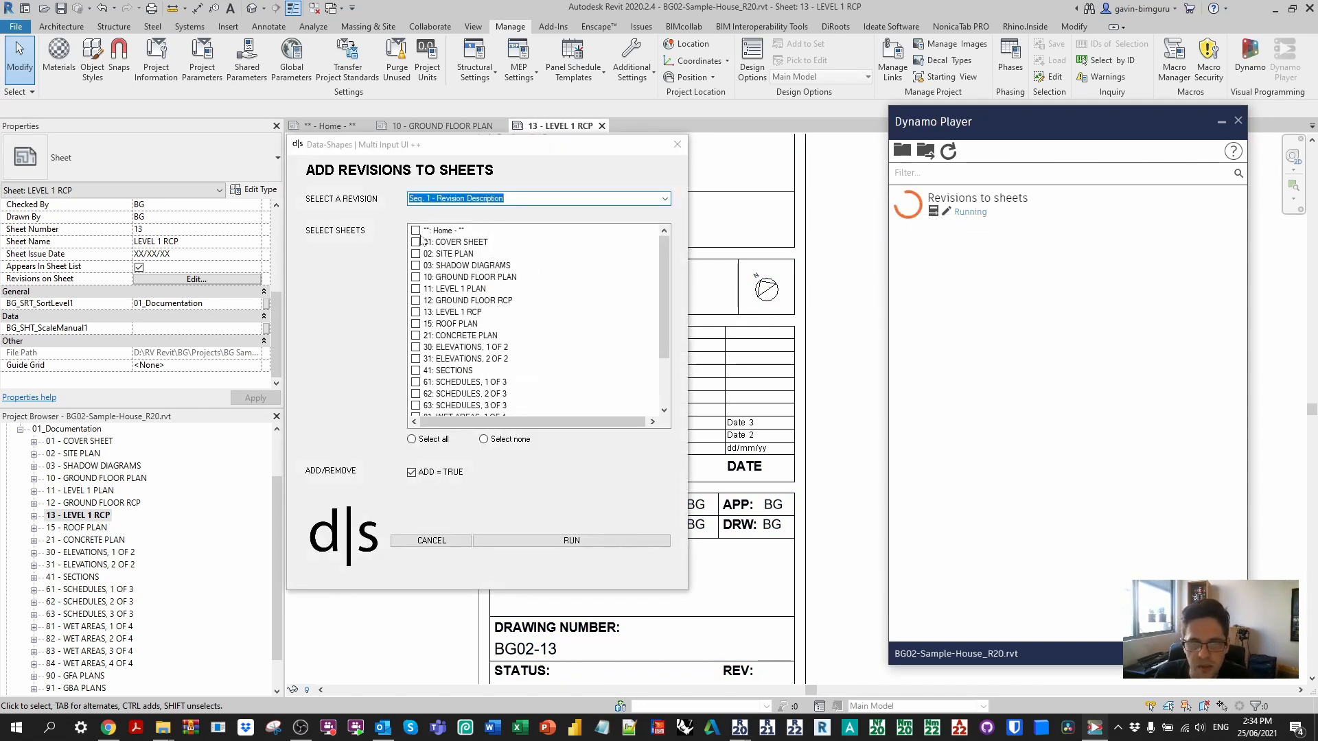
- Remove Seq. 2 - Revision 2 from all sheets
click(411, 438)
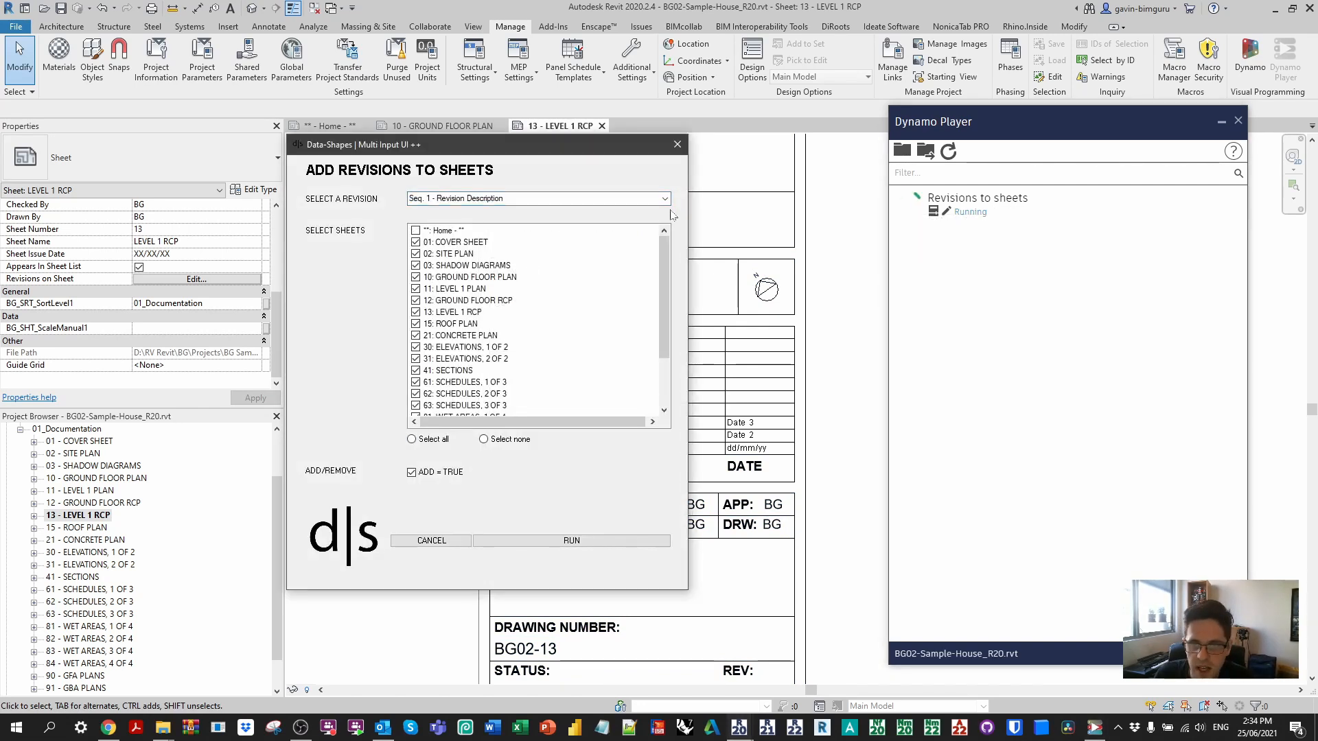
click(538, 198)
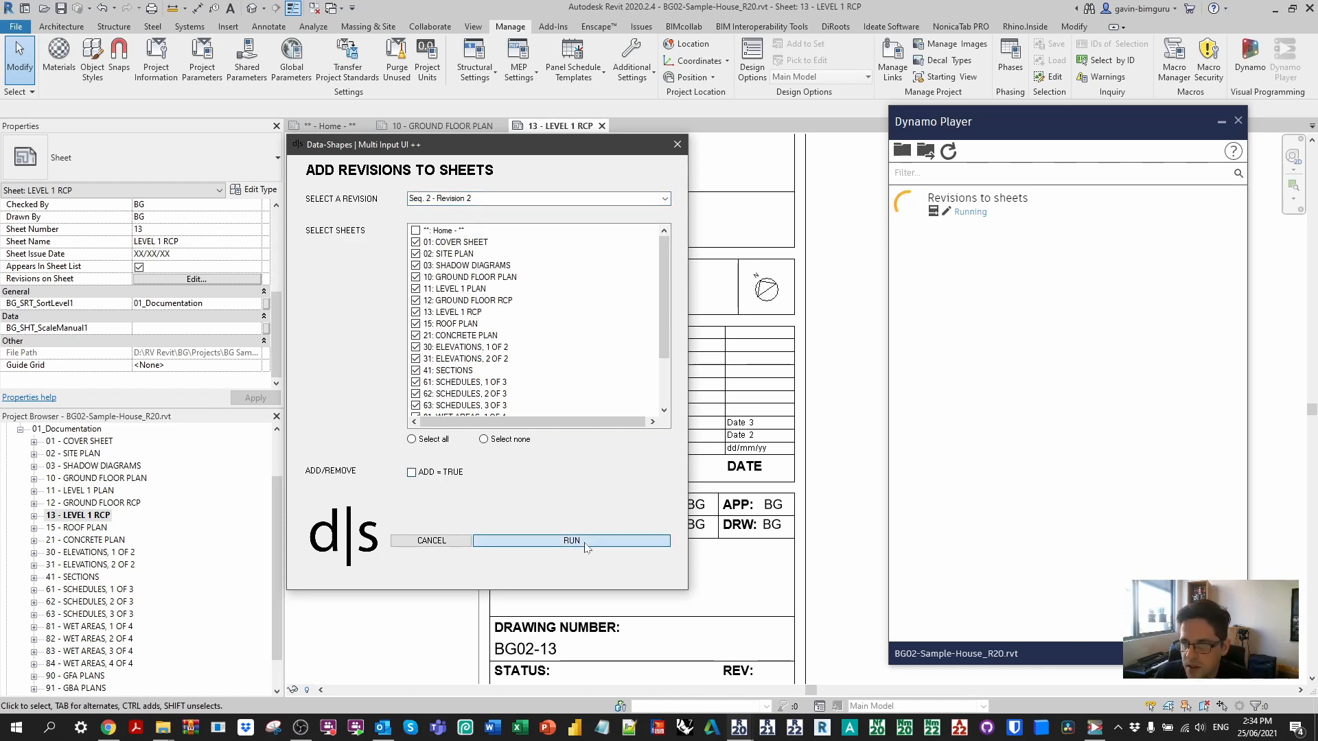
click(572, 540)
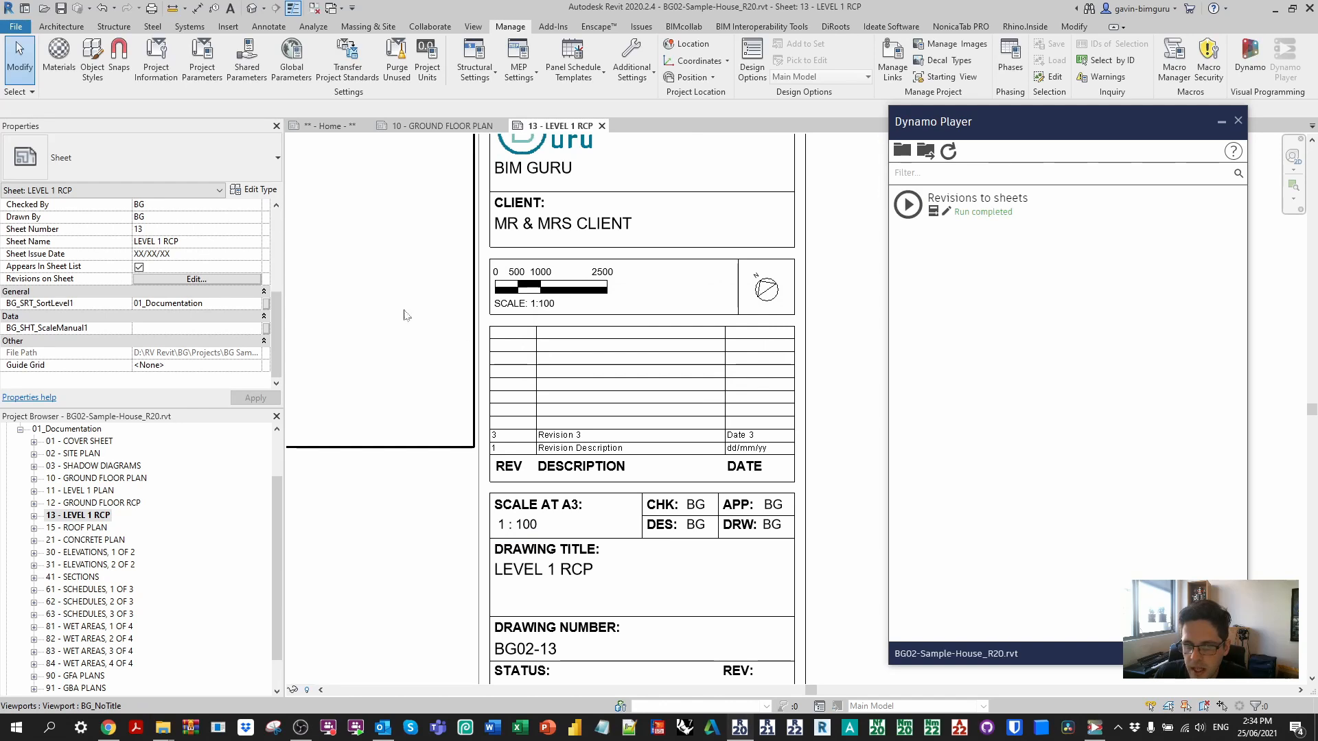